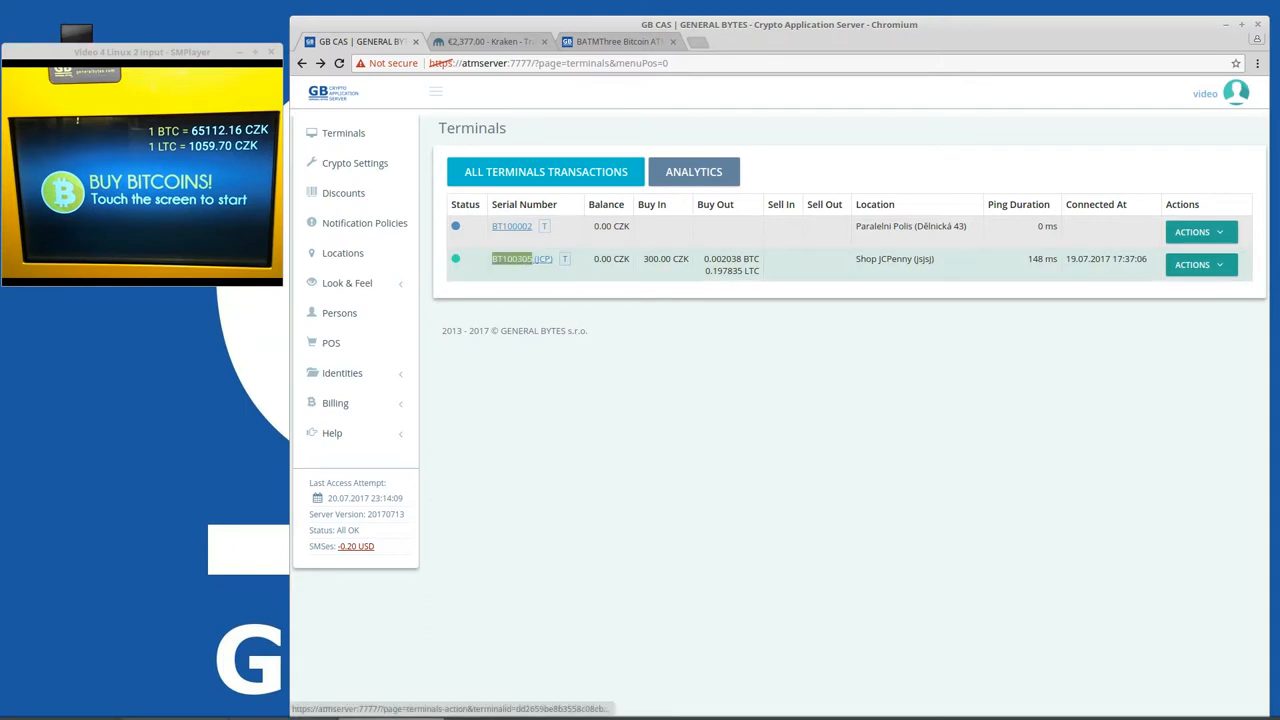
Open terminal BT100305's detail page and scroll to its Crypto Settings section
click(512, 258)
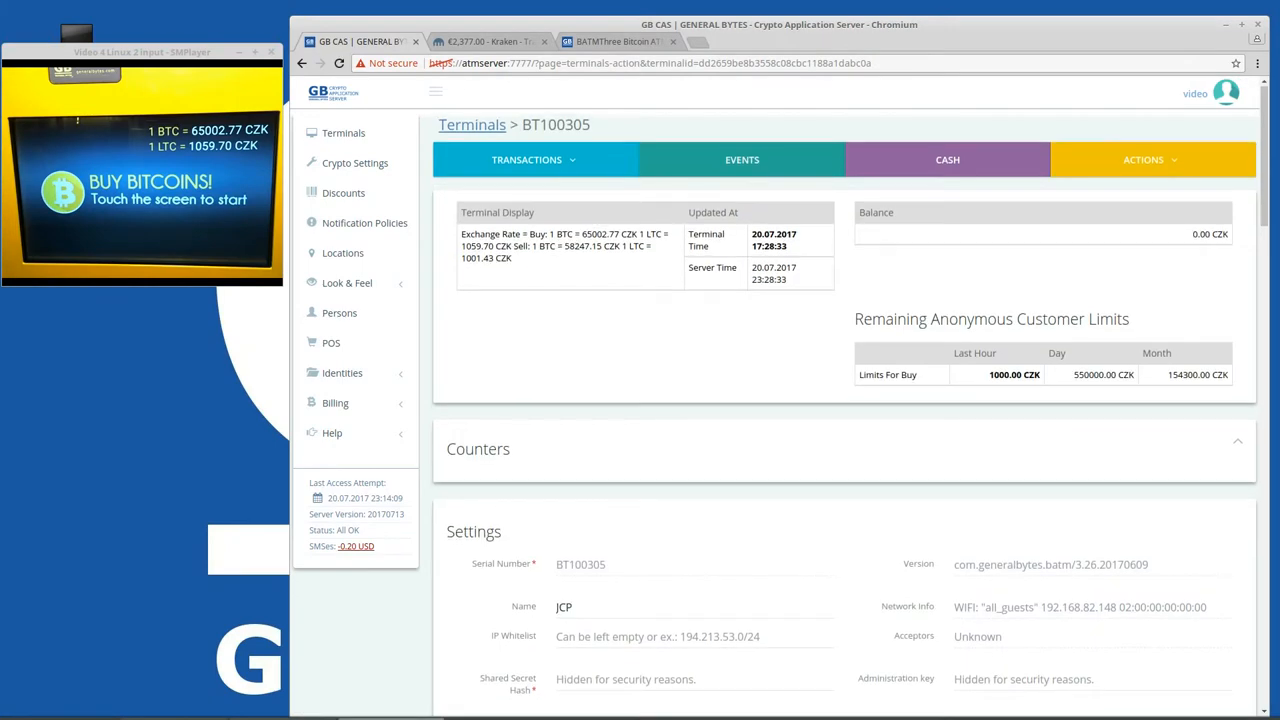
scroll(down, 3)
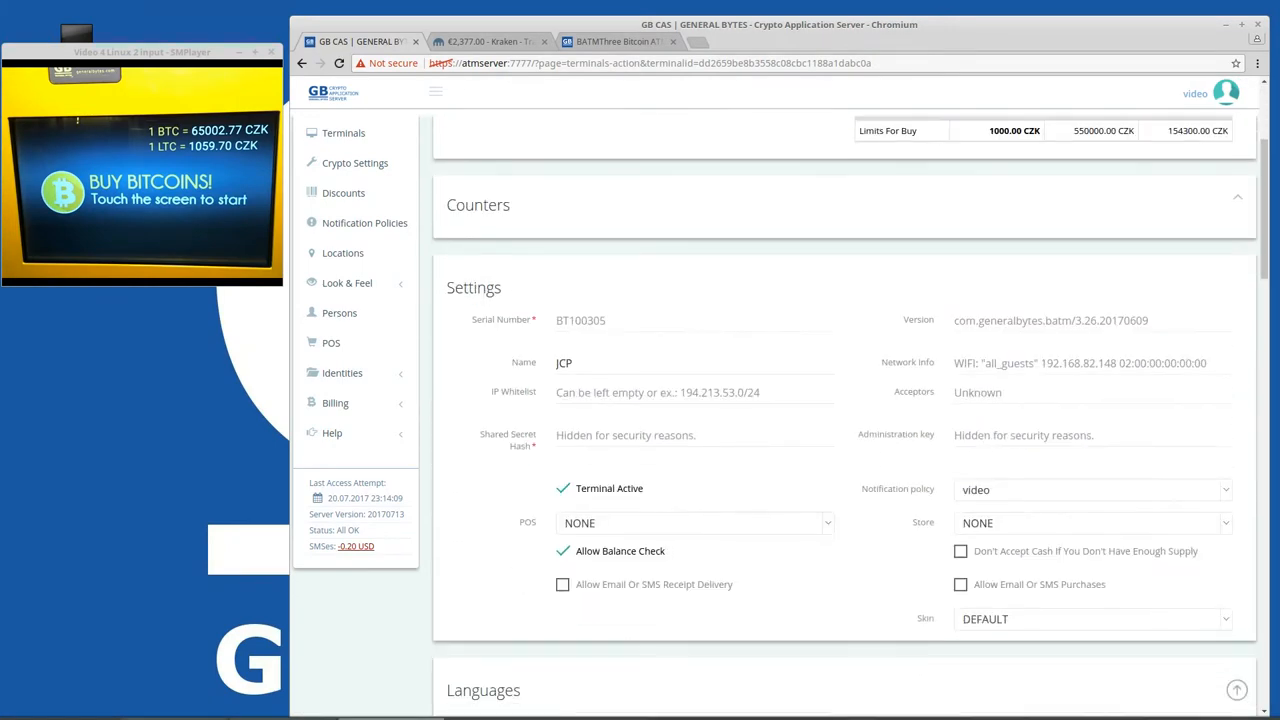
scroll(down, 3)
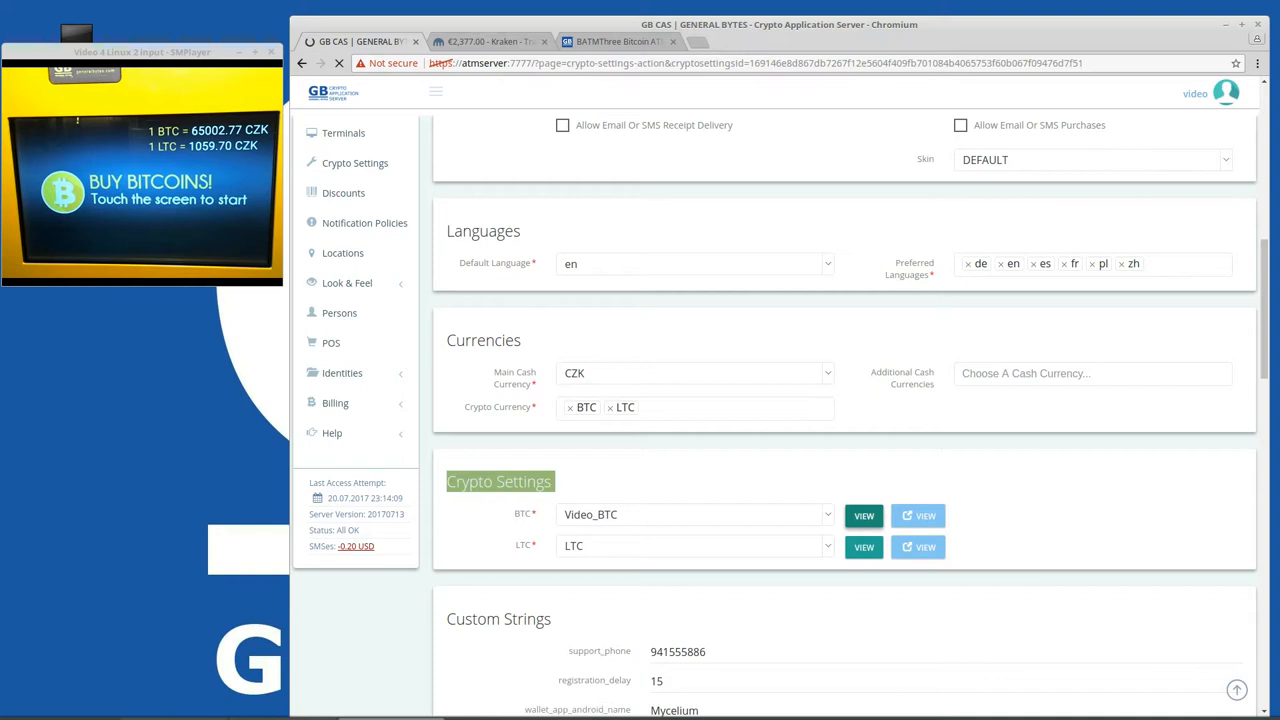
Open the Video_BTC crypto setting, run the Test Hot Wallet Buy, and dismiss its prompt
click(864, 516)
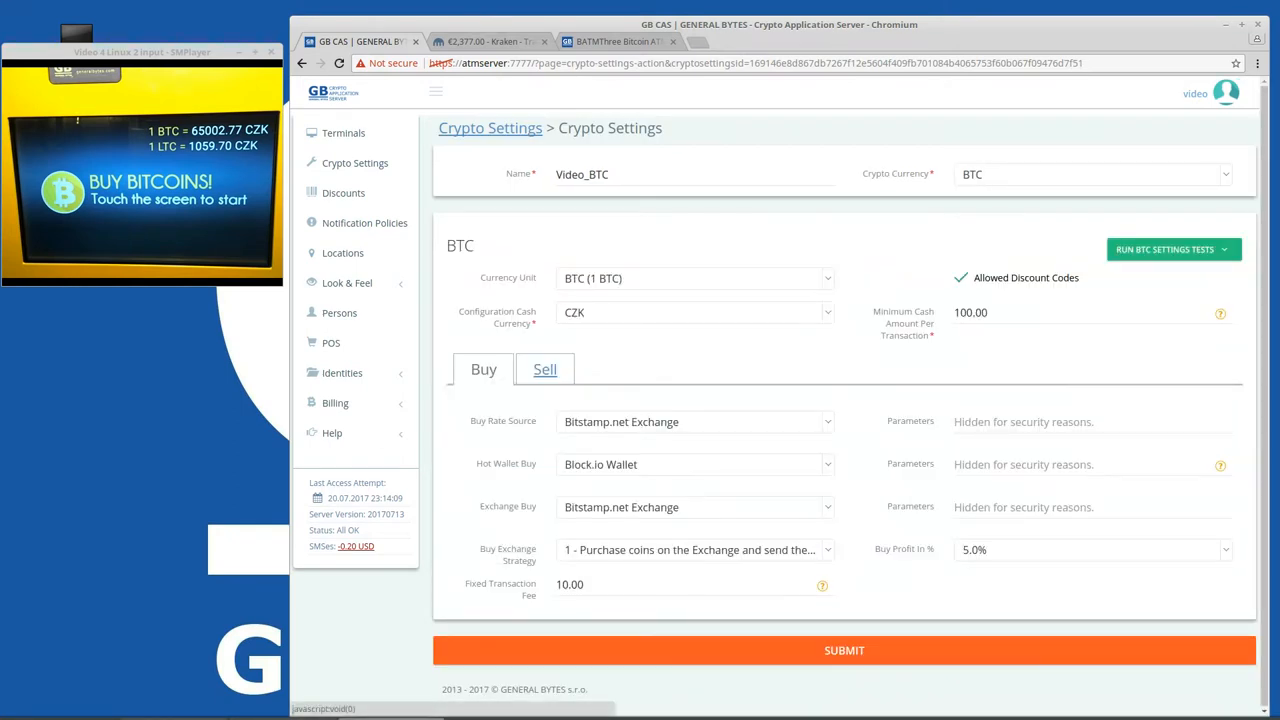
click(1164, 248)
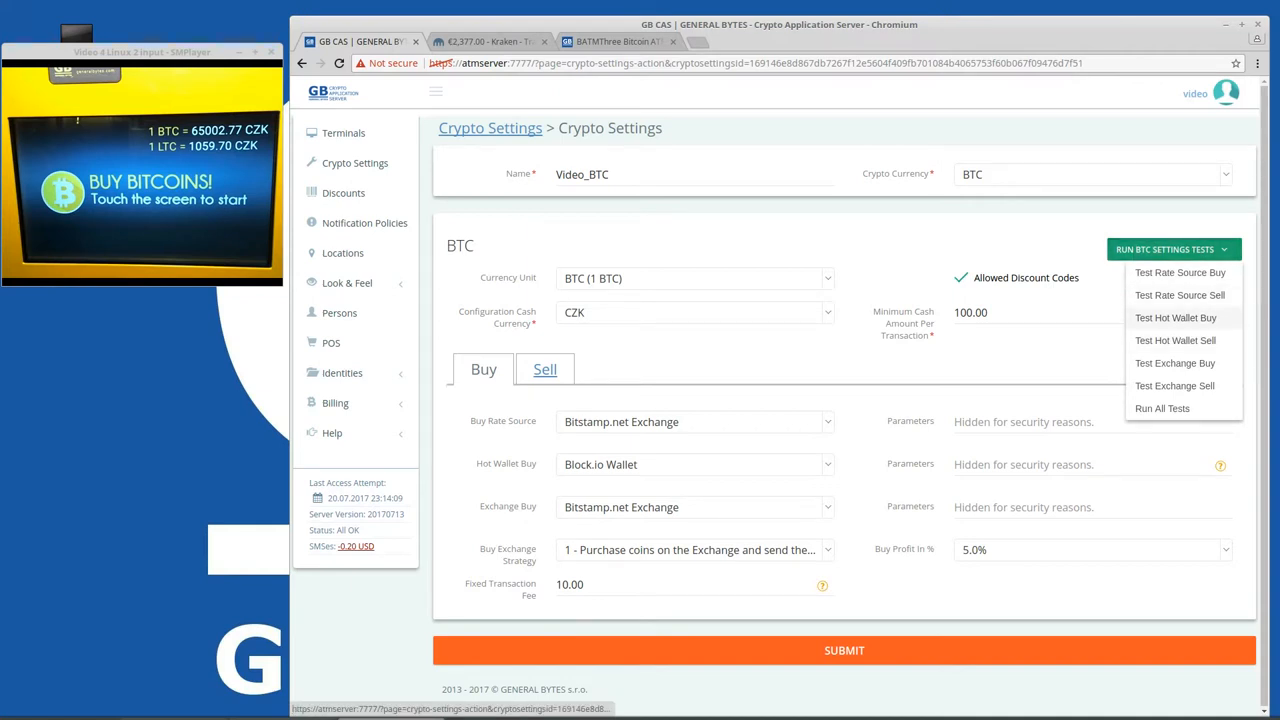
click(1176, 316)
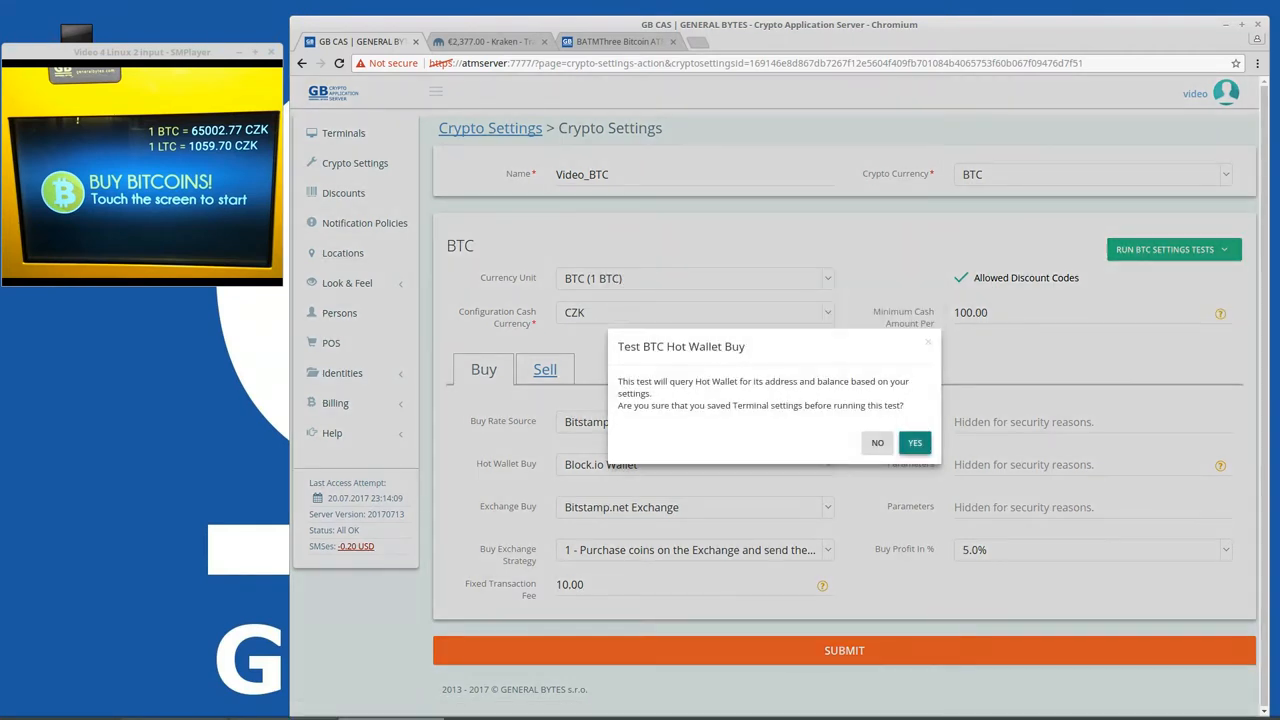
click(912, 442)
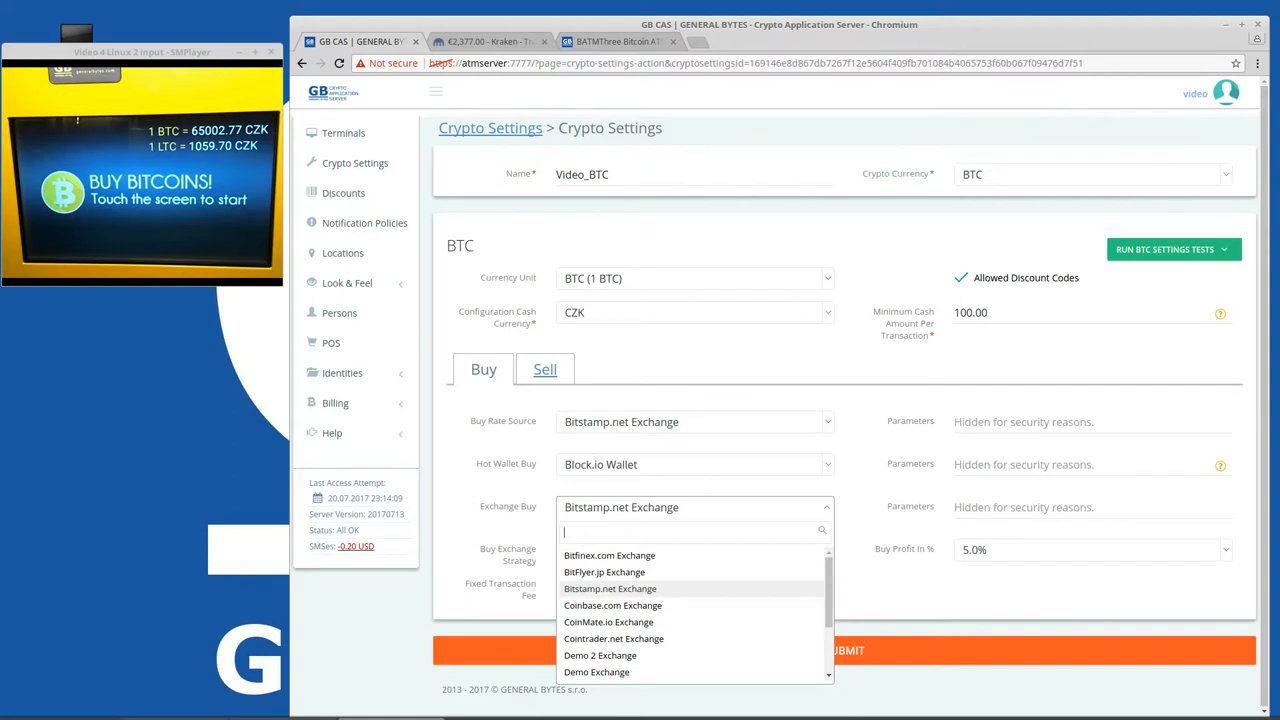
Set Exchange Buy to Kraken.com Exchange
text(Kr)
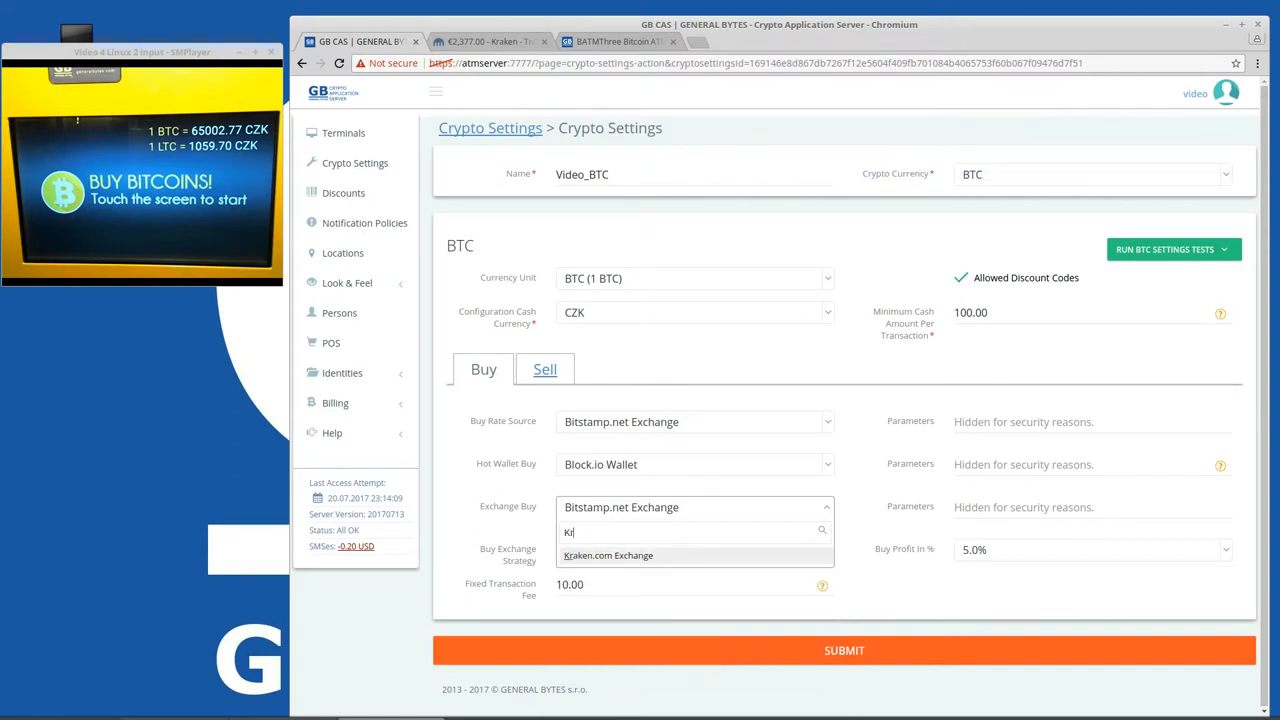
click(608, 556)
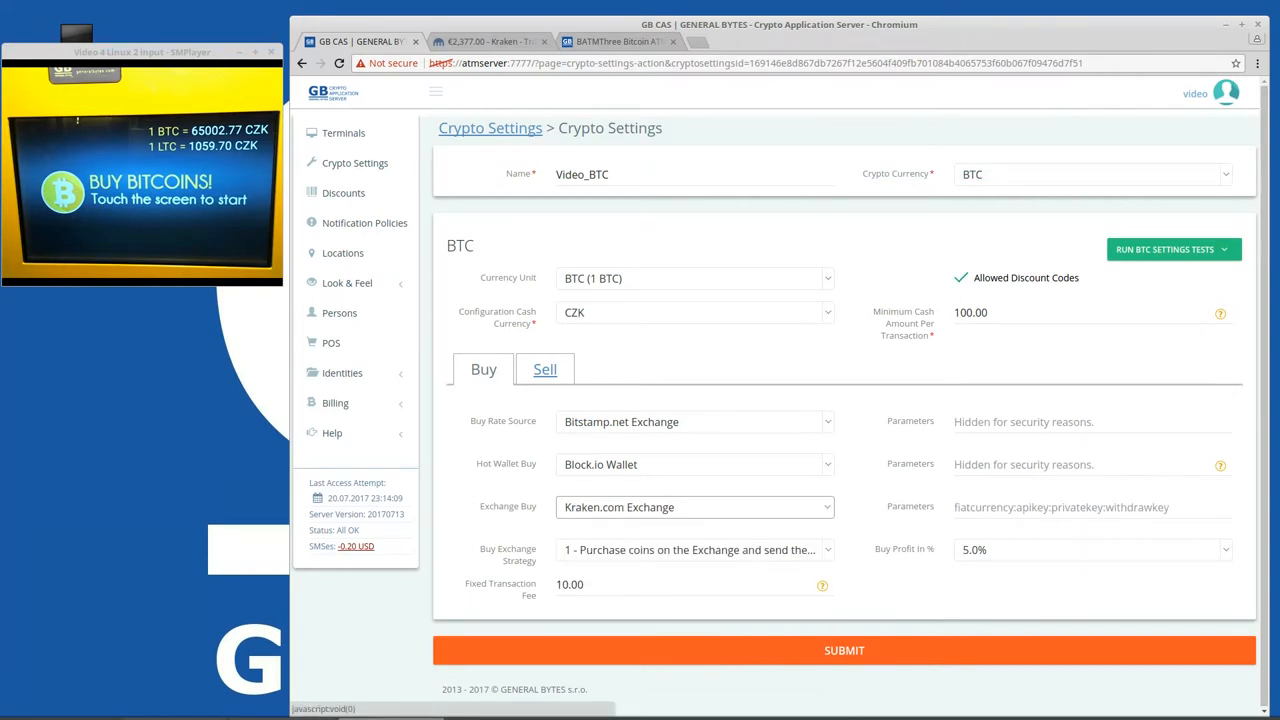
Set Buy Rate Source to Kraken.com Rate Source
click(694, 420)
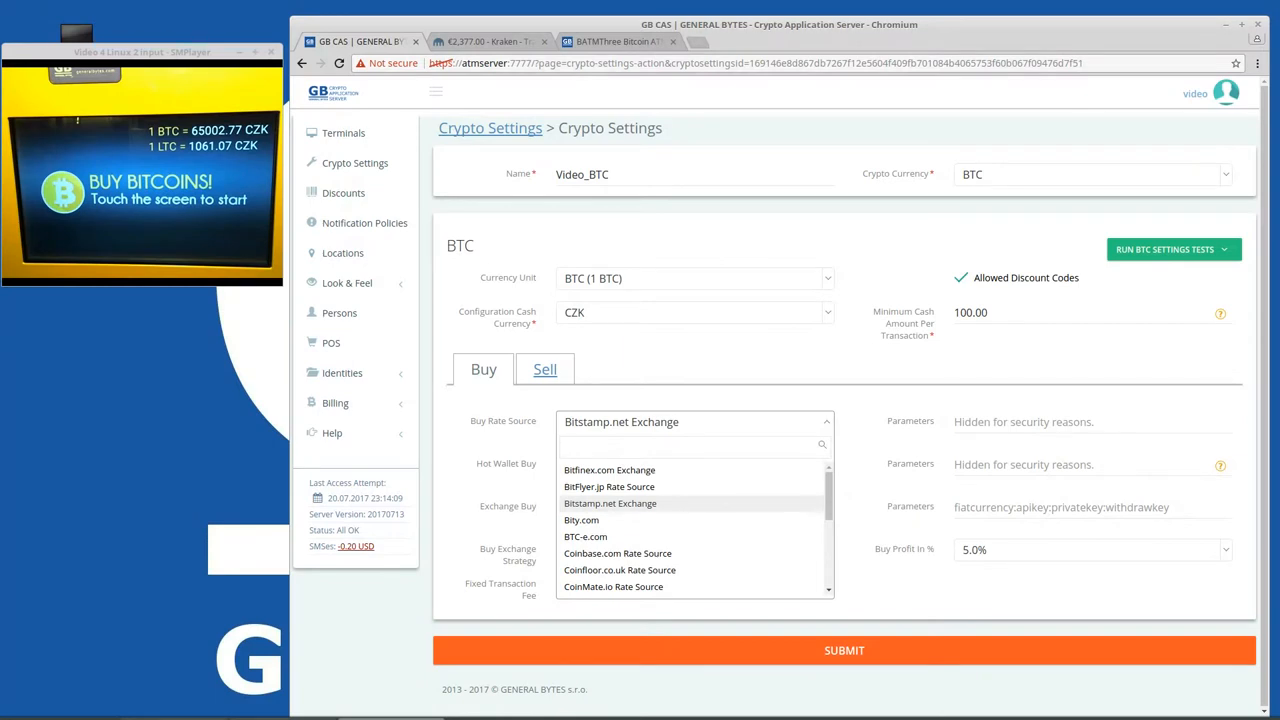
click(690, 446)
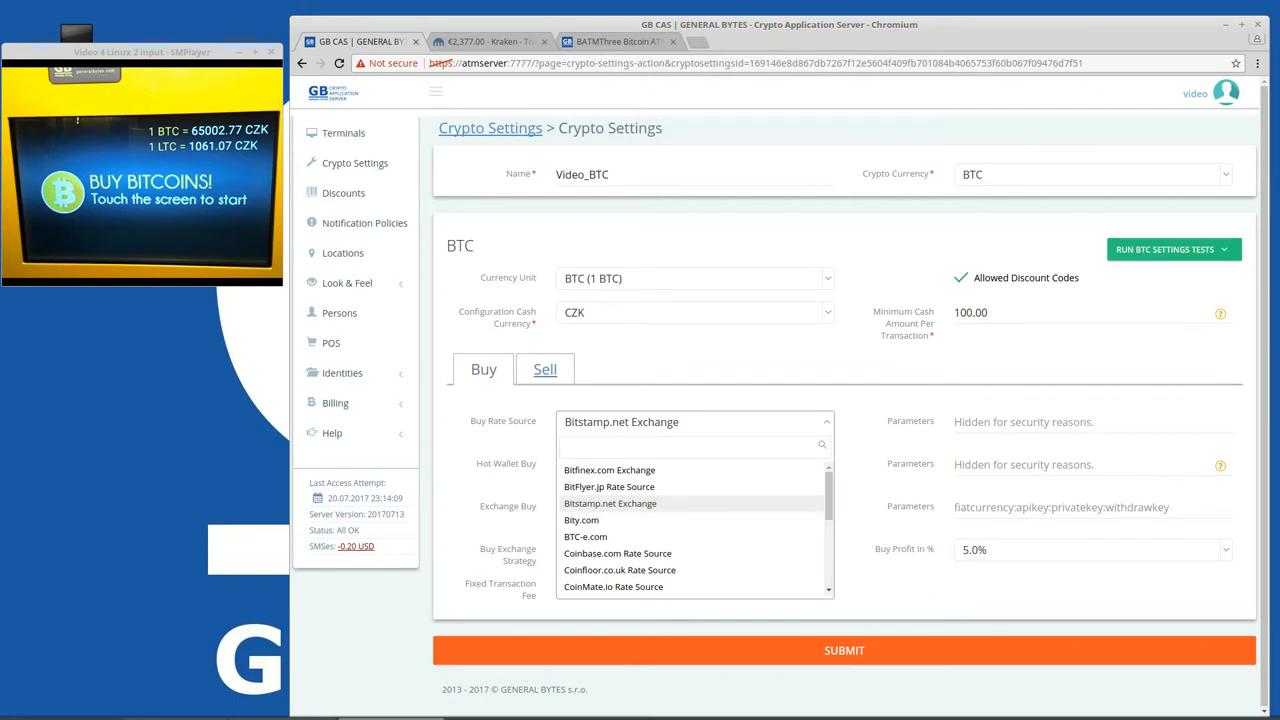
click(690, 448)
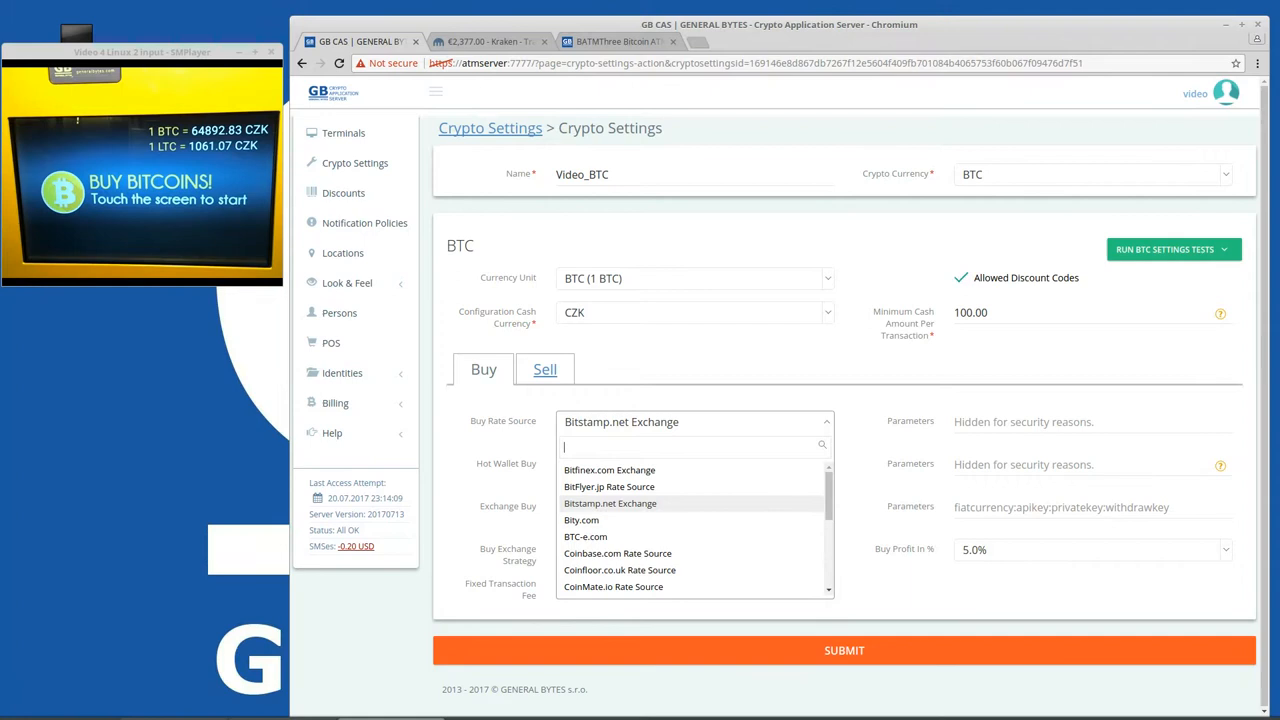
text(Ke)
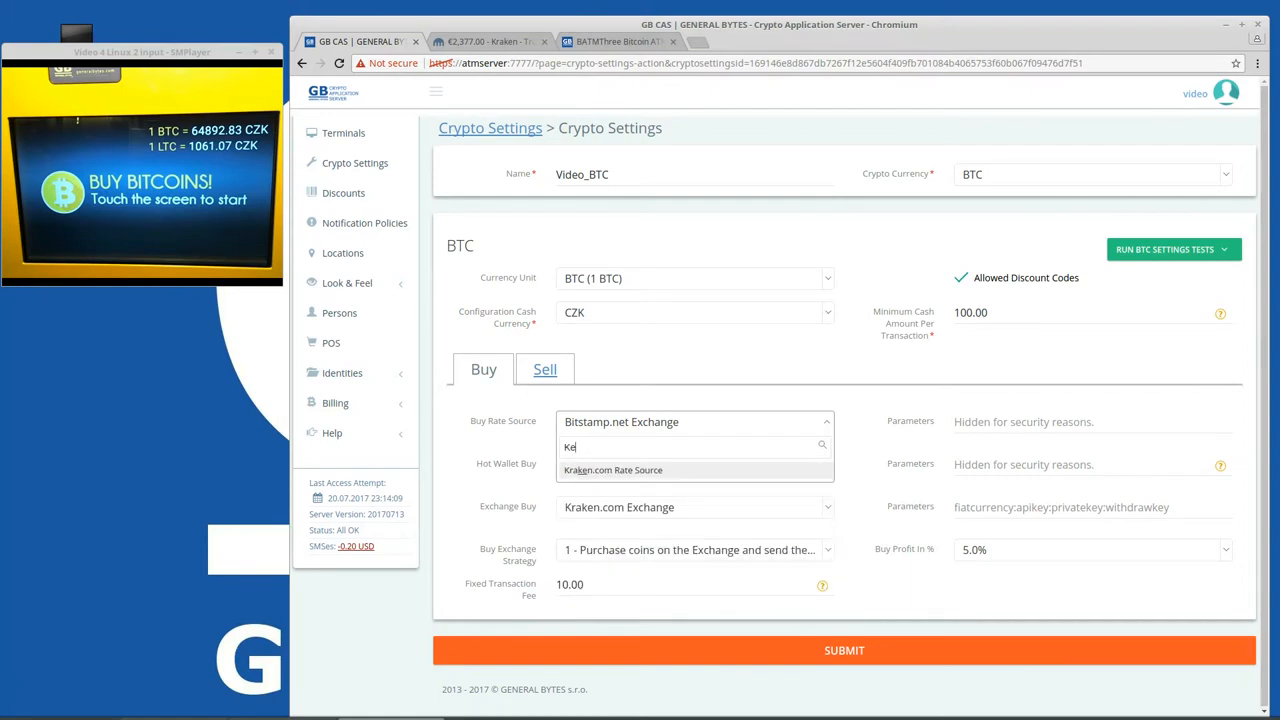
click(612, 470)
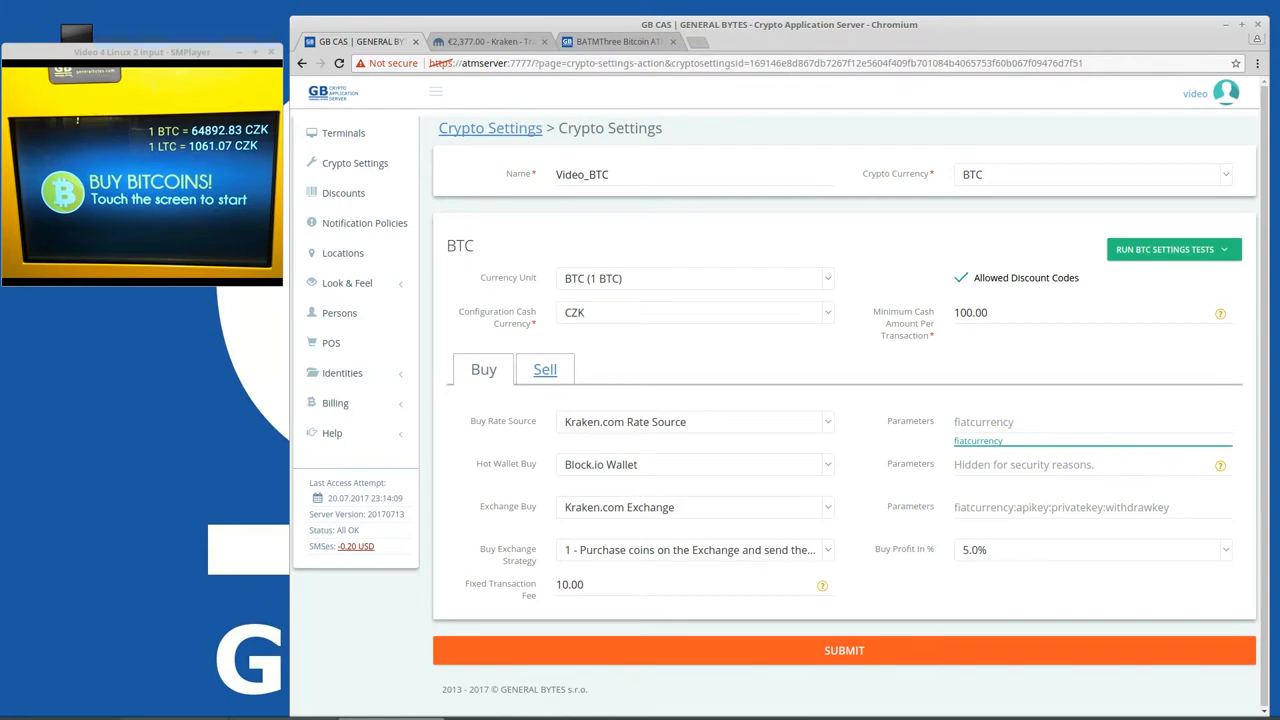
click(484, 40)
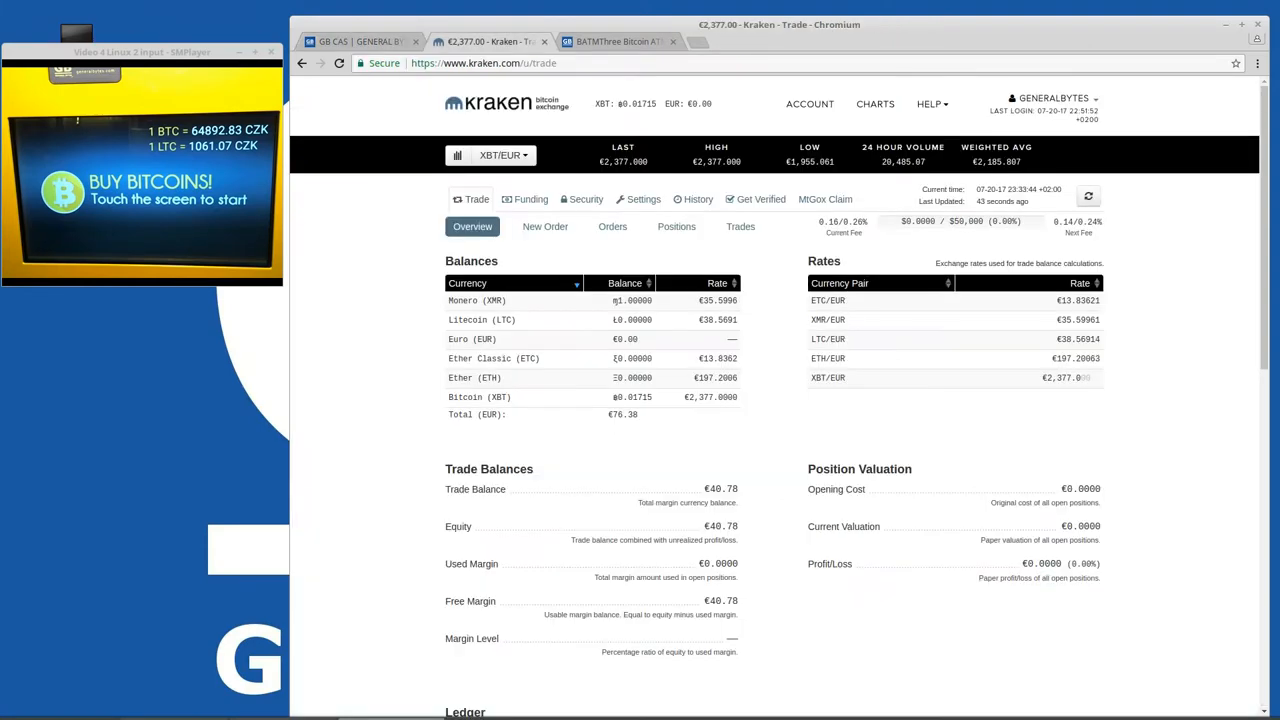
Switch to the Kraken account and view its Trade Overview page
click(502, 156)
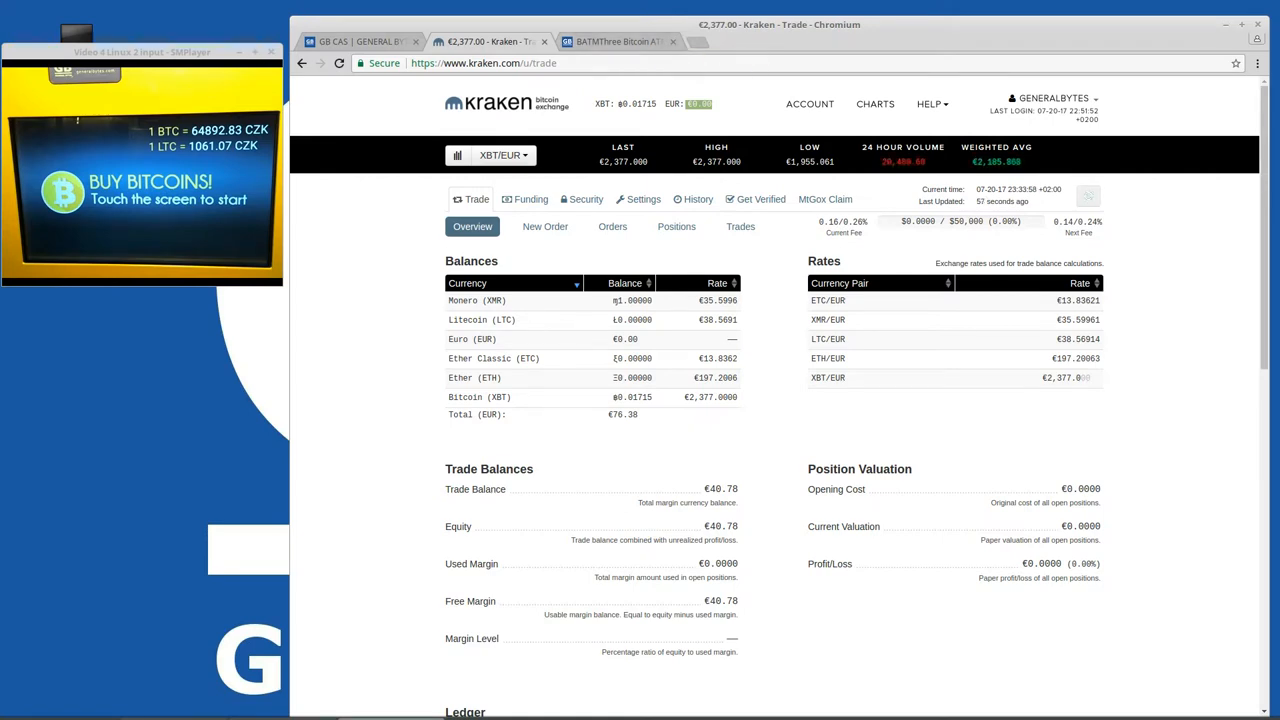
click(616, 40)
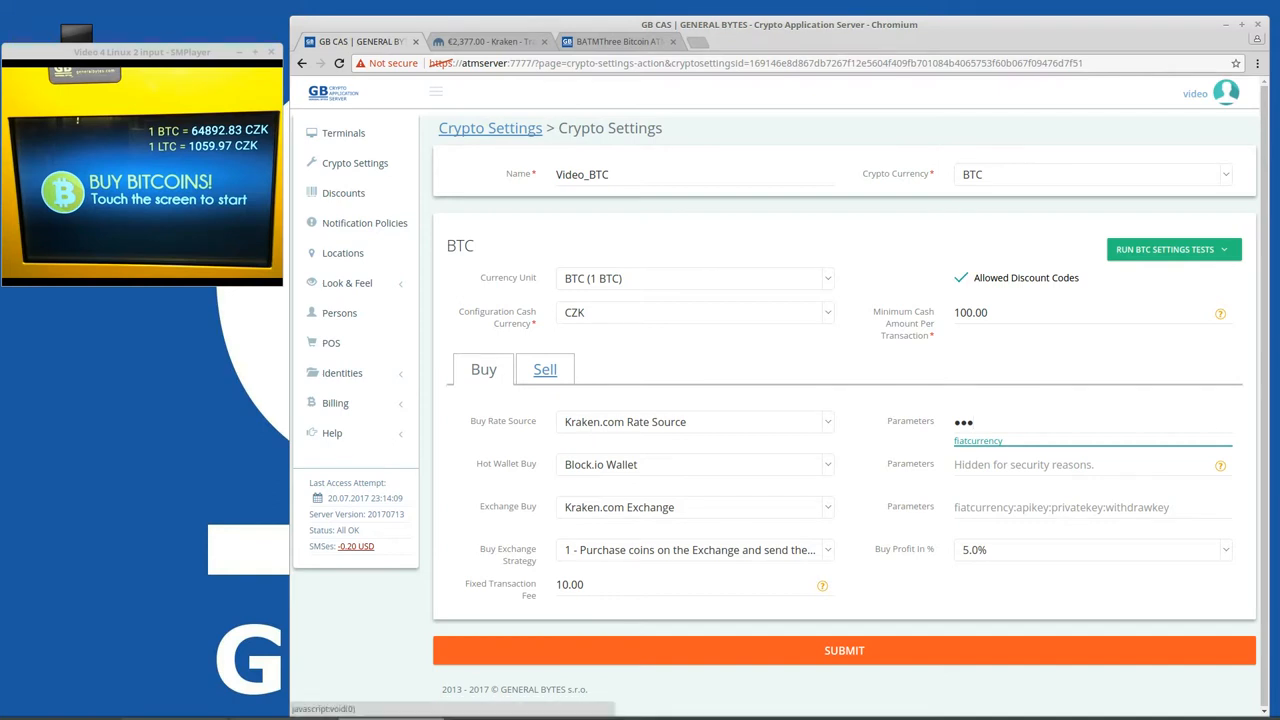
Fill the Buy Rate Source Parameters field and move to Exchange Buy Parameters
click(1000, 420)
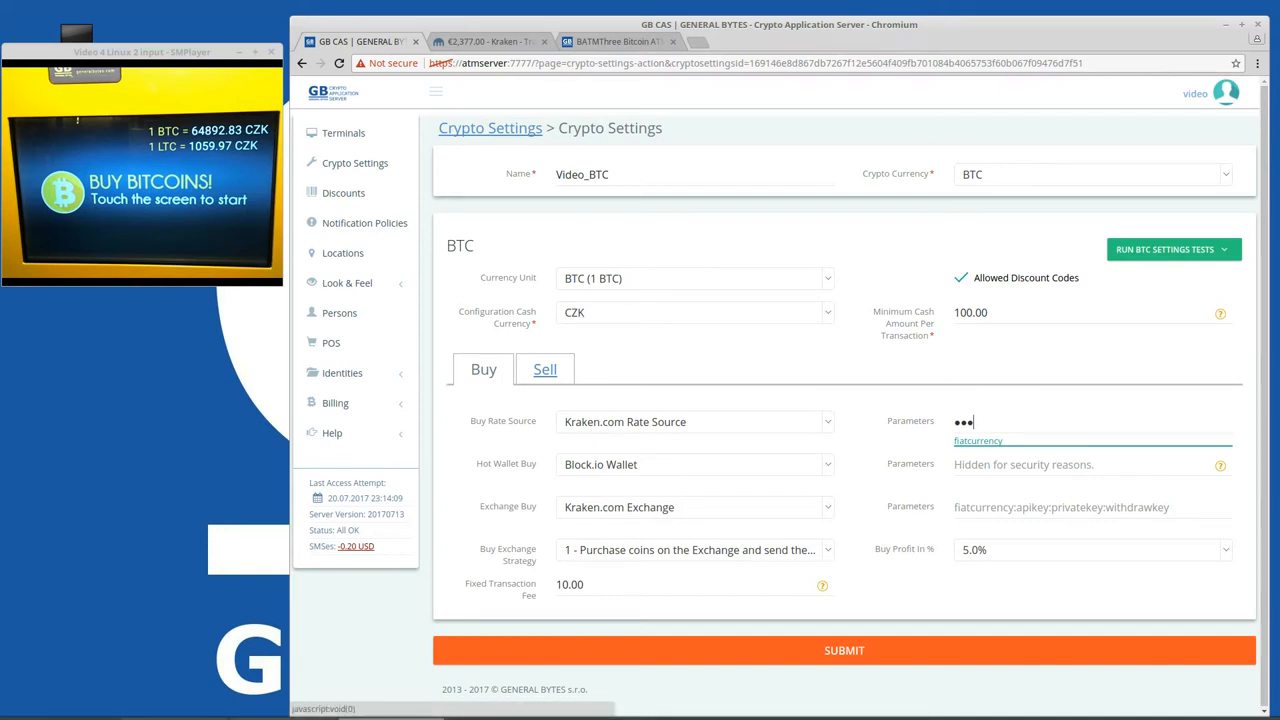
click(694, 508)
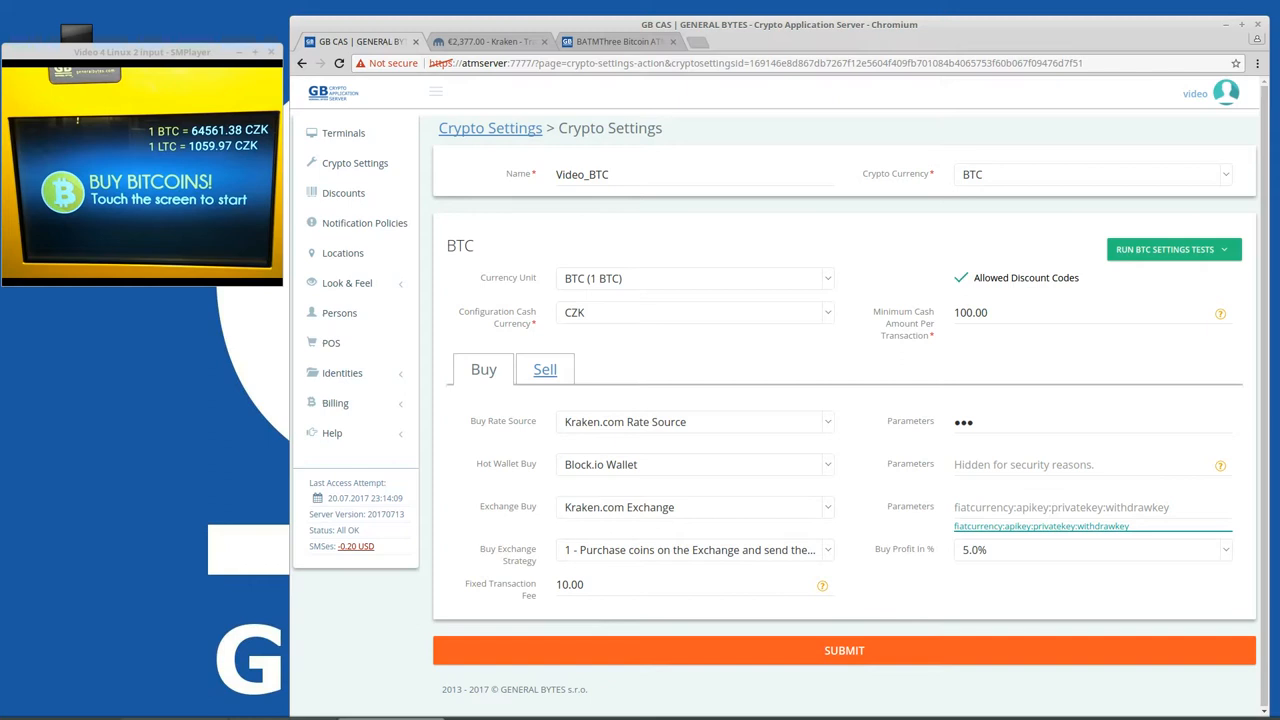
click(1060, 508)
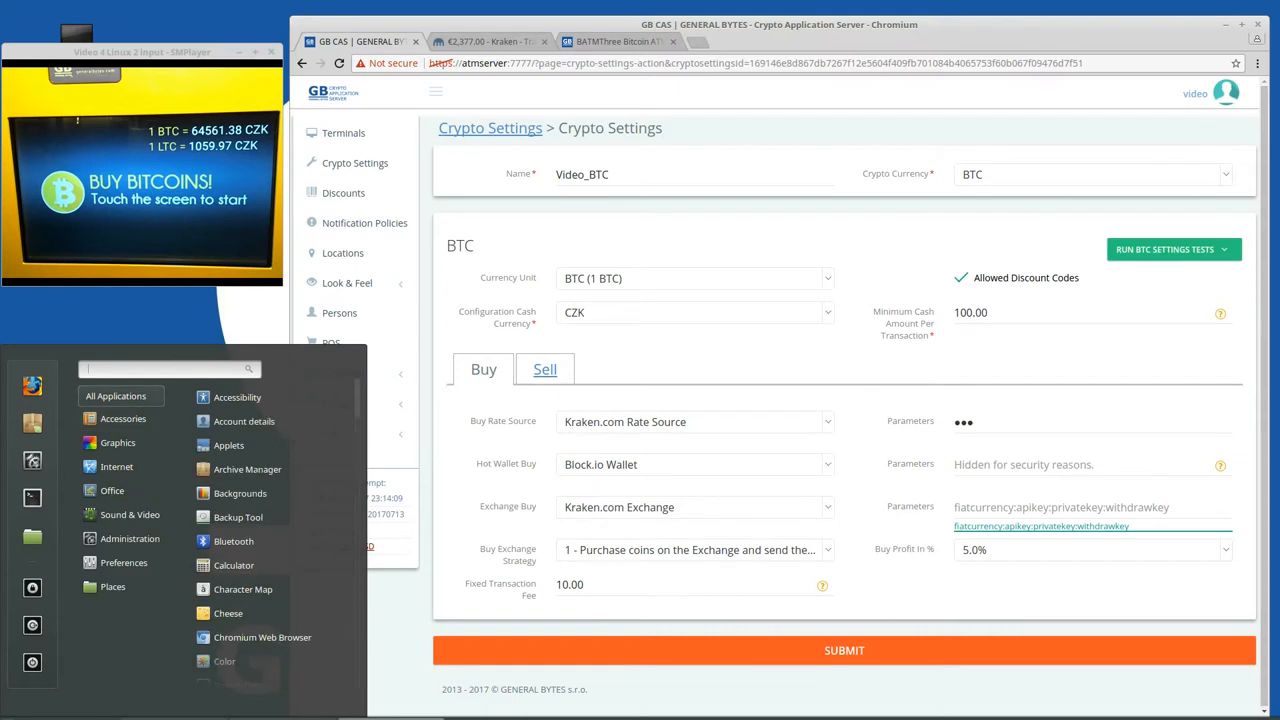
Launch Text Editor, start a note reading 'EUR:', and return to the Kraken account
text(text)
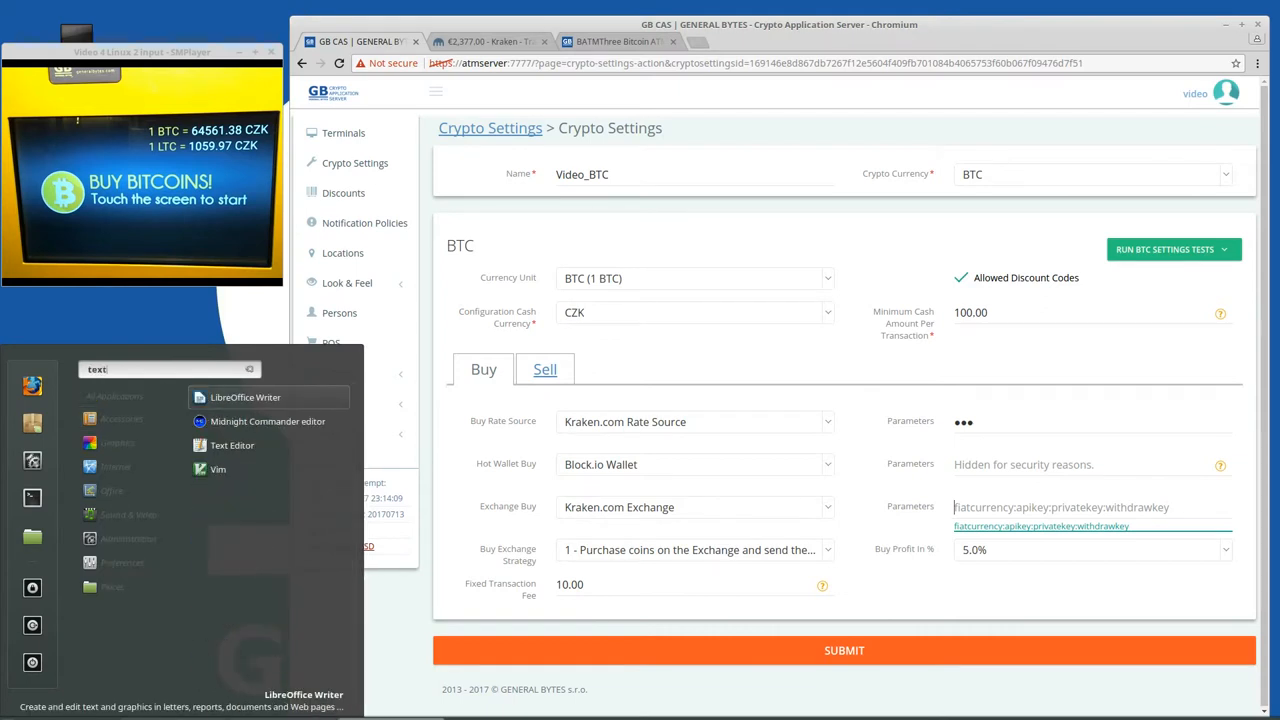
click(232, 444)
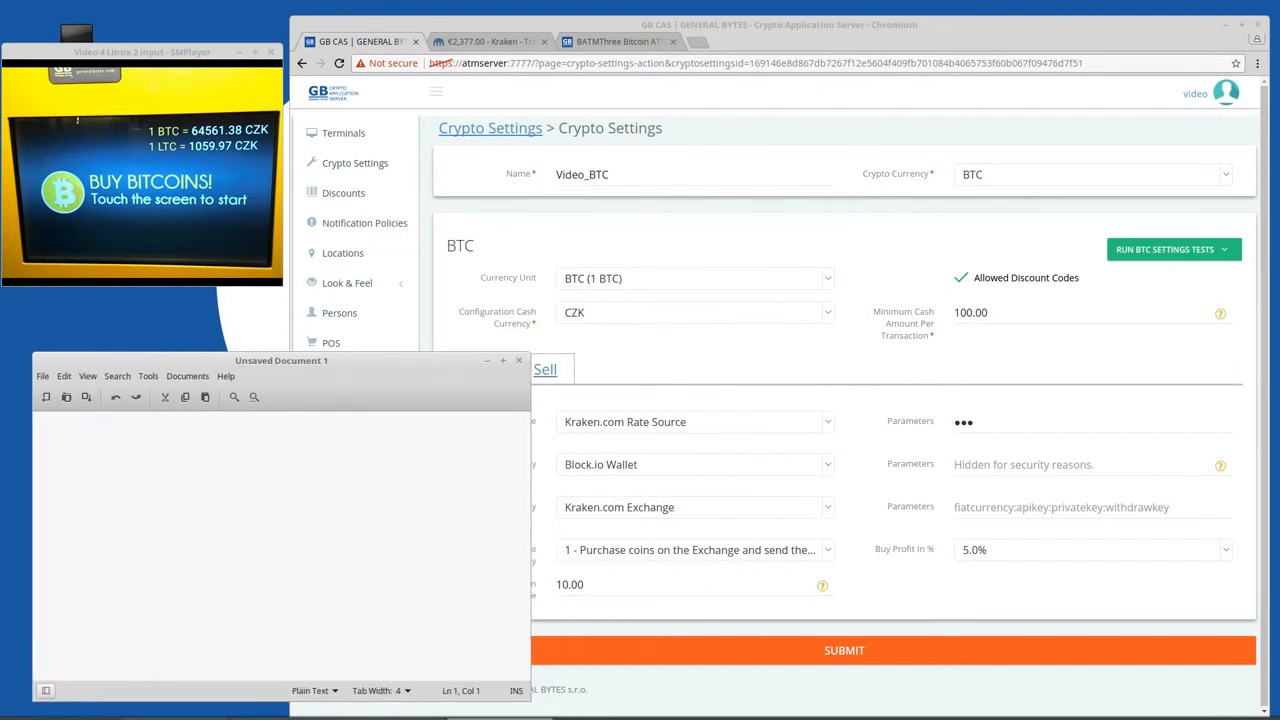
text(EUR)
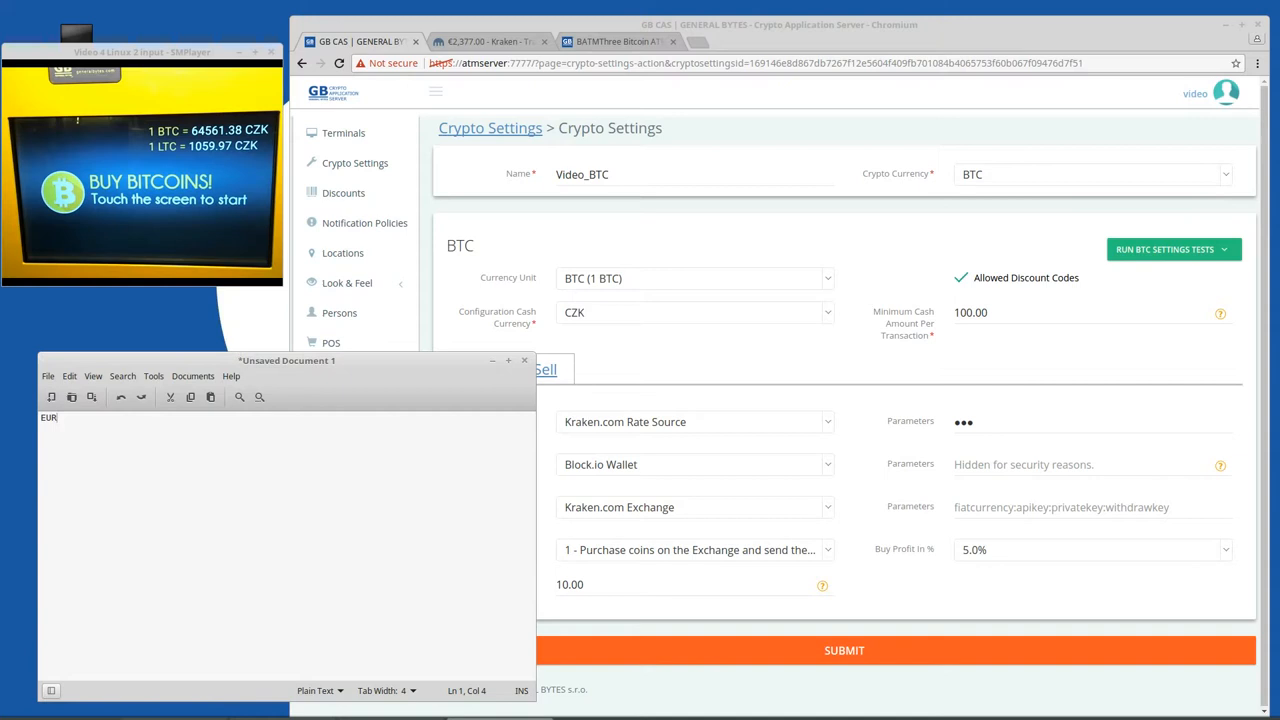
text(:)
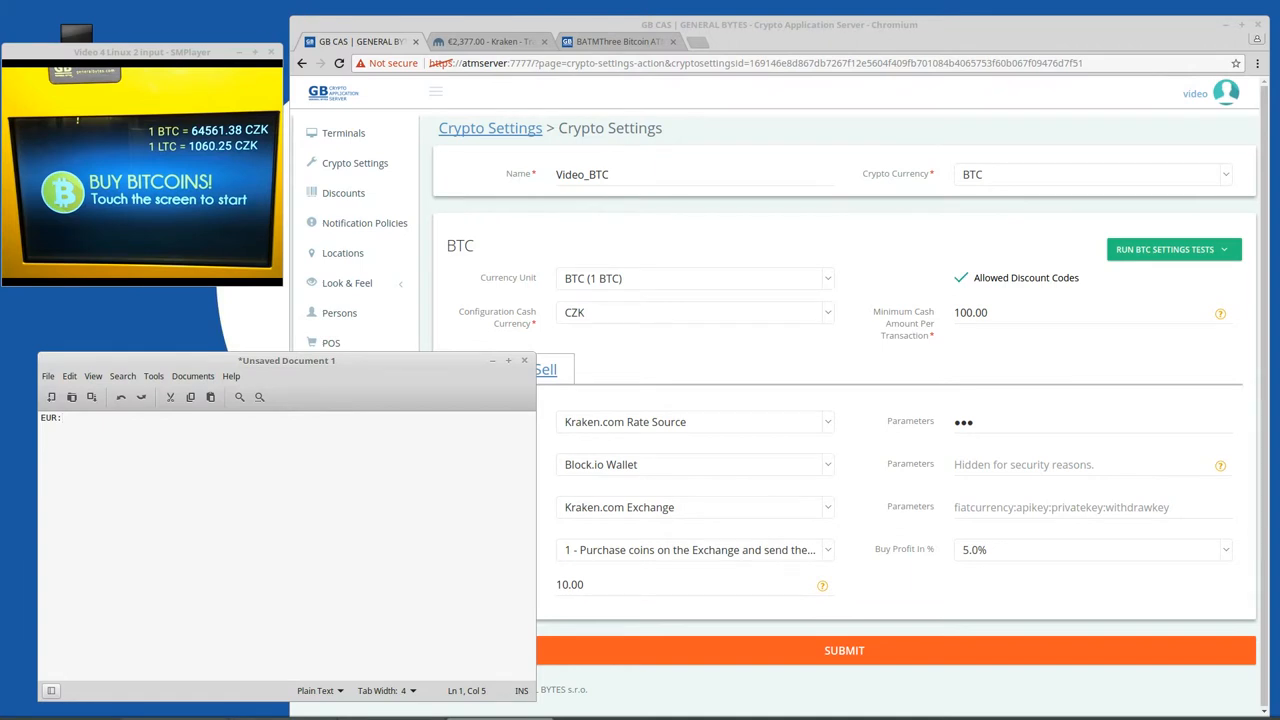
click(484, 40)
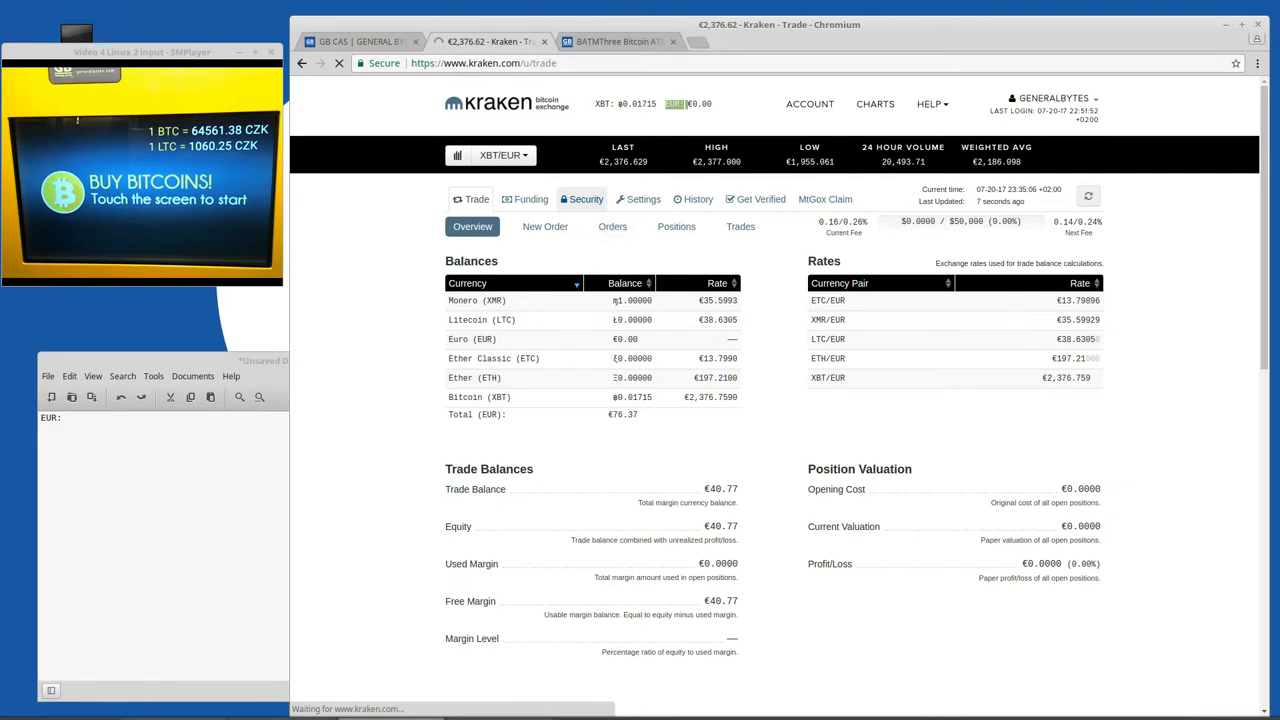
Go to Kraken Settings, the API key management page, and begin generating a new key
click(584, 200)
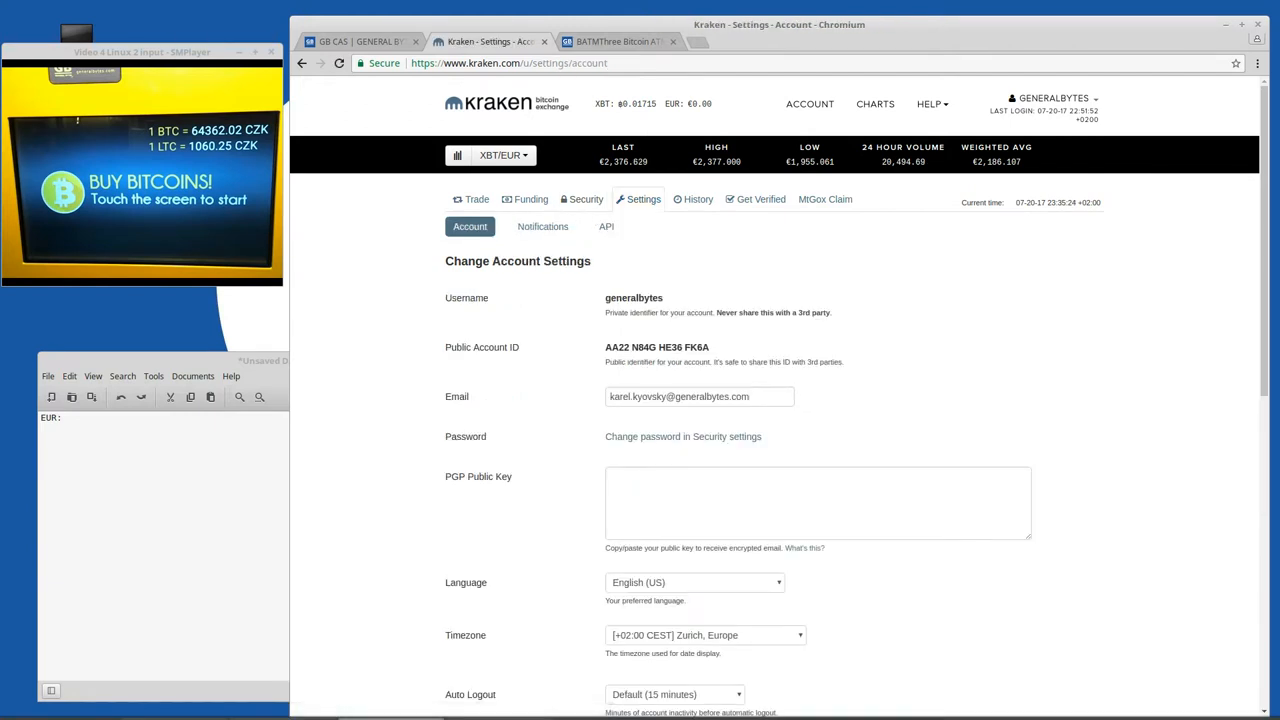
click(606, 226)
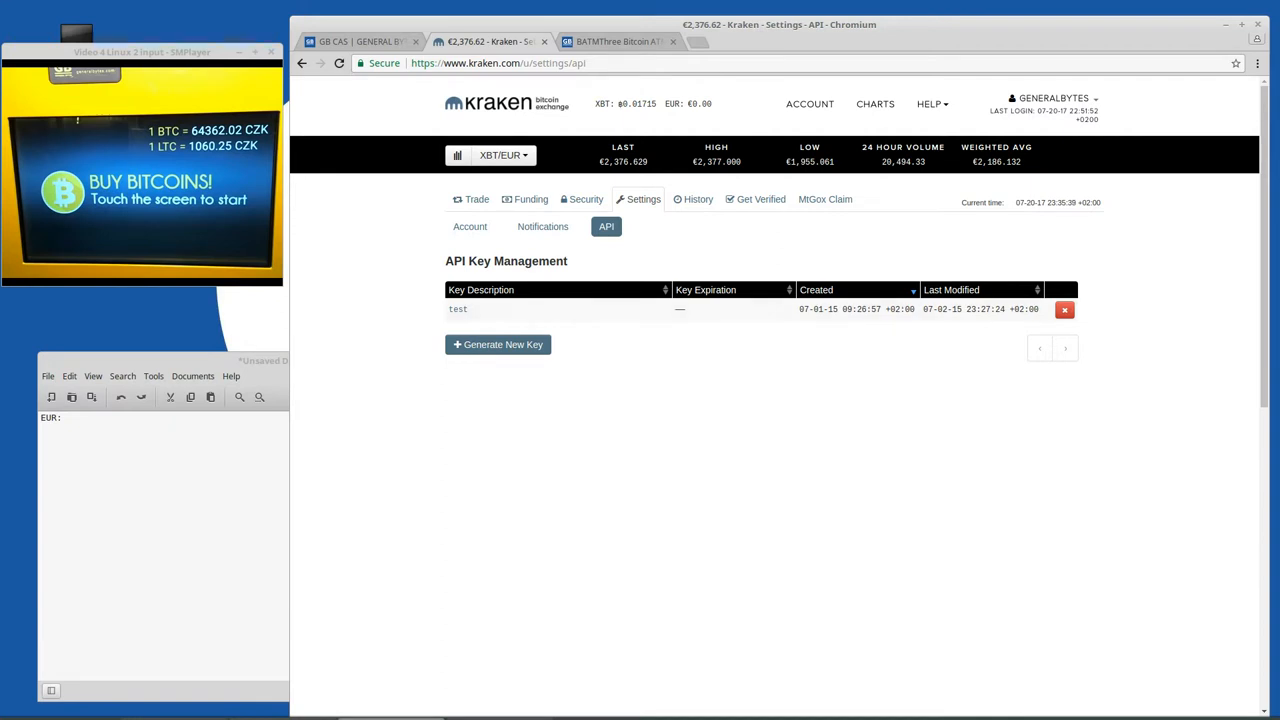
click(498, 344)
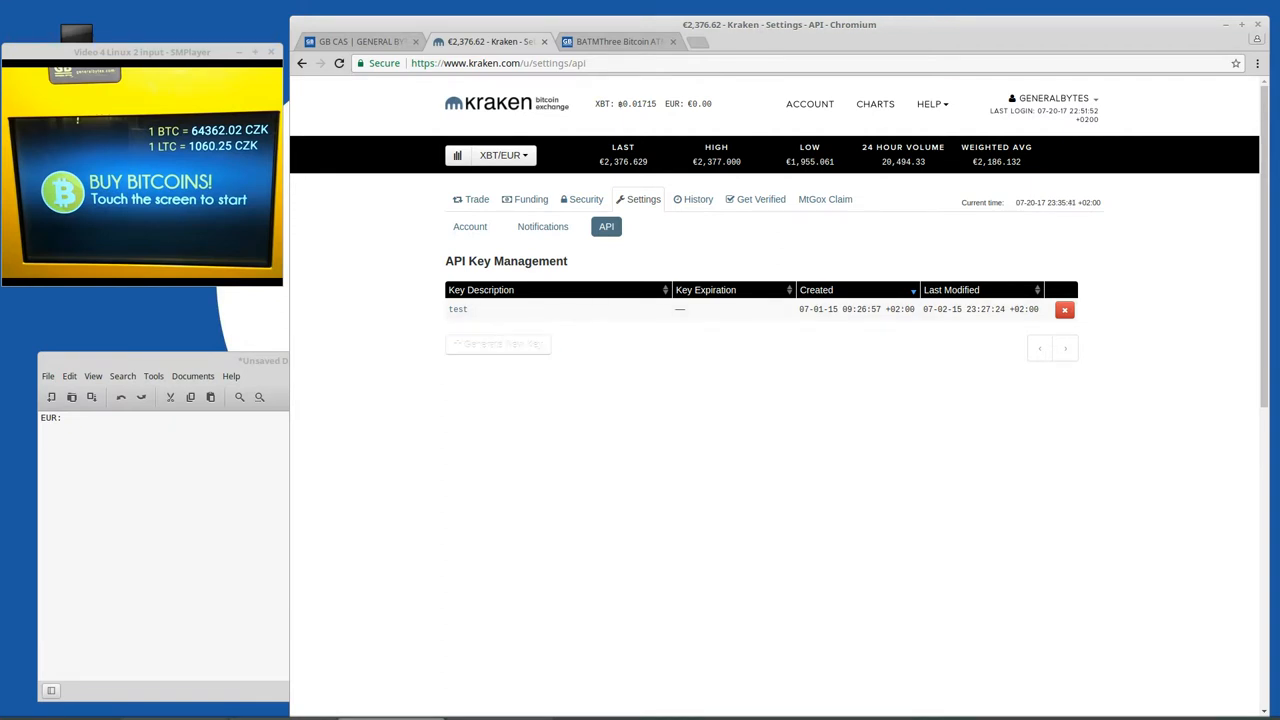
Give the new API key the description 'video'
click(496, 344)
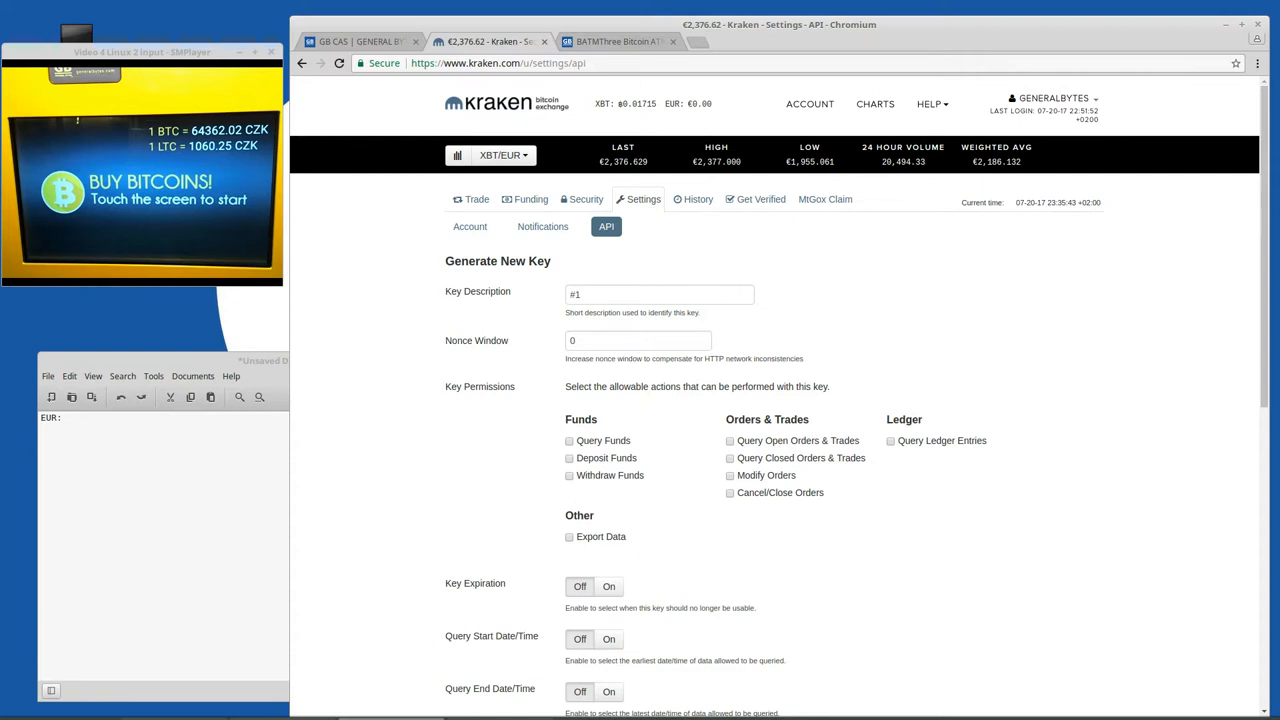
click(660, 294)
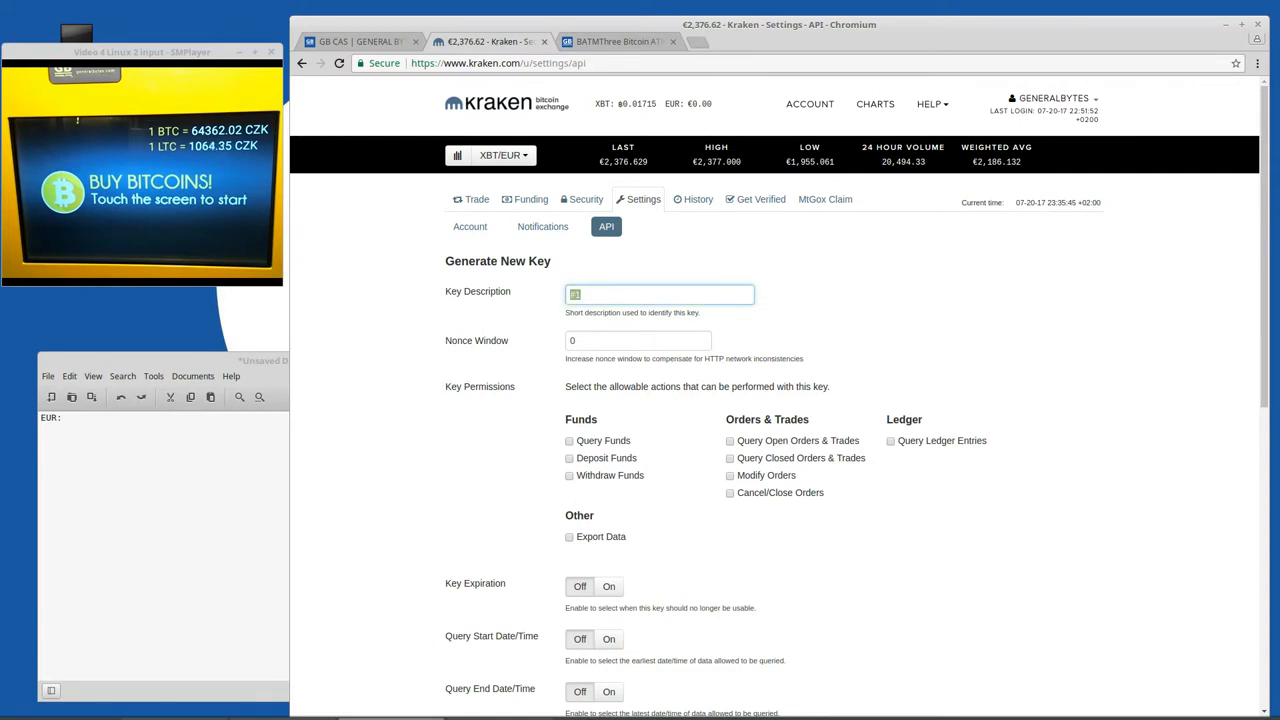
text(video)
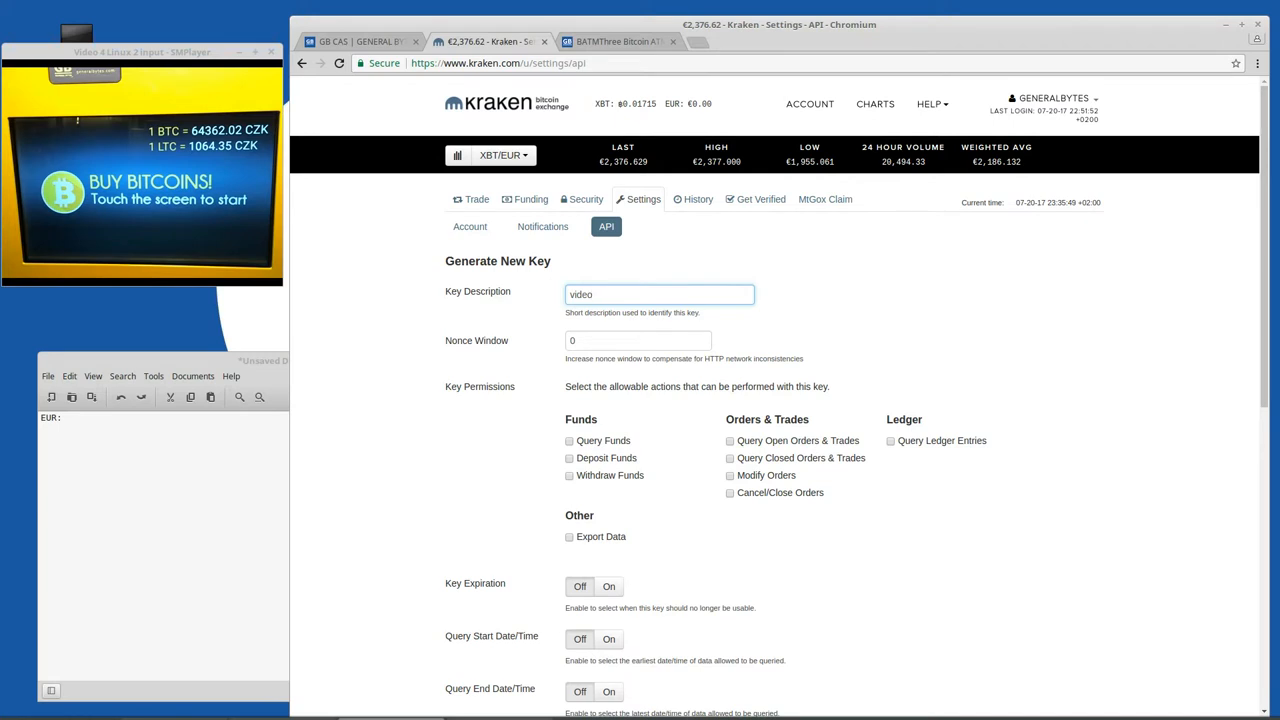
scroll(down, 3)
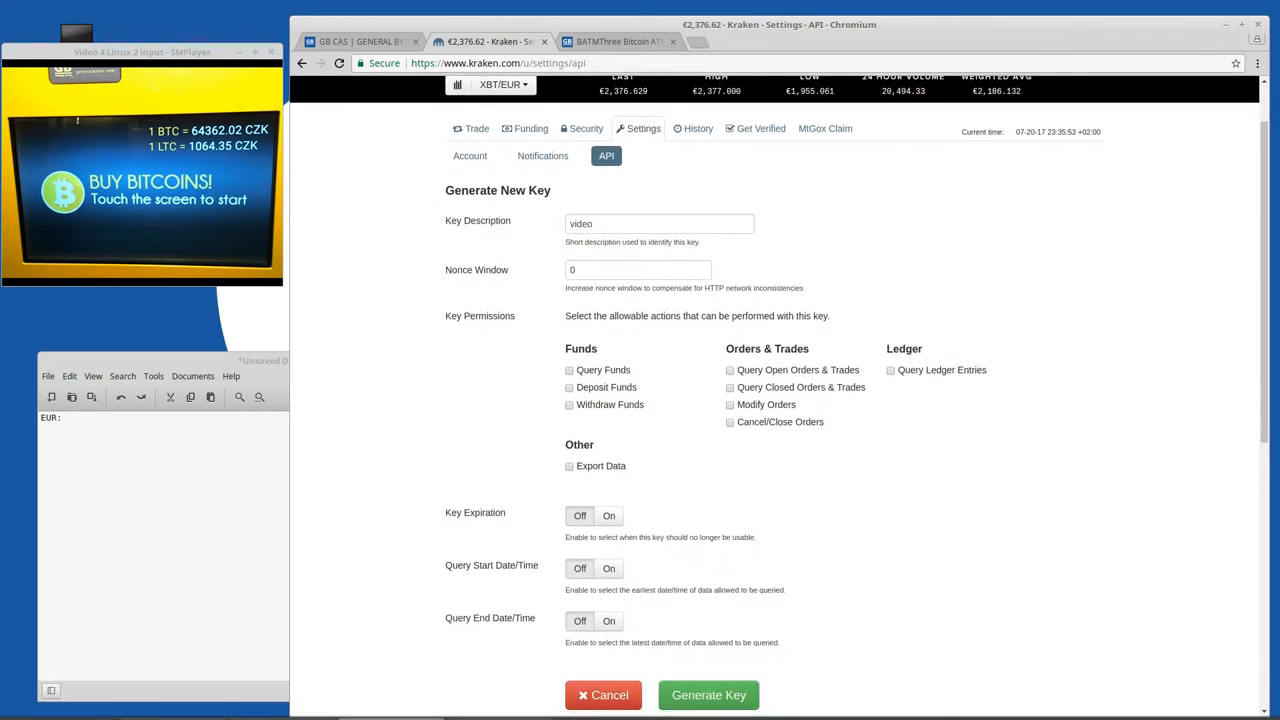
Grant all Funds, Orders & Trades and Ledger query permissions and generate the key
click(570, 370)
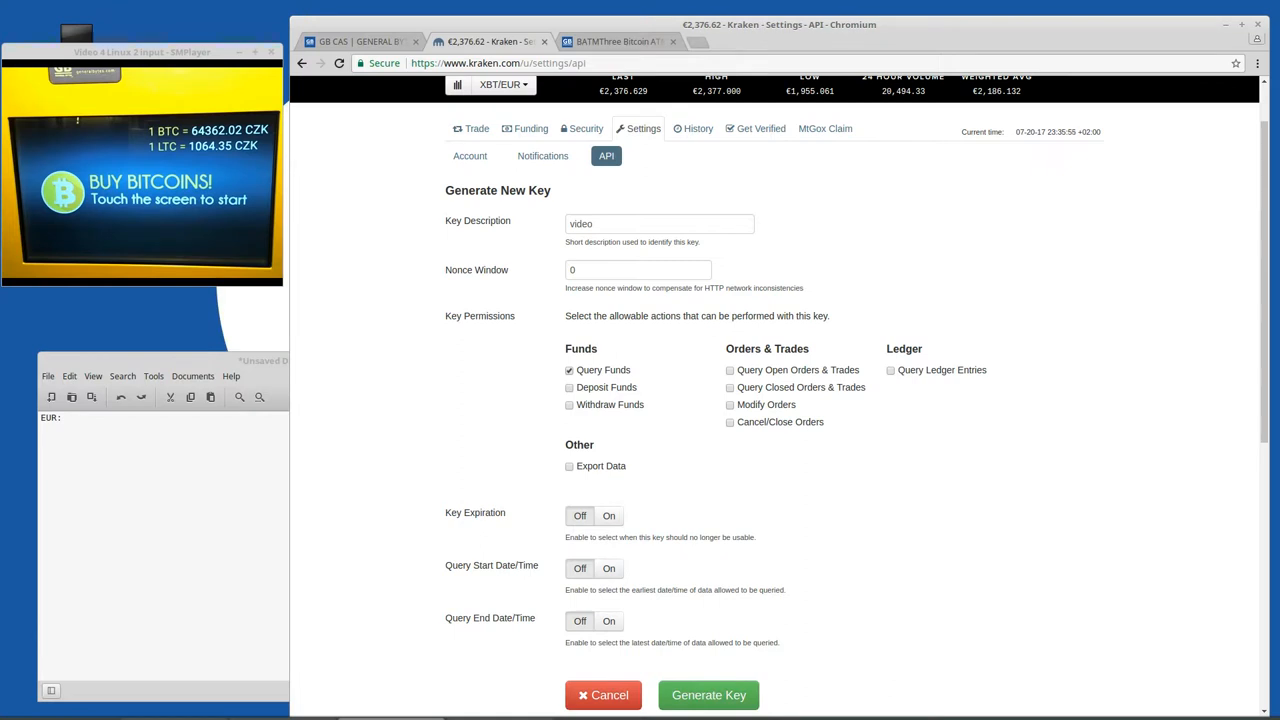
click(570, 404)
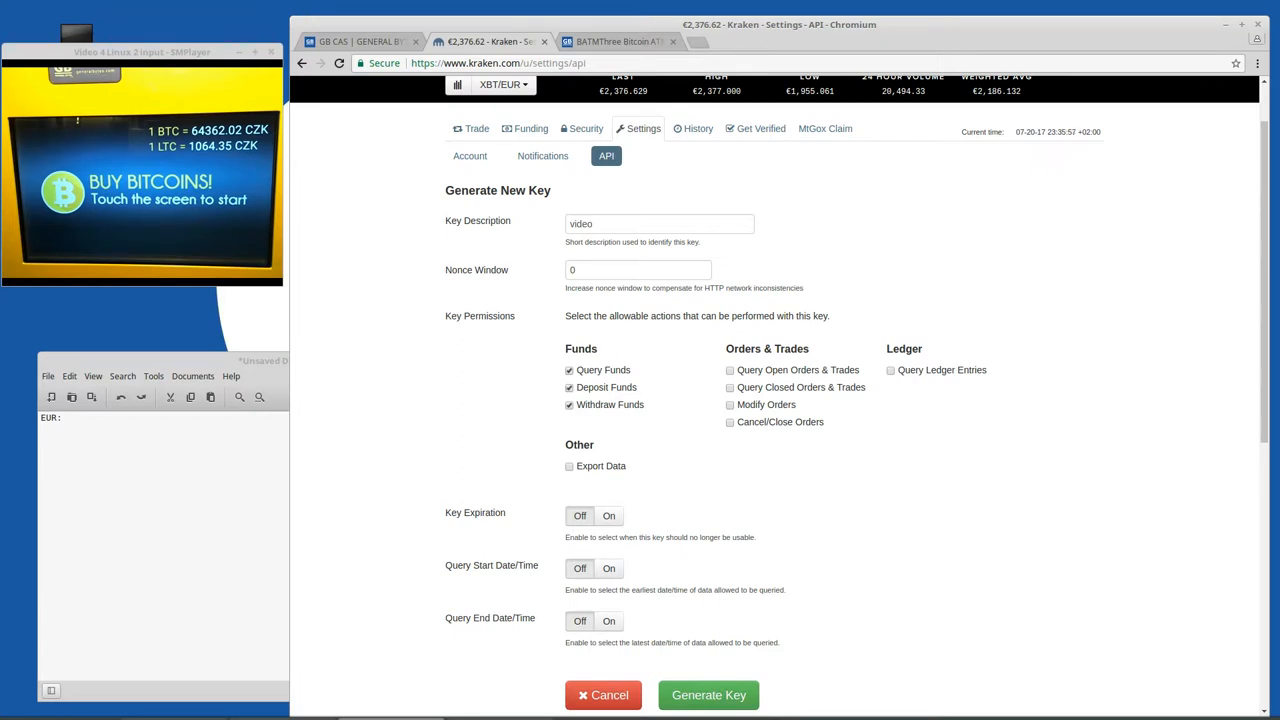
click(730, 370)
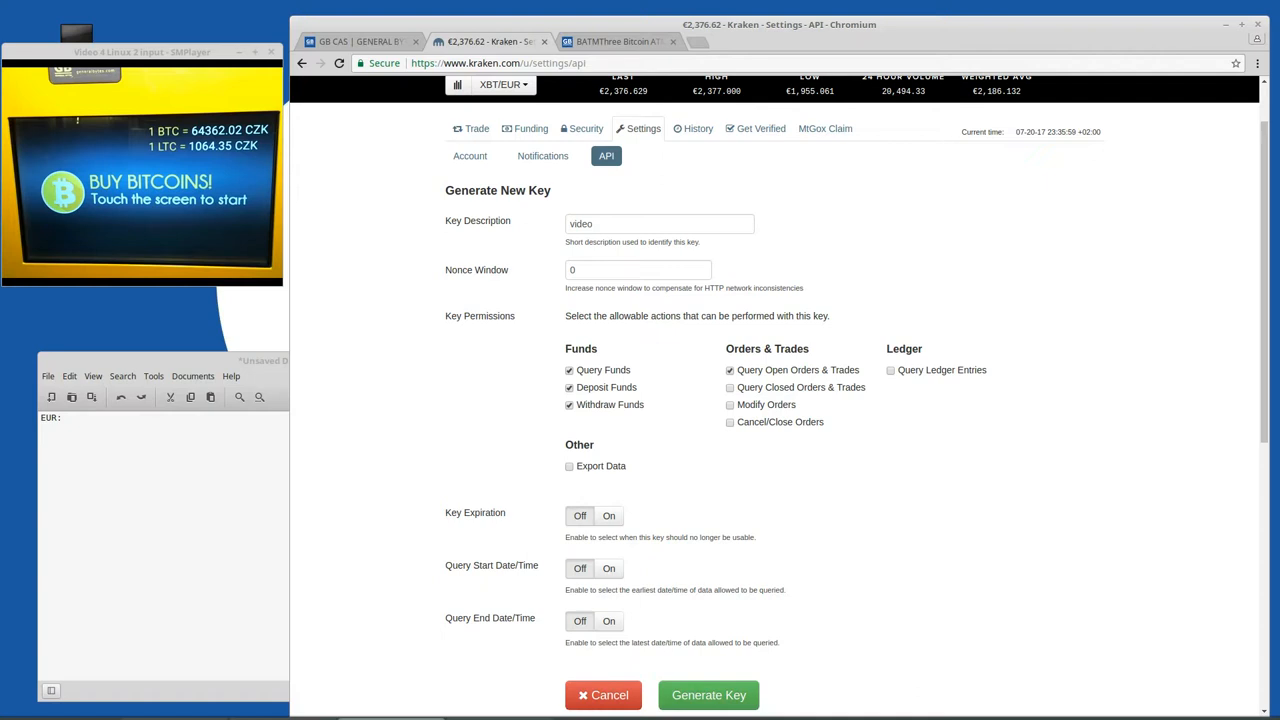
click(730, 388)
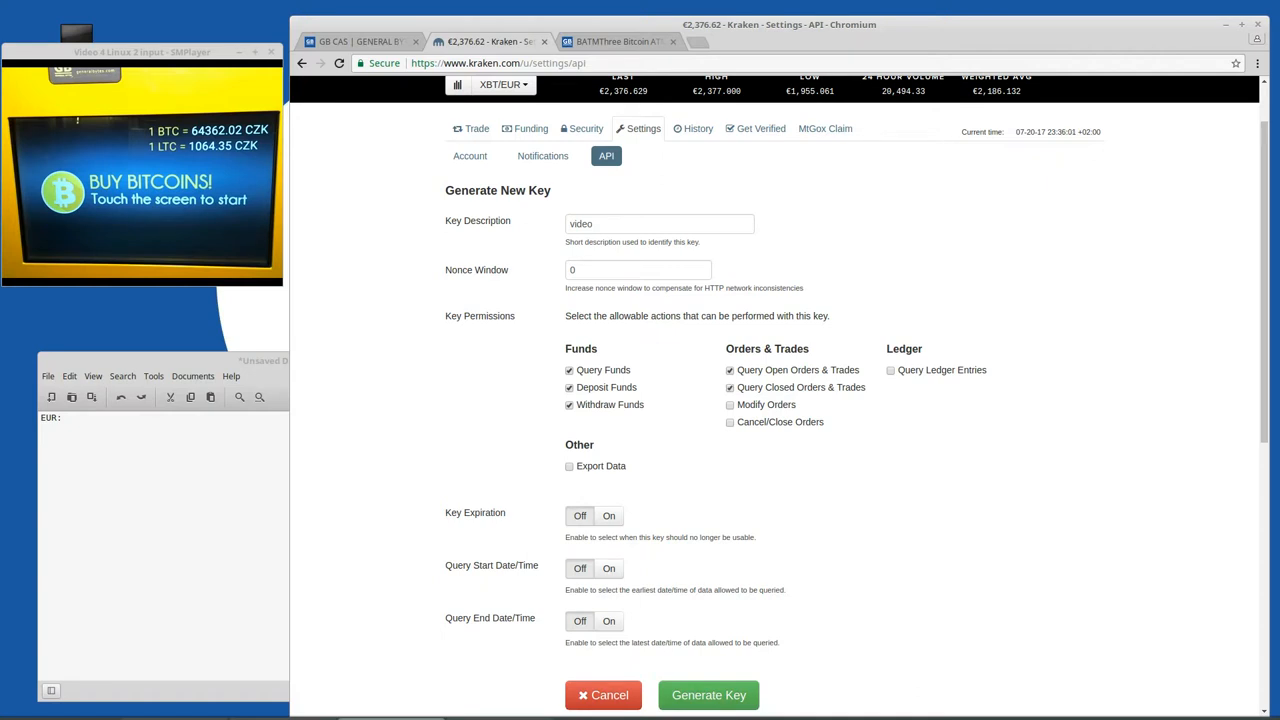
click(730, 420)
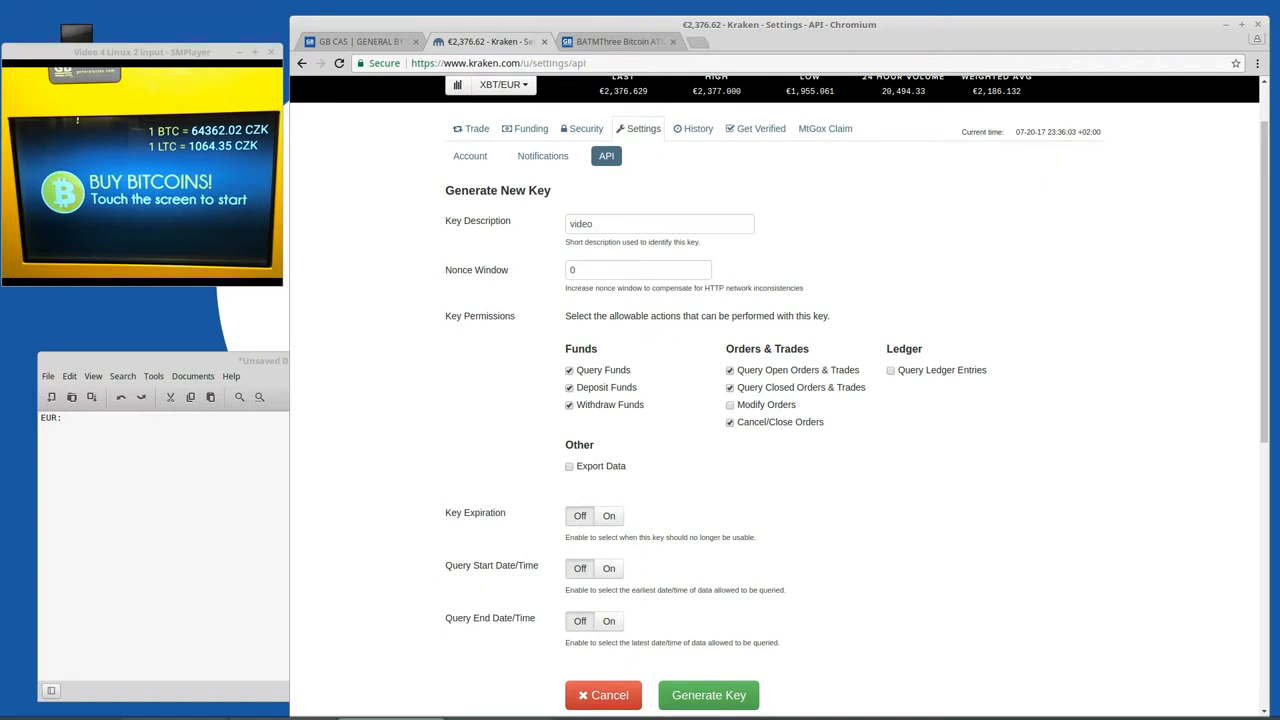
click(730, 404)
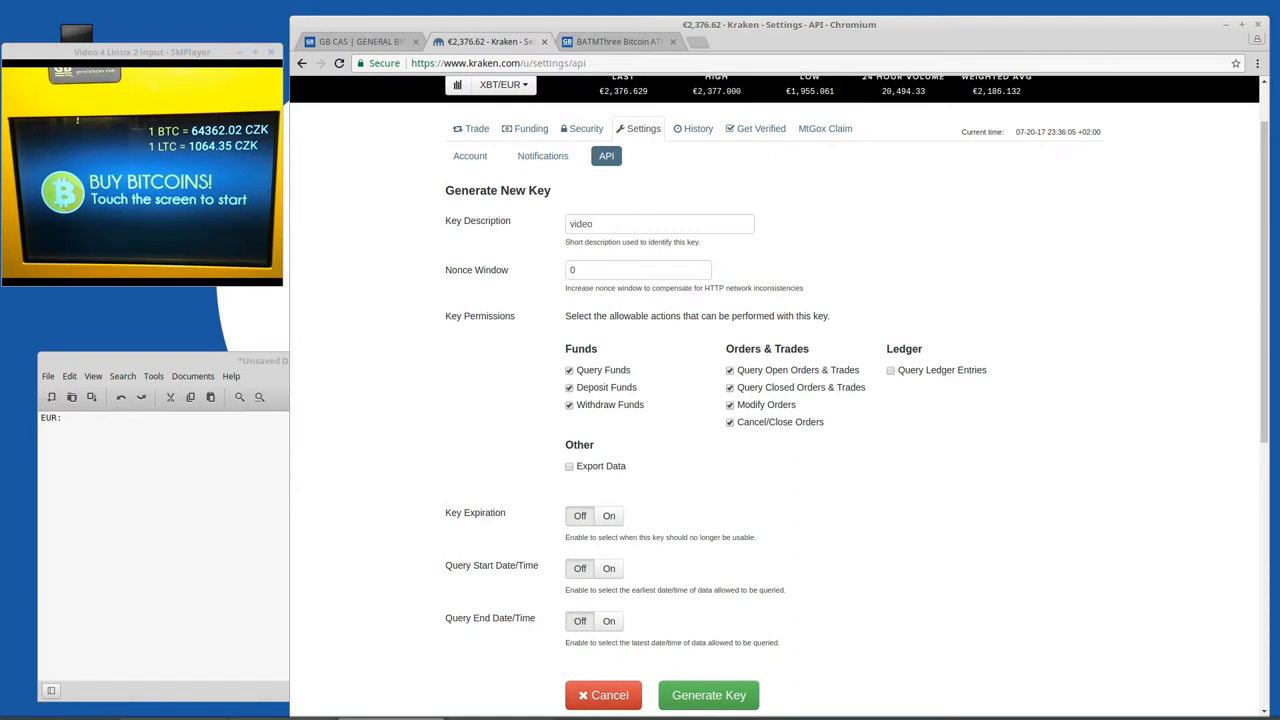
click(890, 370)
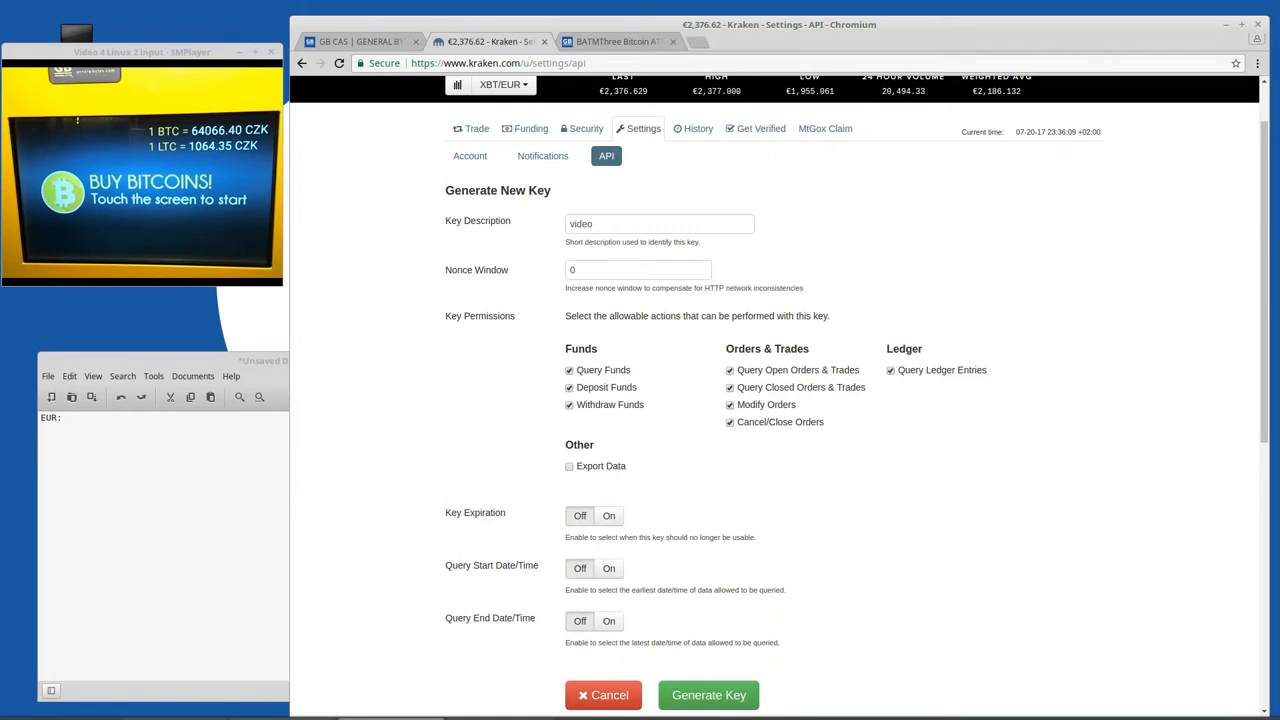
scroll(down, 3)
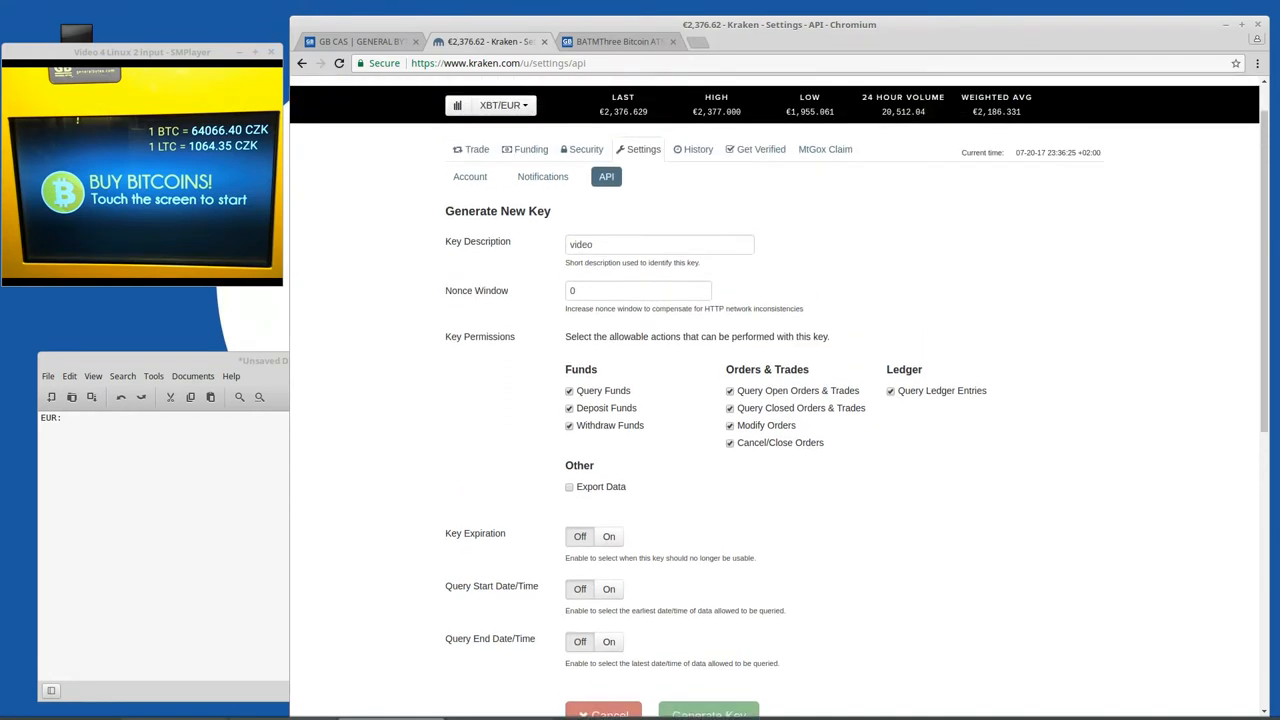
scroll(down, 3)
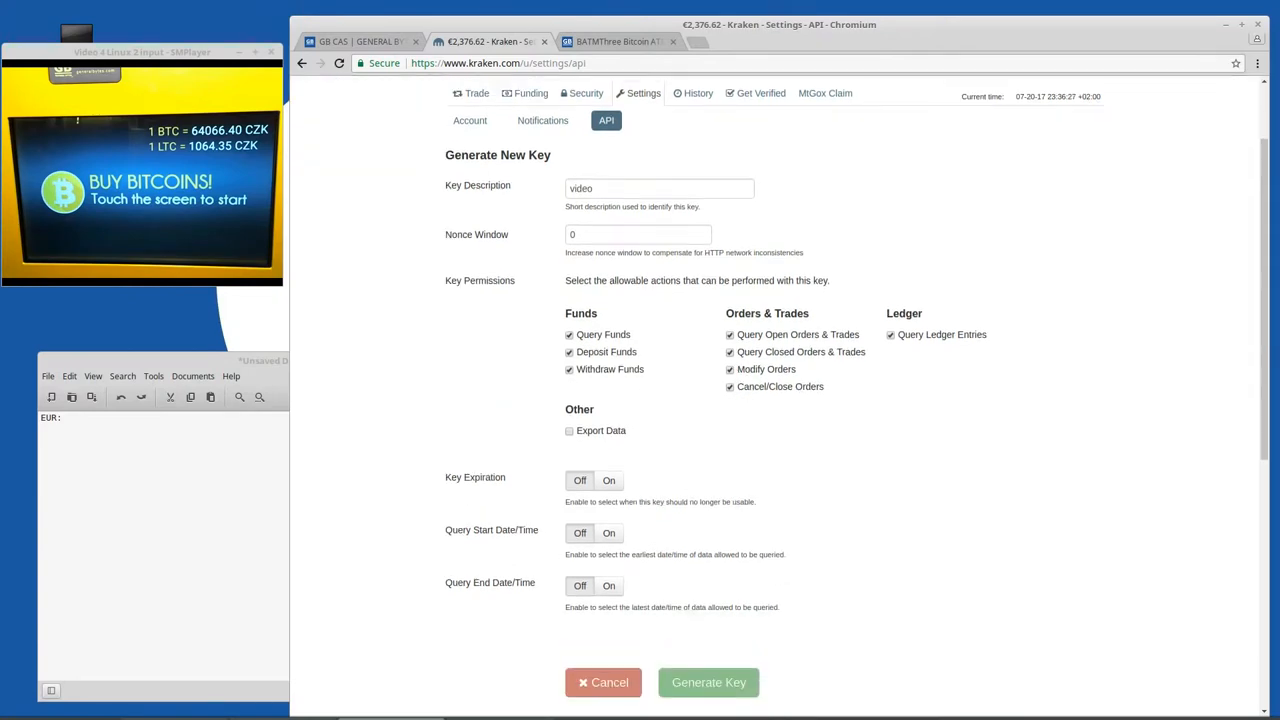
click(708, 682)
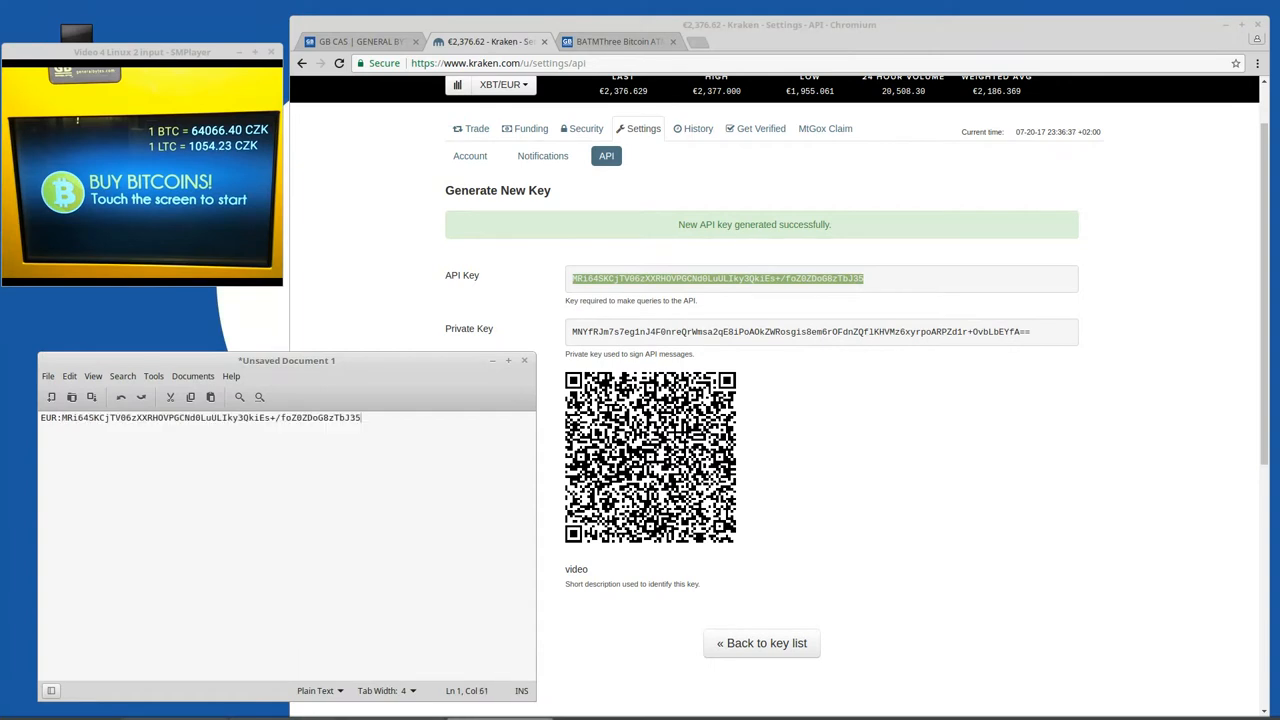
Add a colon after the API key in the note and select the private key for copying
text(:)
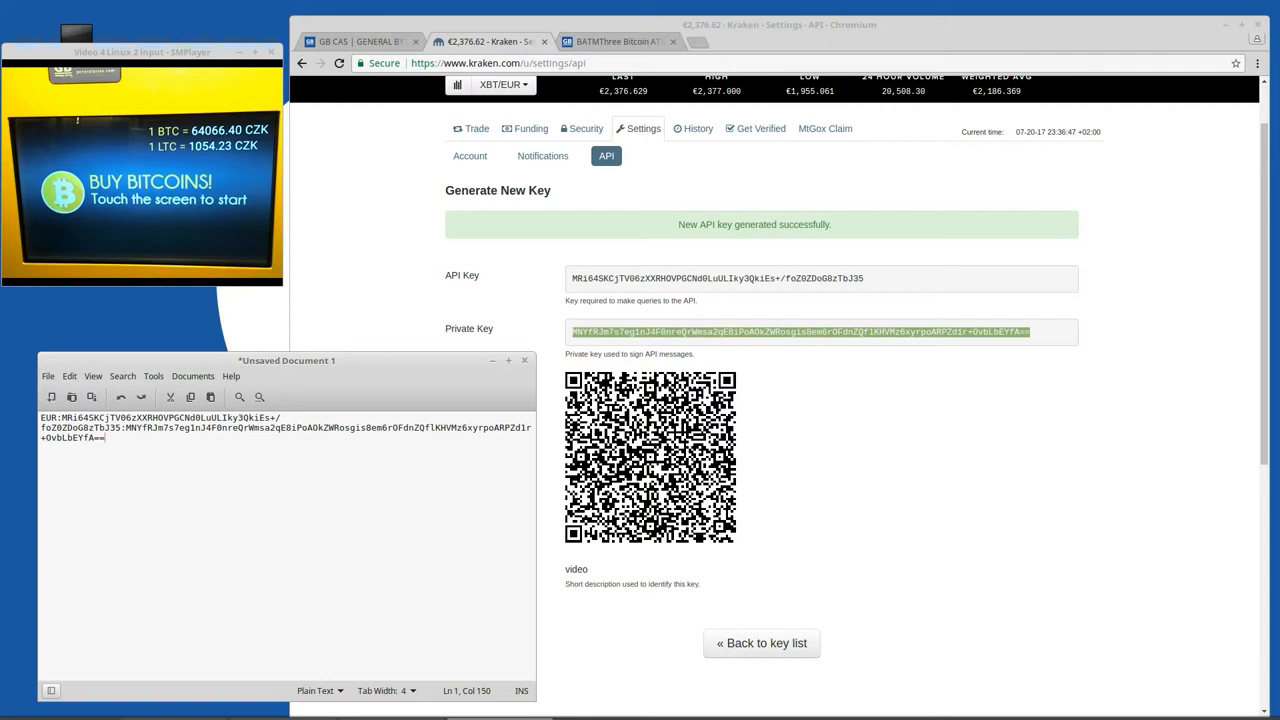
drag(288, 360, 336, 360)
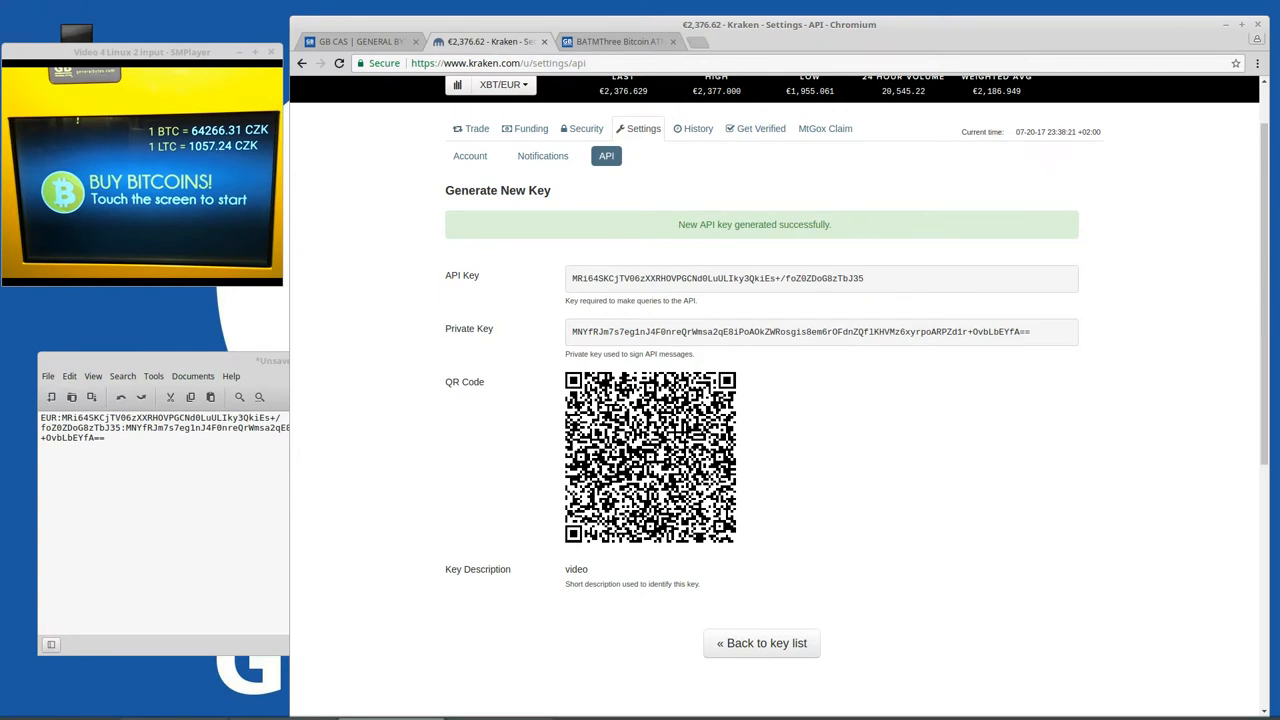
triple_click(800, 332)
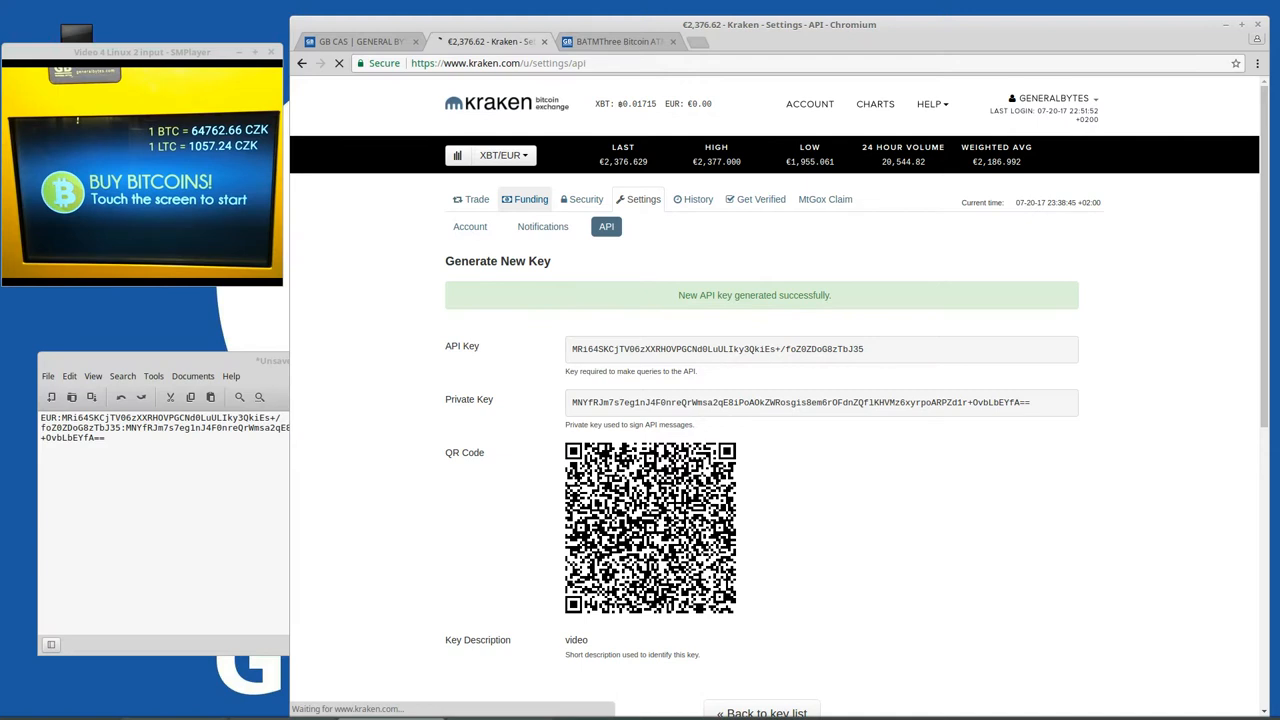
Go to Funding, Withdraw, and choose Bitcoin (XBT) as the asset
click(530, 200)
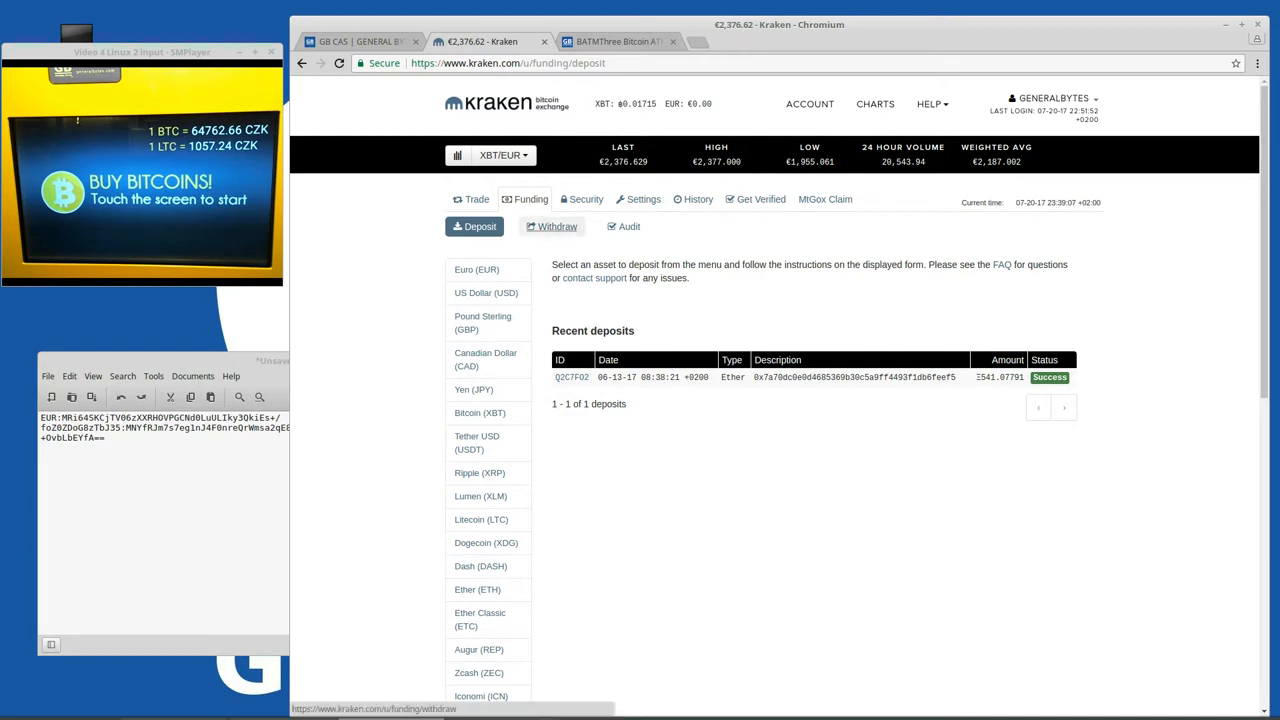
click(556, 226)
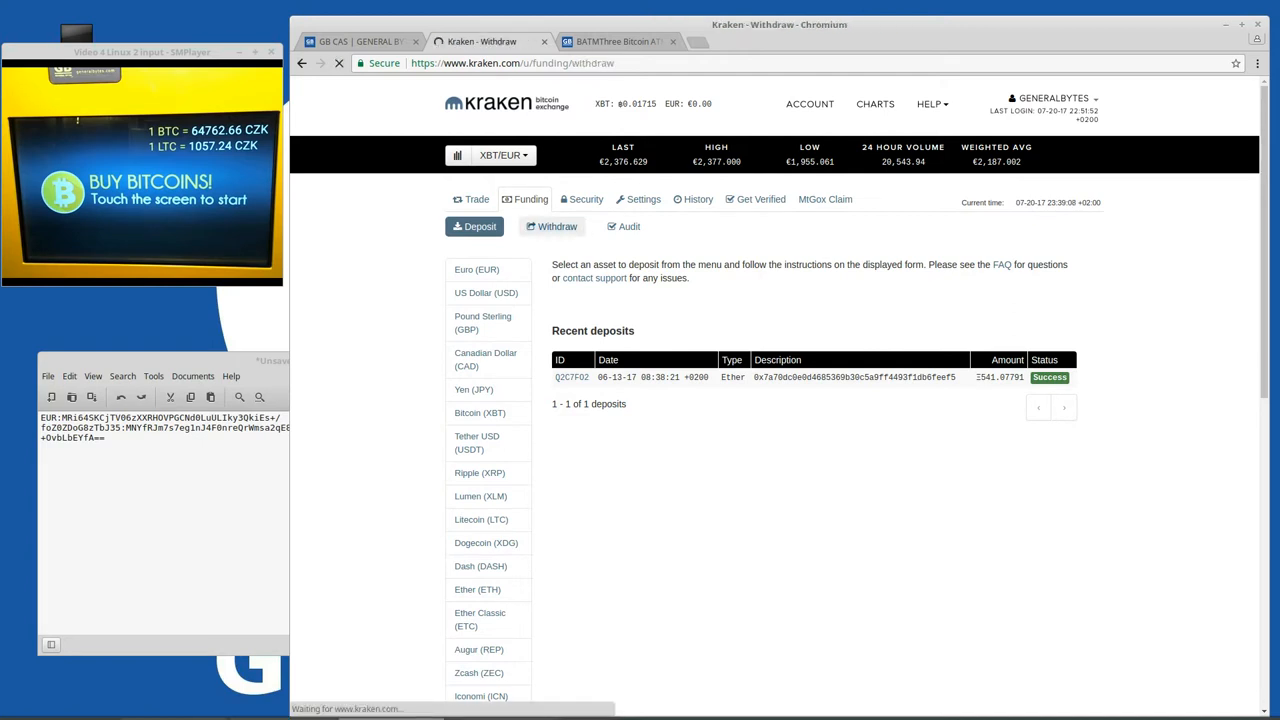
click(556, 226)
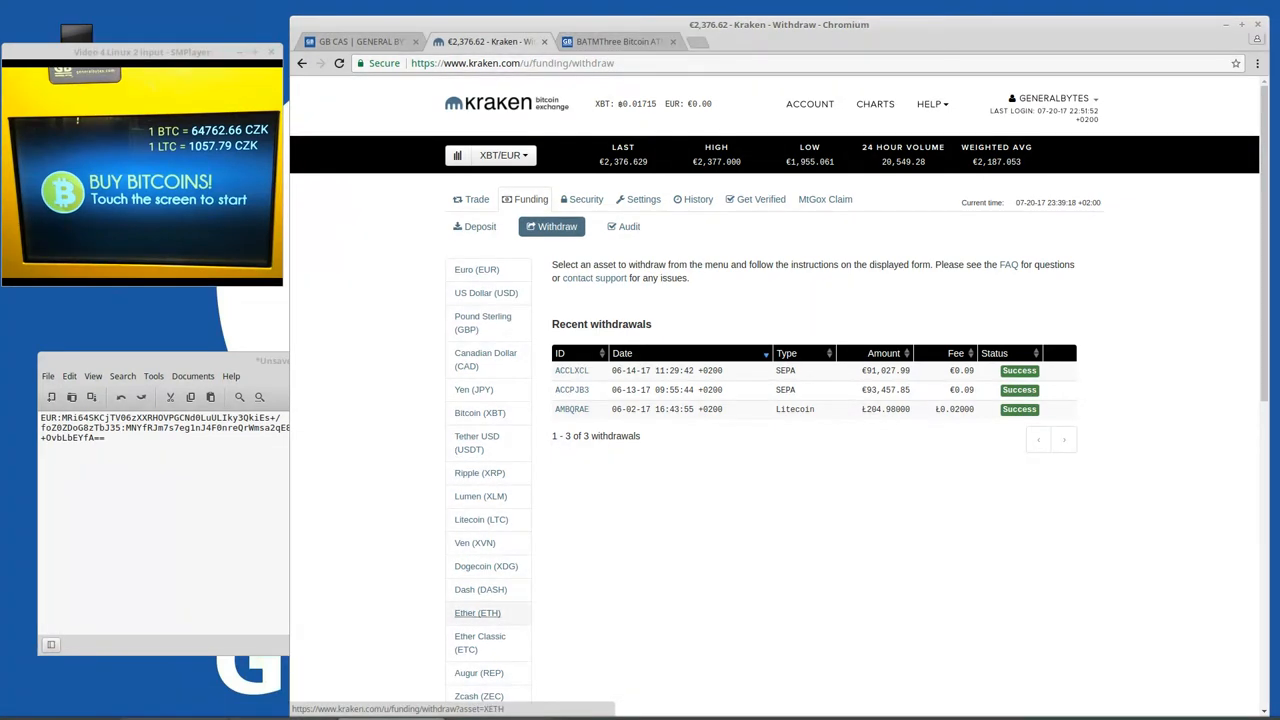
click(480, 412)
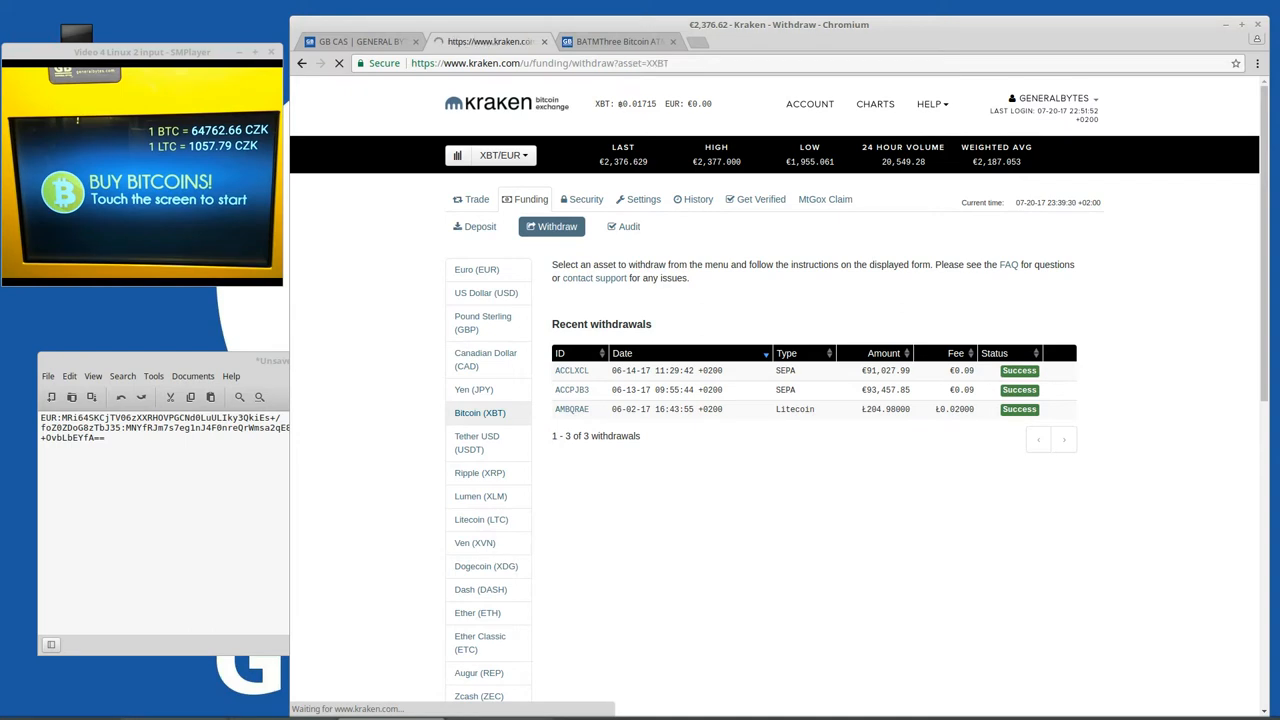
click(480, 412)
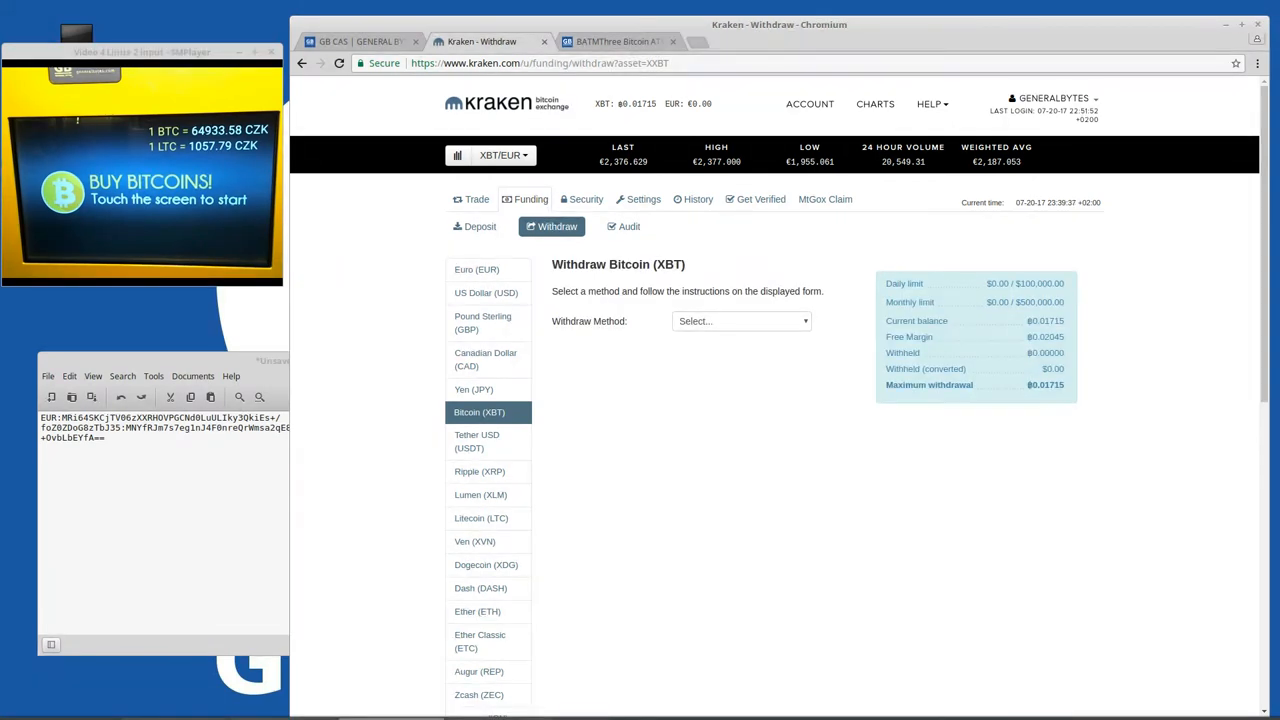
Choose Bitcoin as Kraken's withdrawal method and start adding a new withdrawal address
click(740, 320)
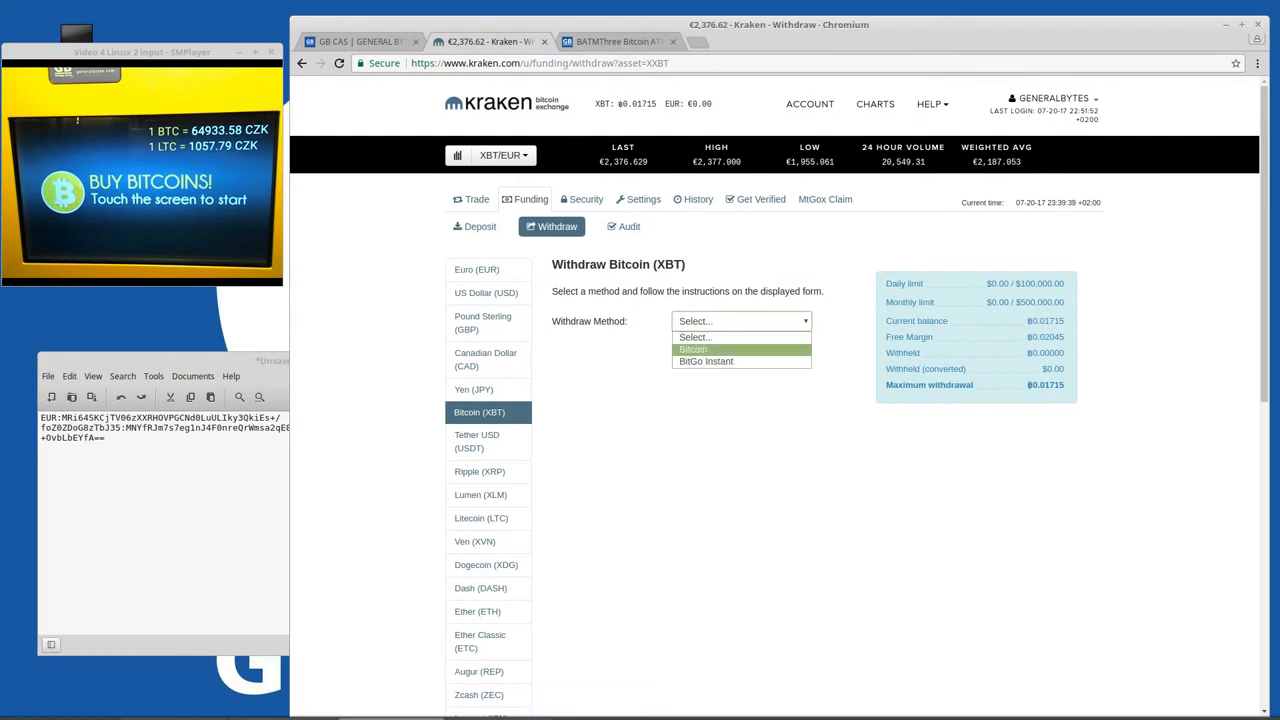
click(692, 348)
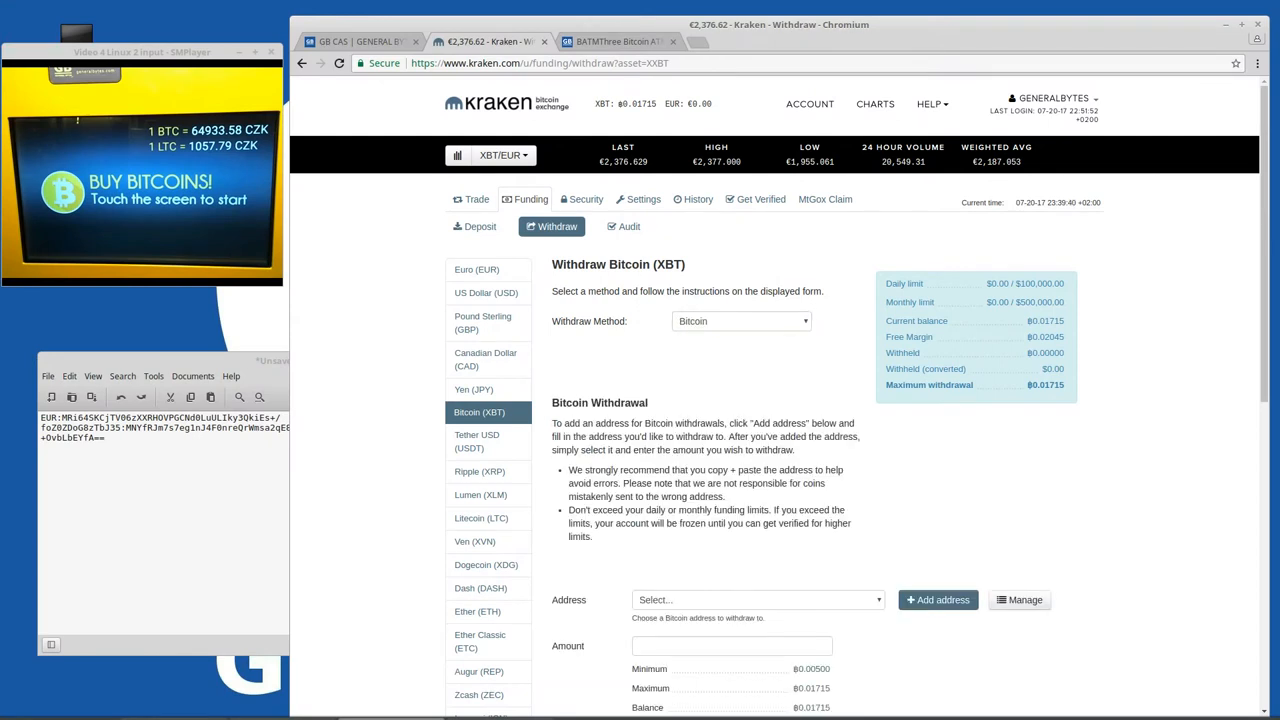
scroll(down, 3)
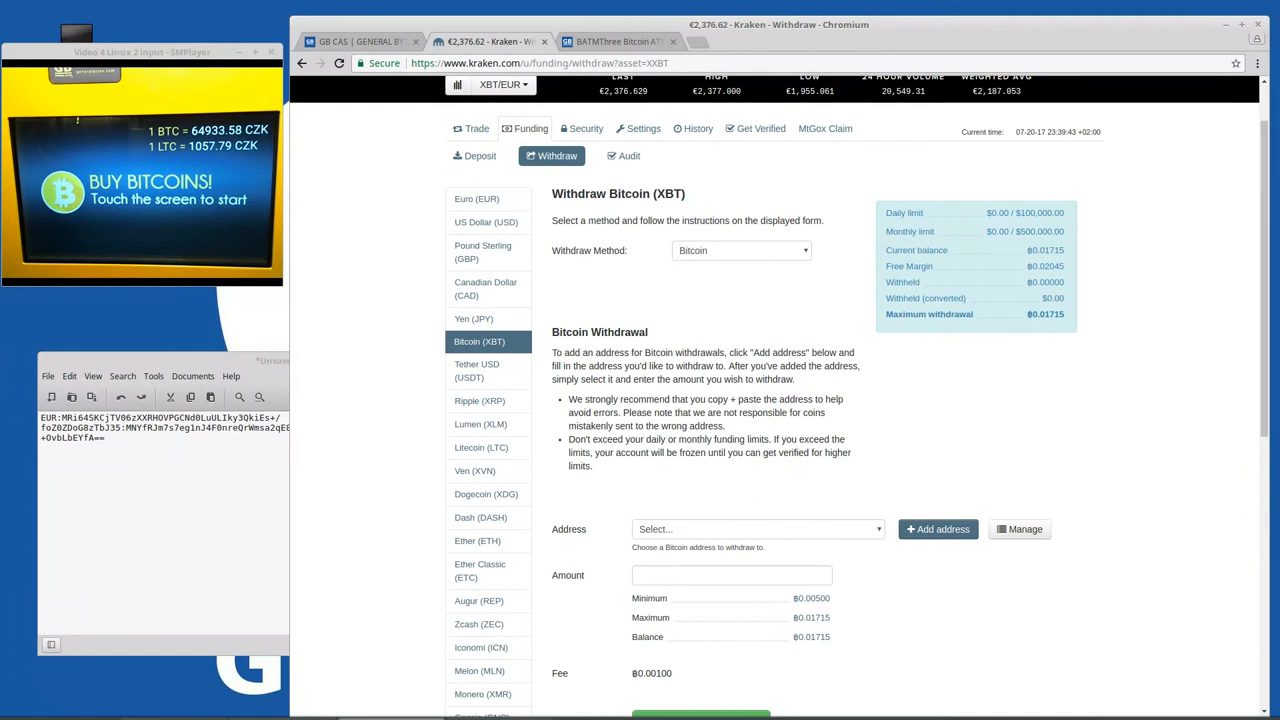
click(756, 528)
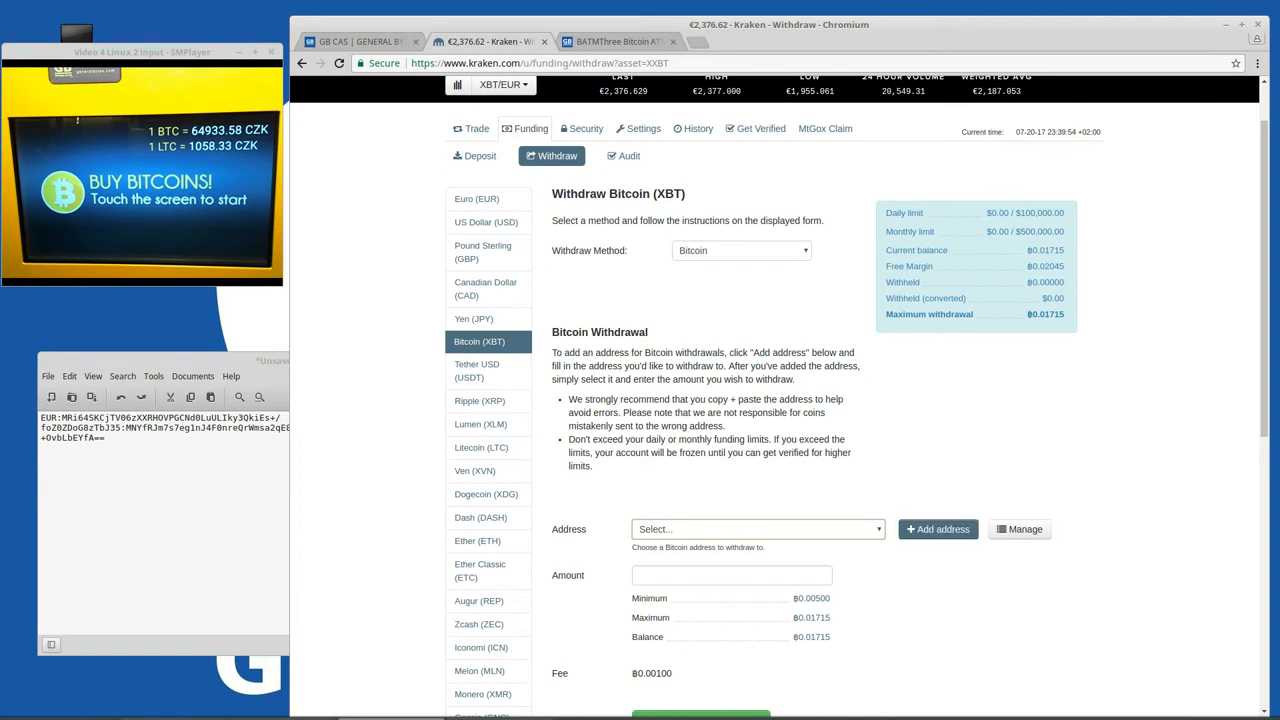
click(936, 528)
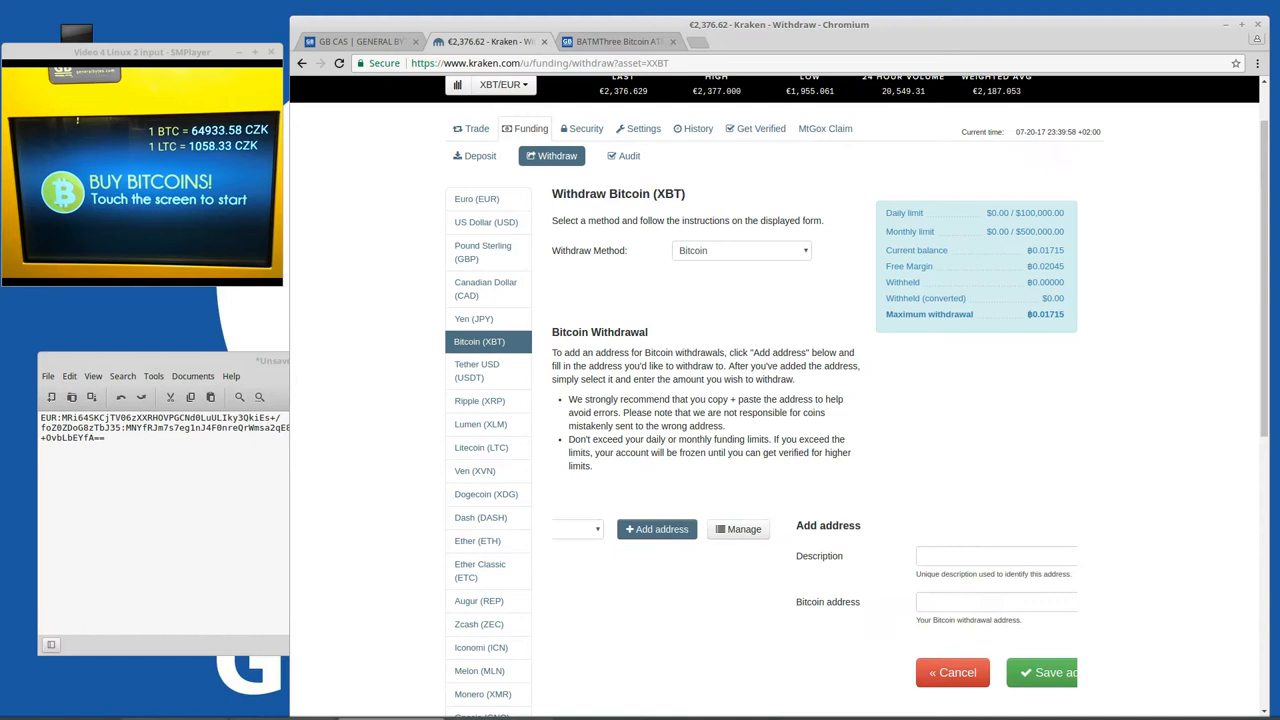
Describe the new address as 'myatm', then bring up the Block.io site in another tab
click(656, 528)
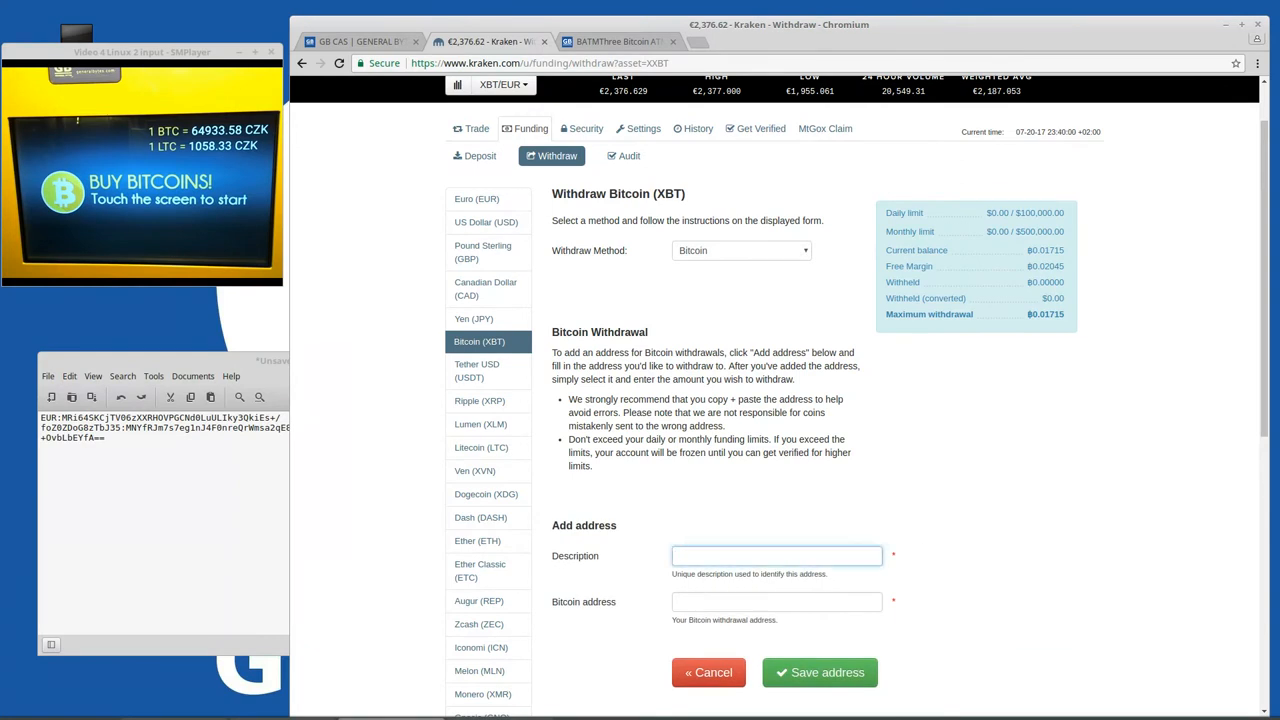
click(776, 556)
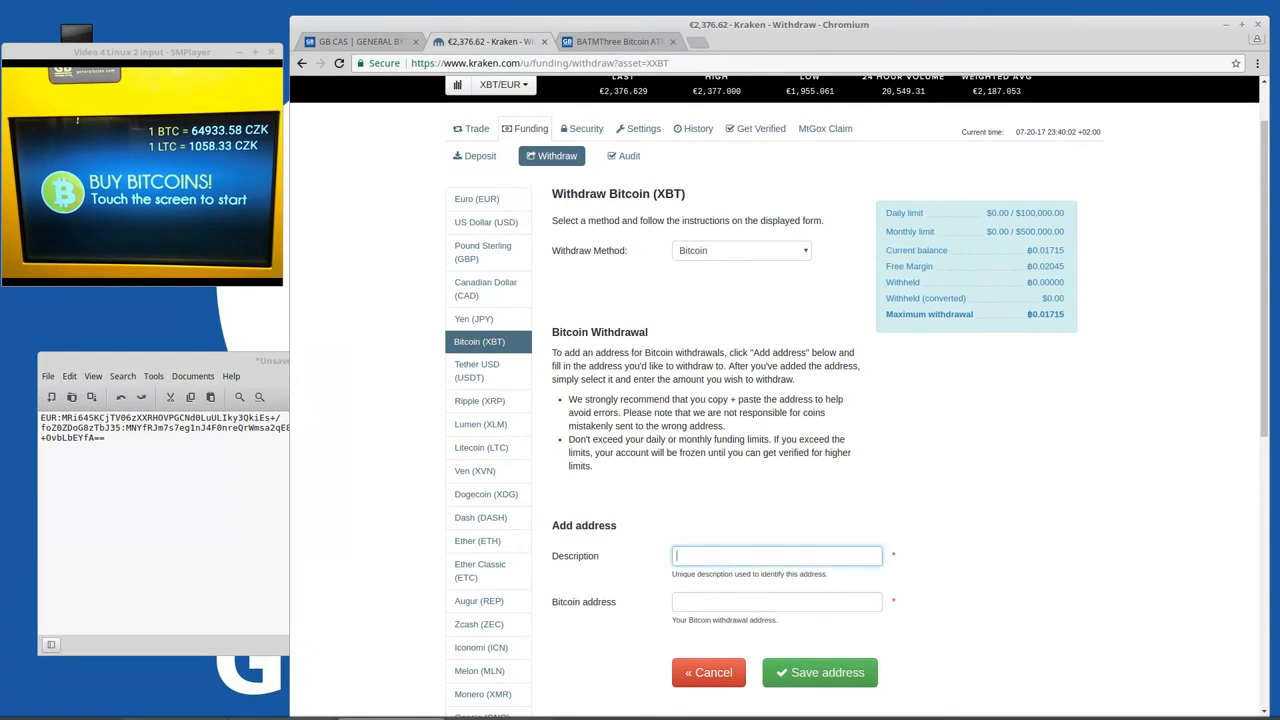
text(myatm)
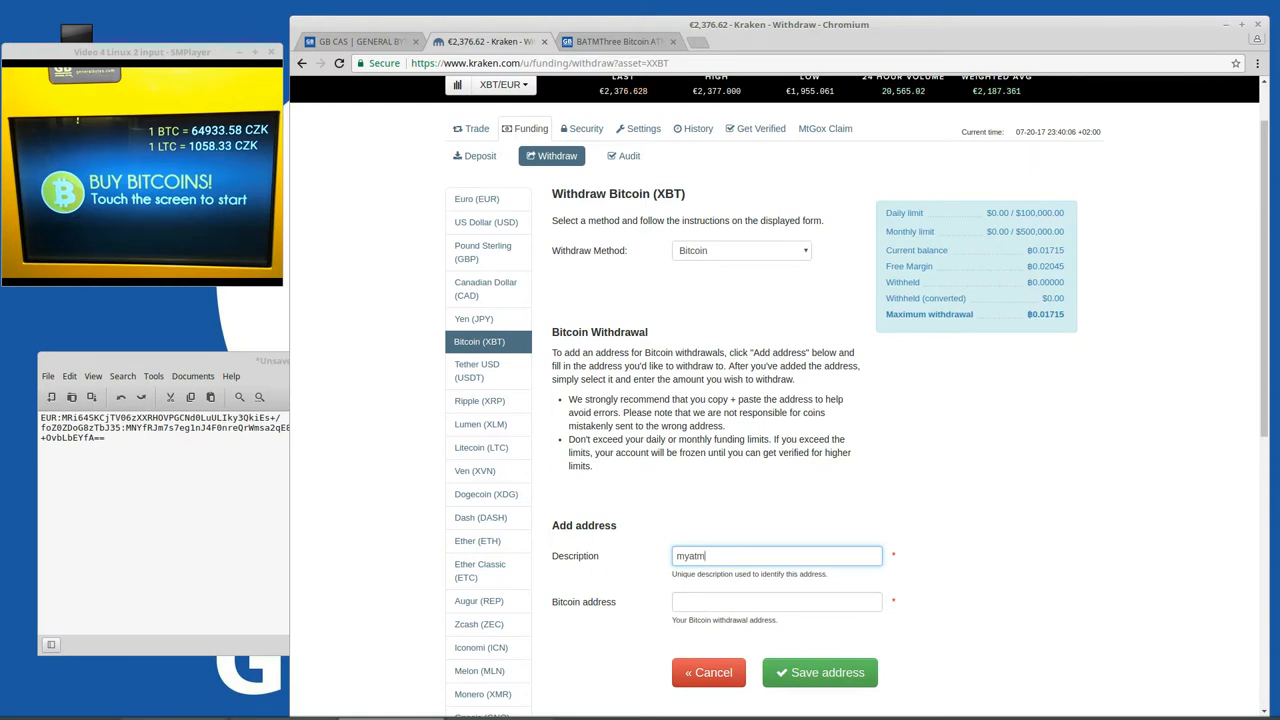
click(776, 600)
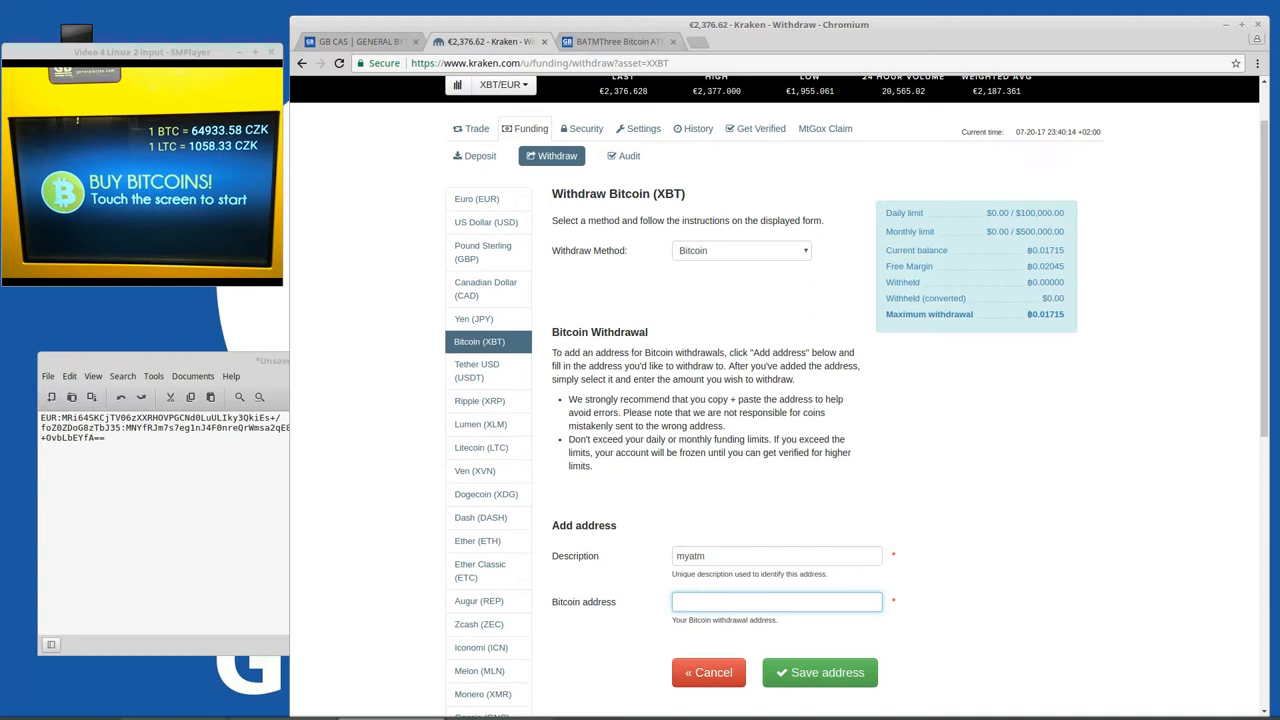
click(820, 40)
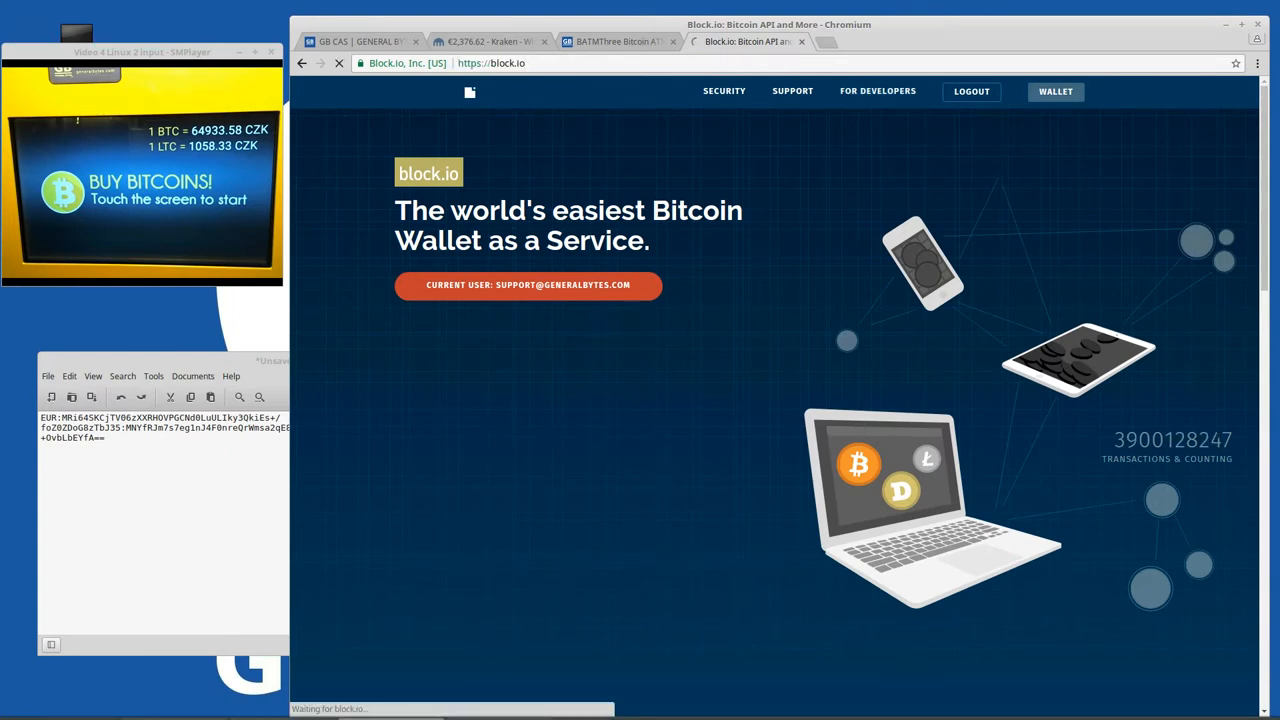
Copy the default Block.io wallet's Bitcoin address and return to the Kraken form
click(528, 284)
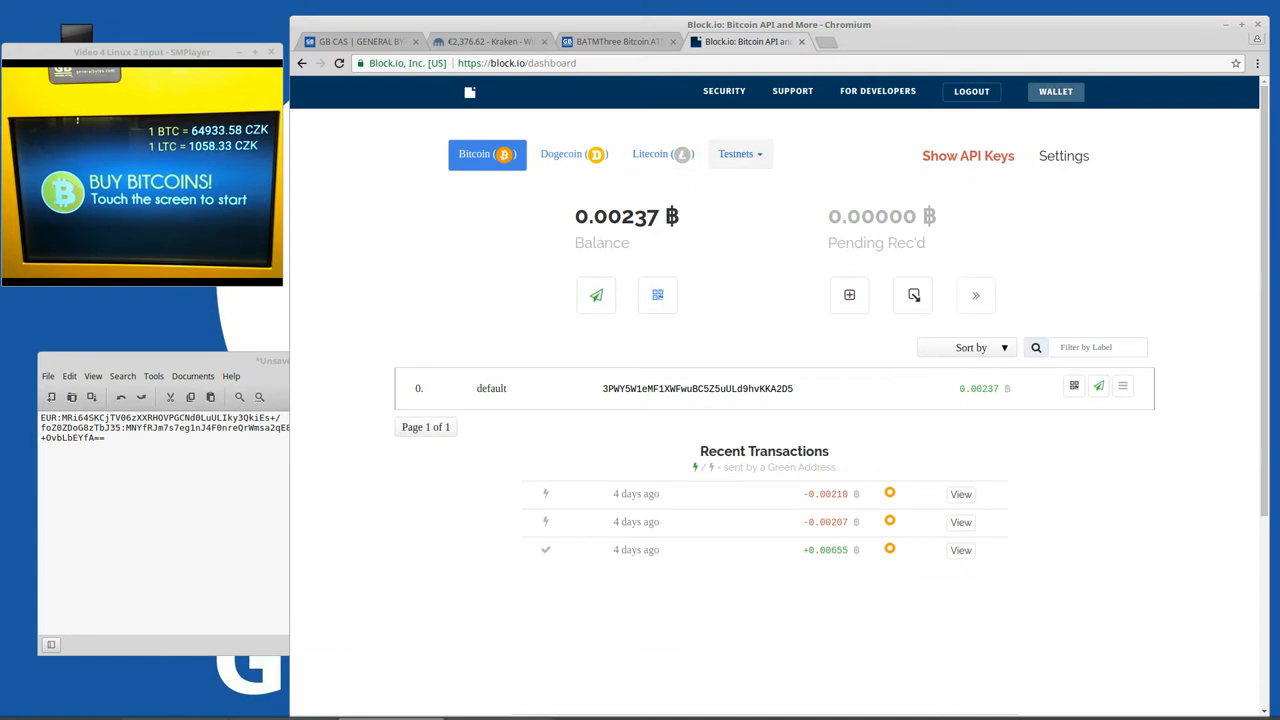
right_click(696, 388)
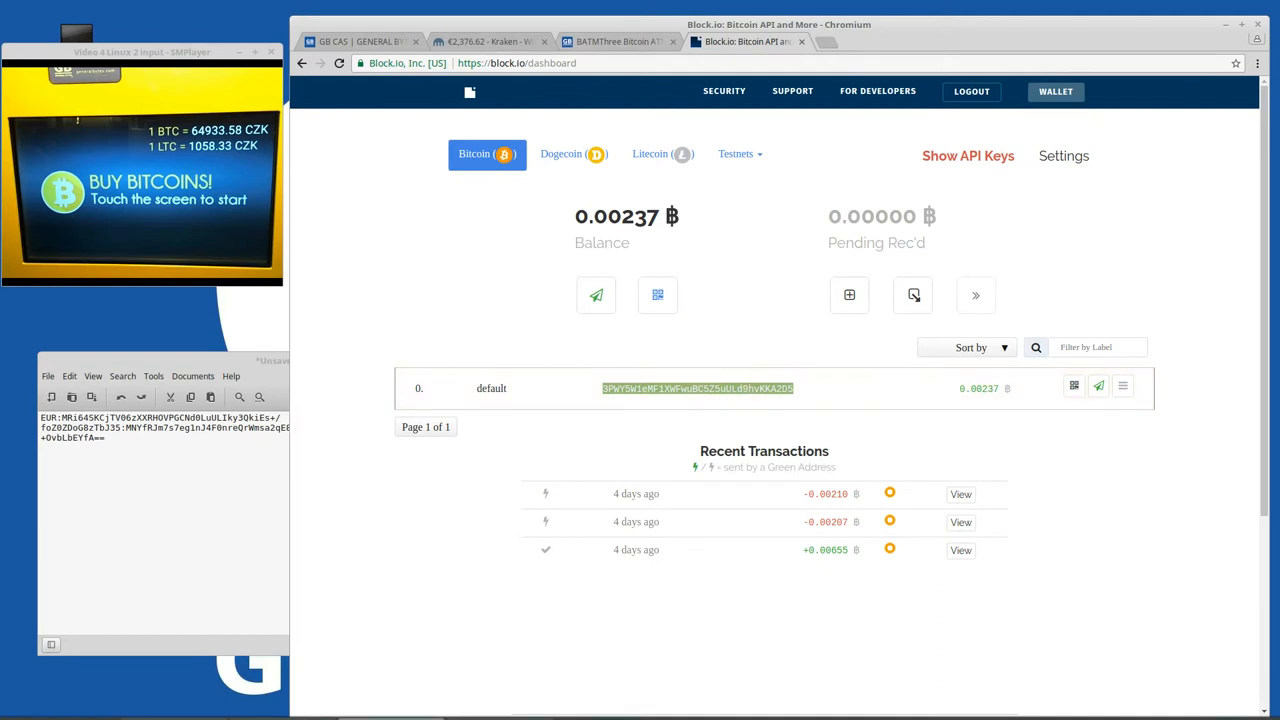
click(490, 40)
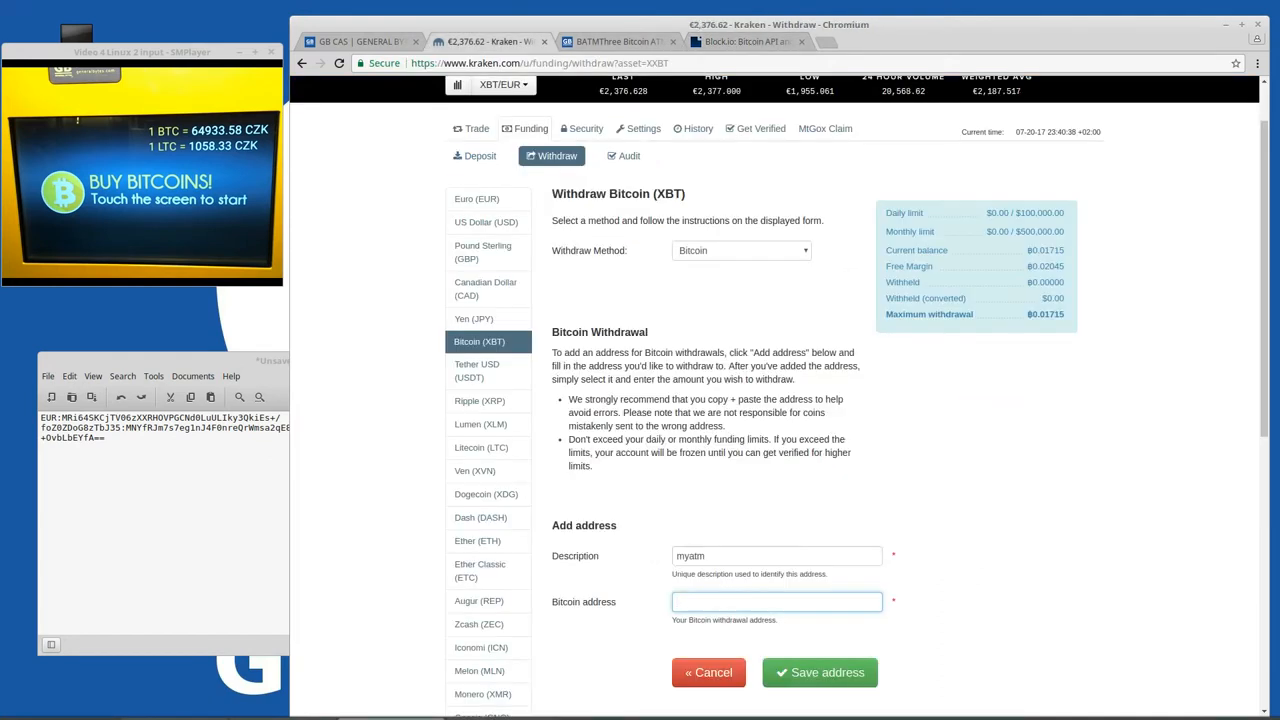
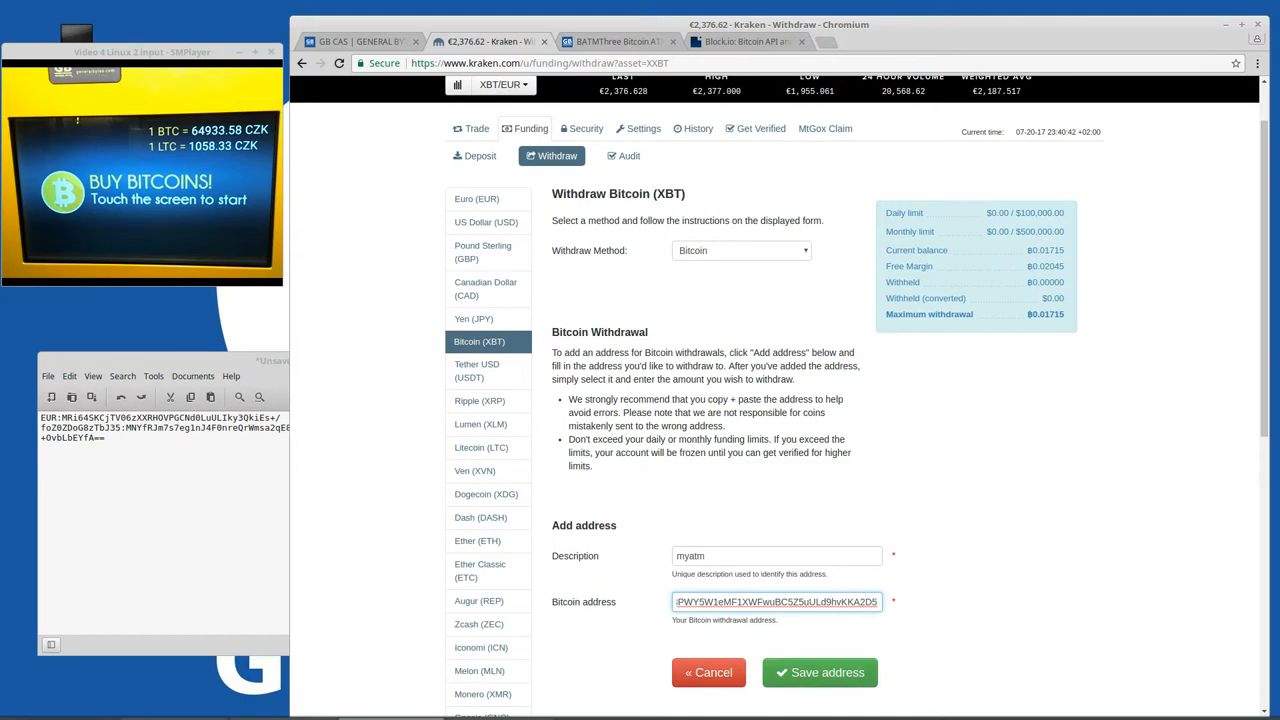
click(820, 672)
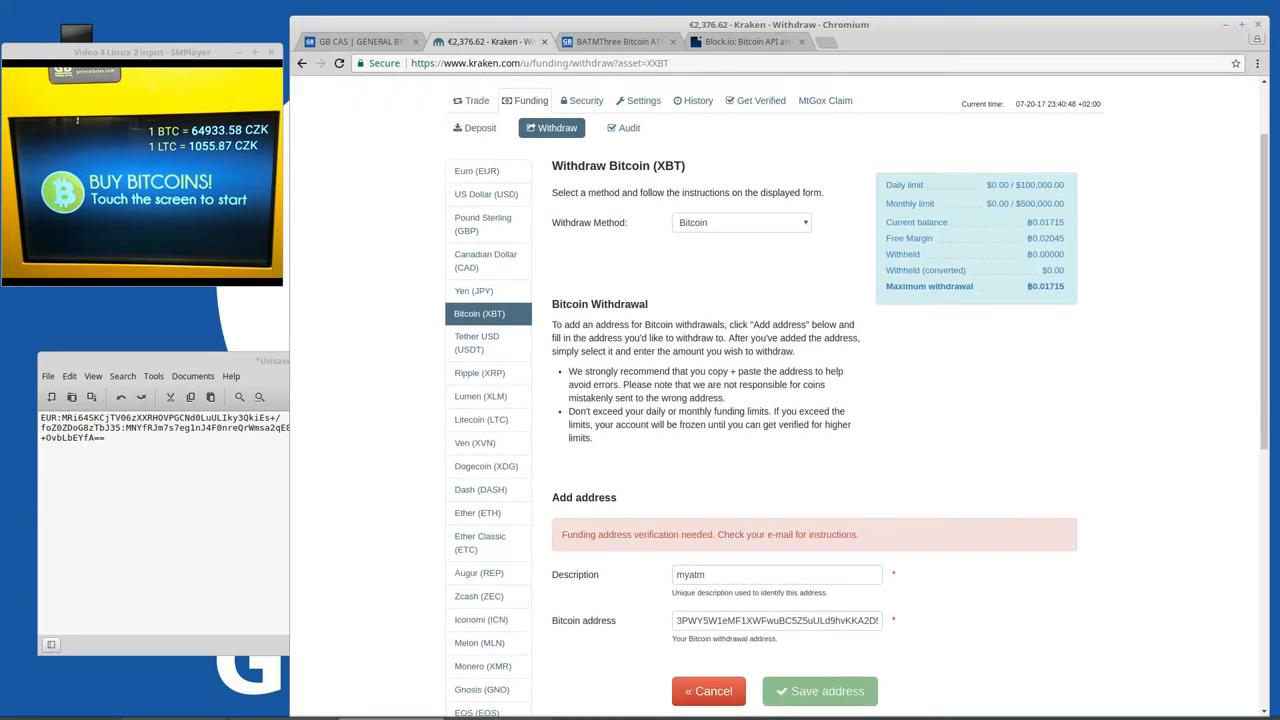
scroll(down, 3)
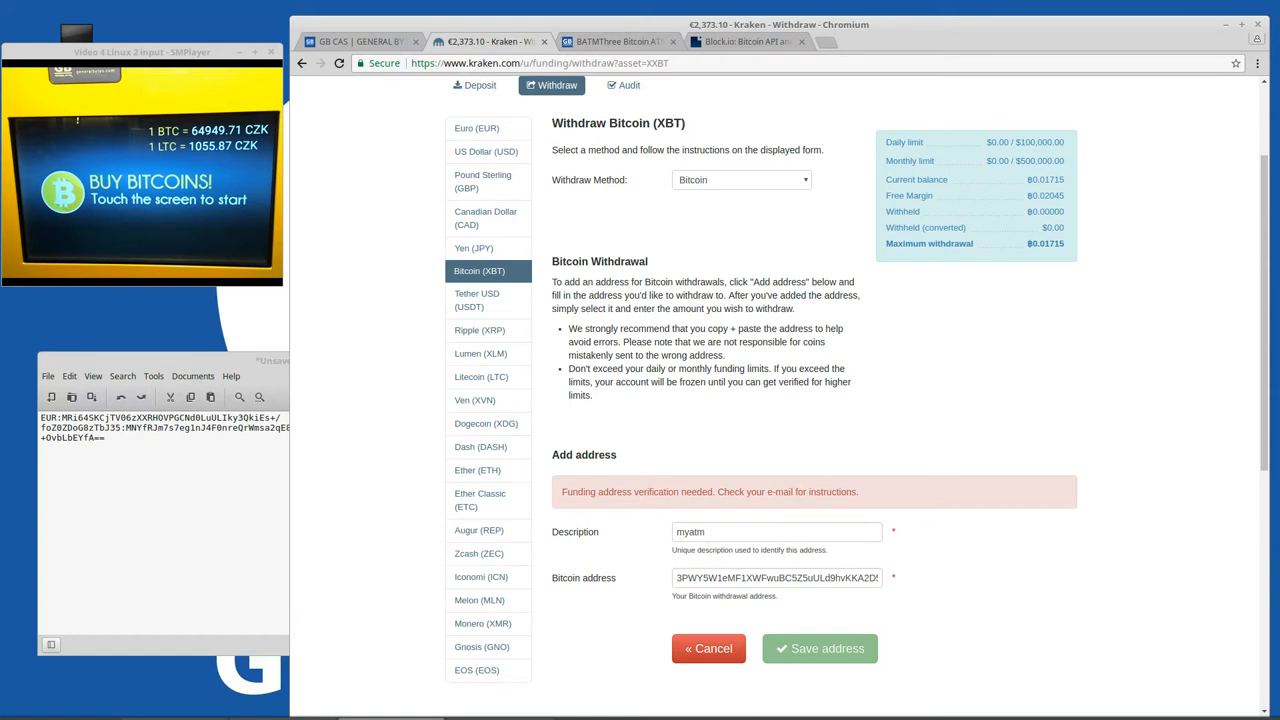
Load the pastebin.com raw paste CJpb7X and select the Kraken approval link in it
click(952, 40)
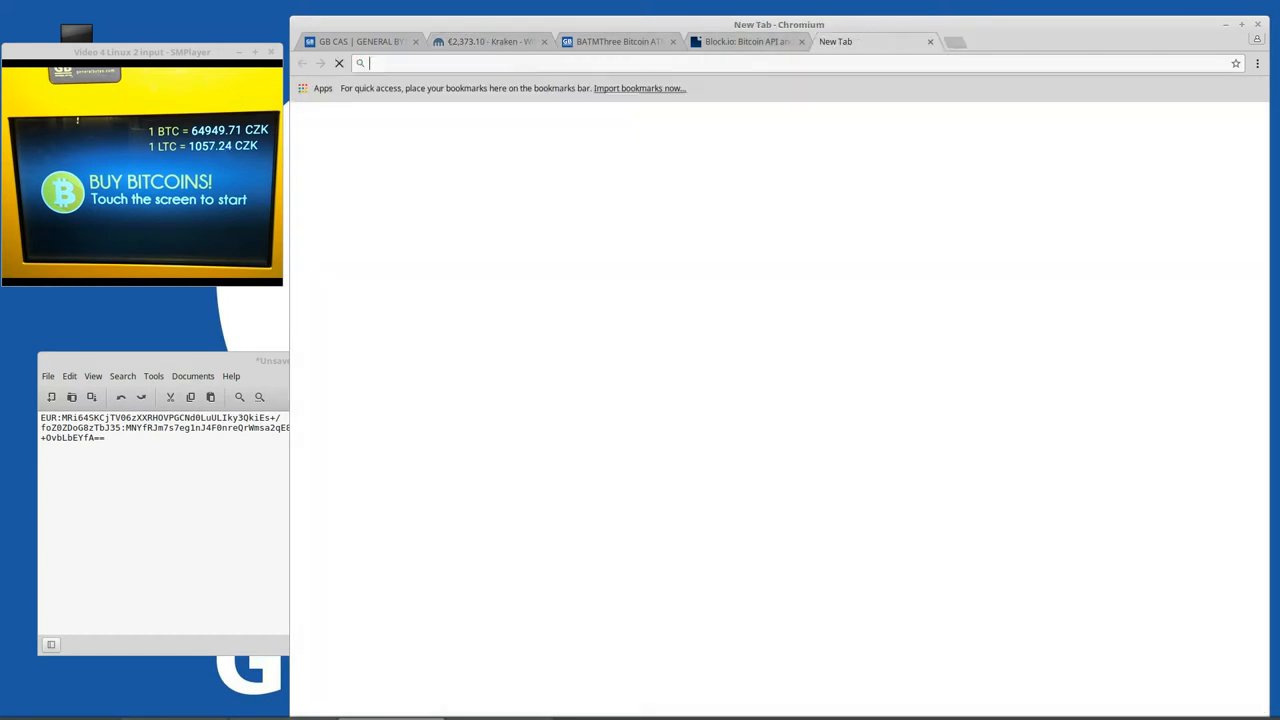
text(past)
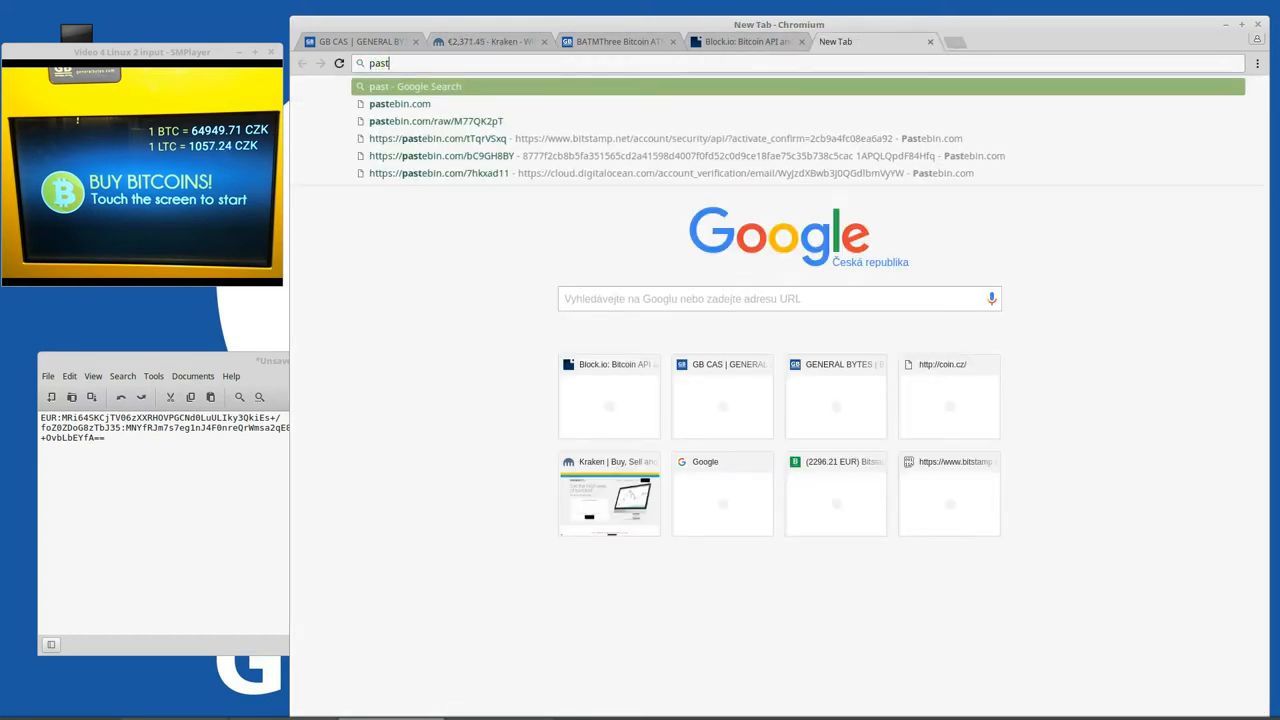
click(436, 120)
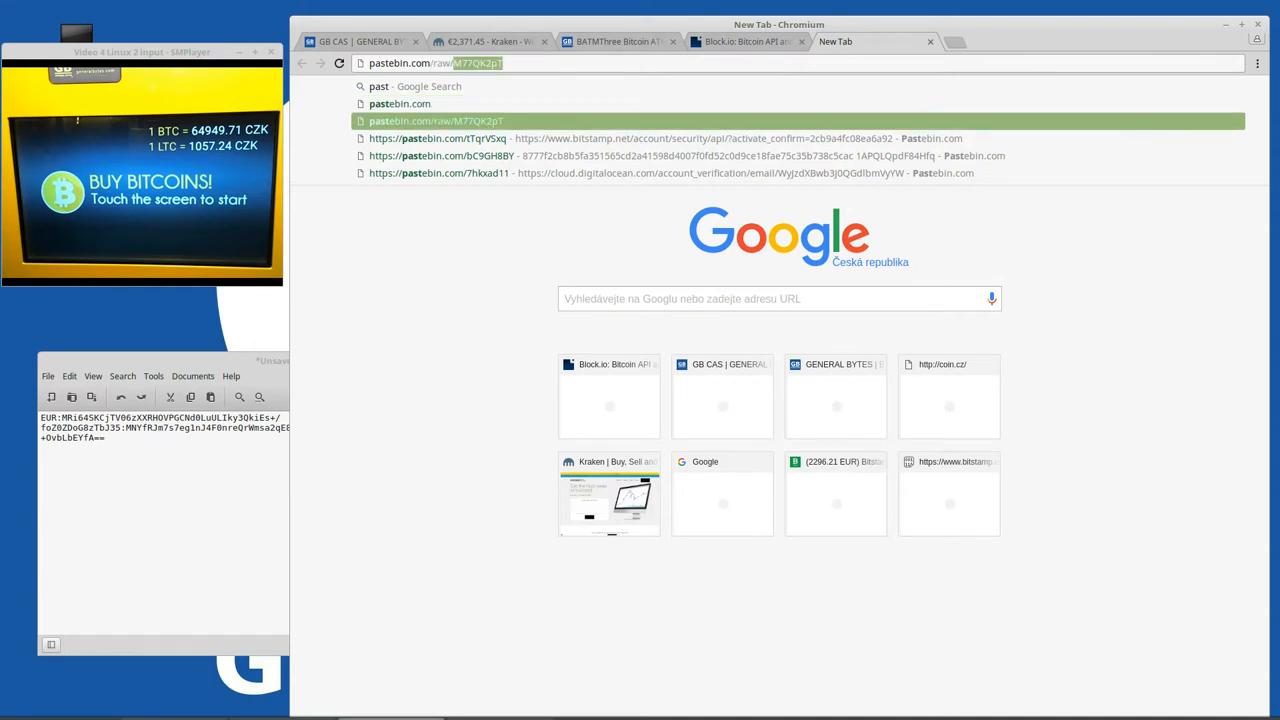
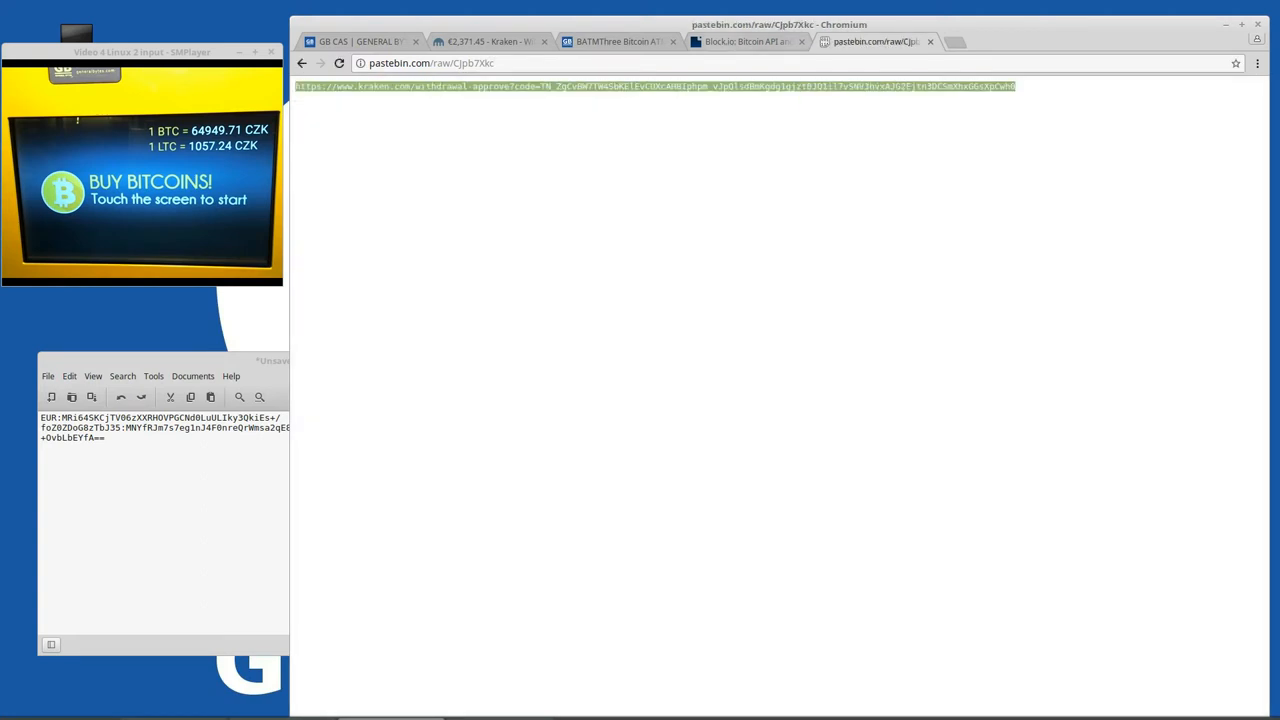
click(618, 40)
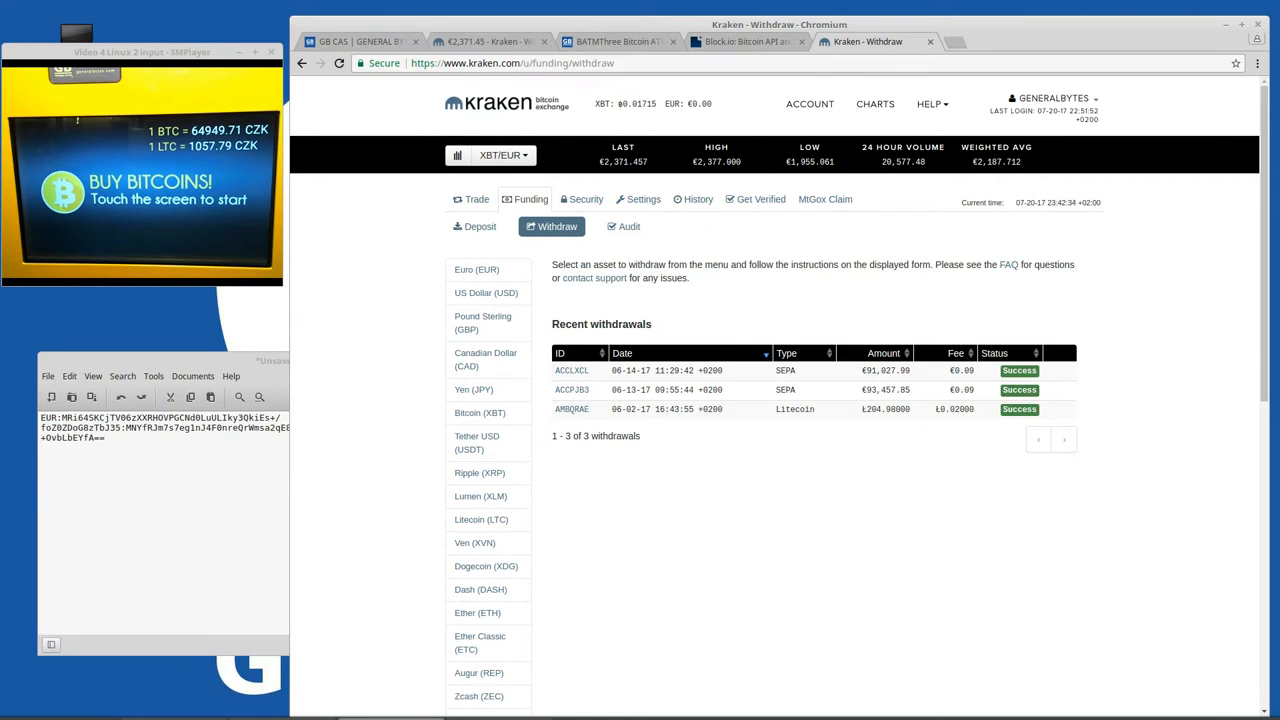
Follow the approval link to Kraken's Funding > Withdraw page
click(480, 412)
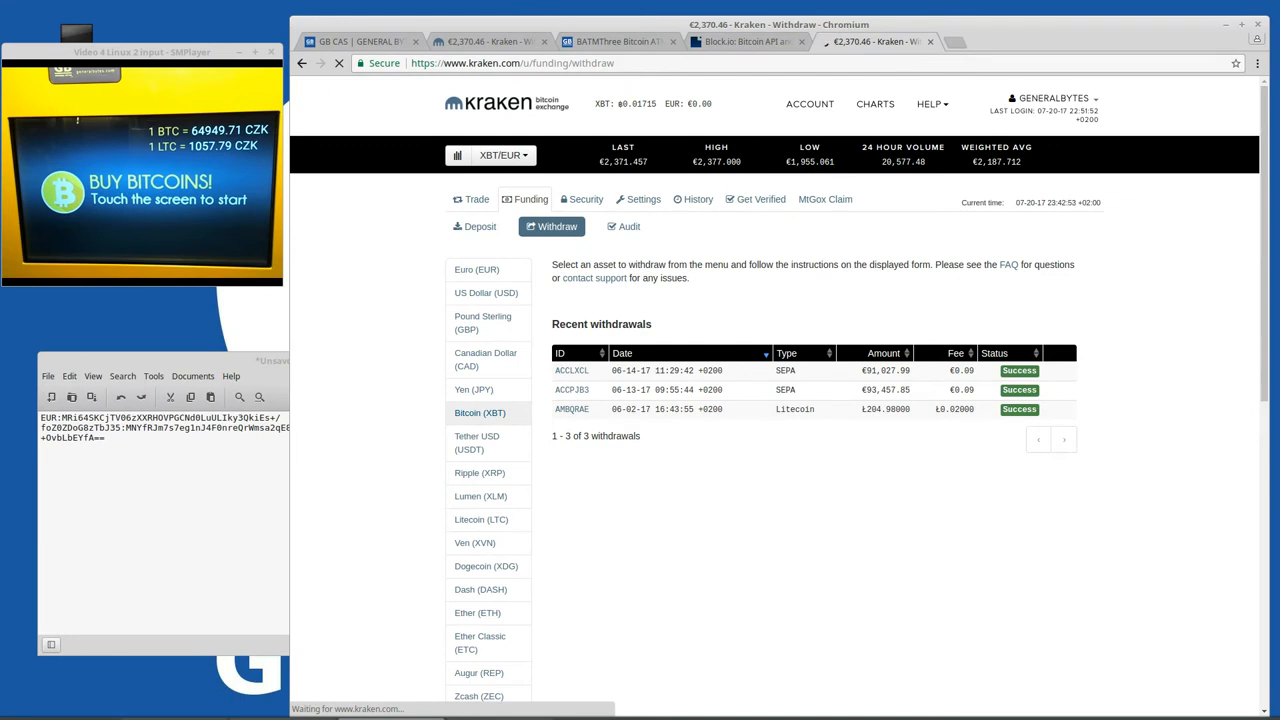
Confirm myatm is selectable as a Bitcoin-method withdrawal address for Bitcoin (XBT)
click(480, 412)
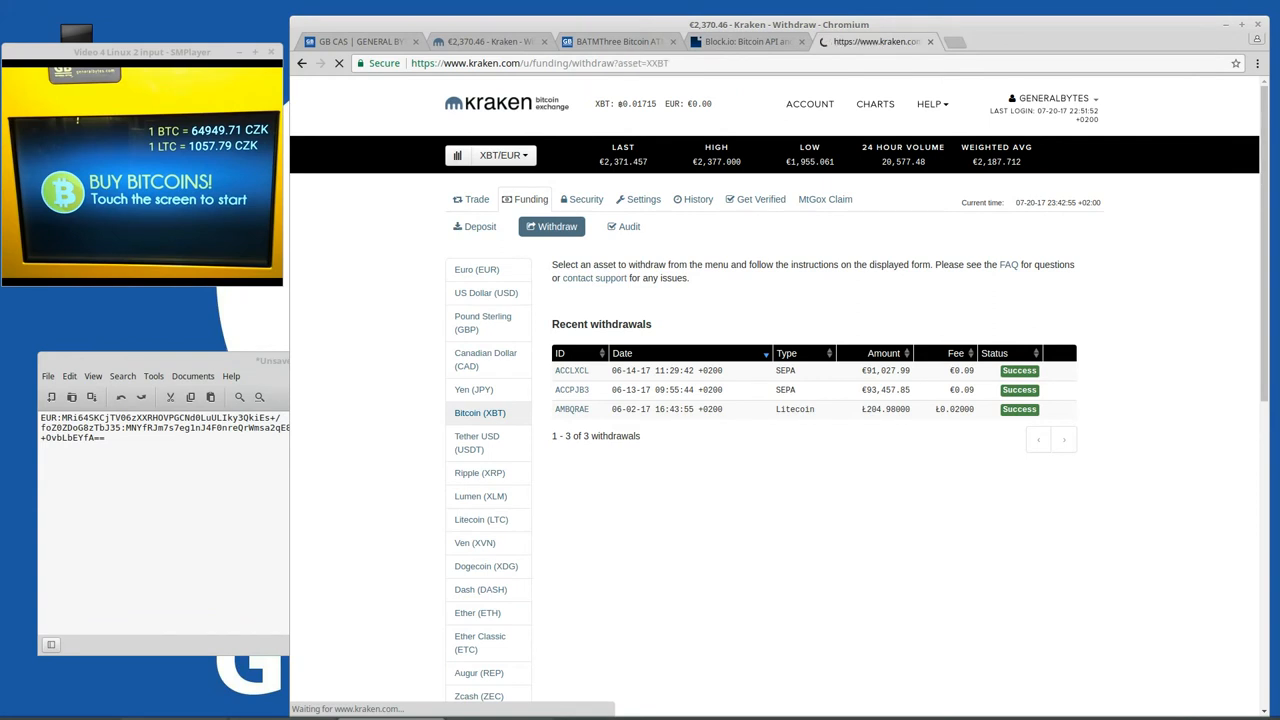
click(480, 412)
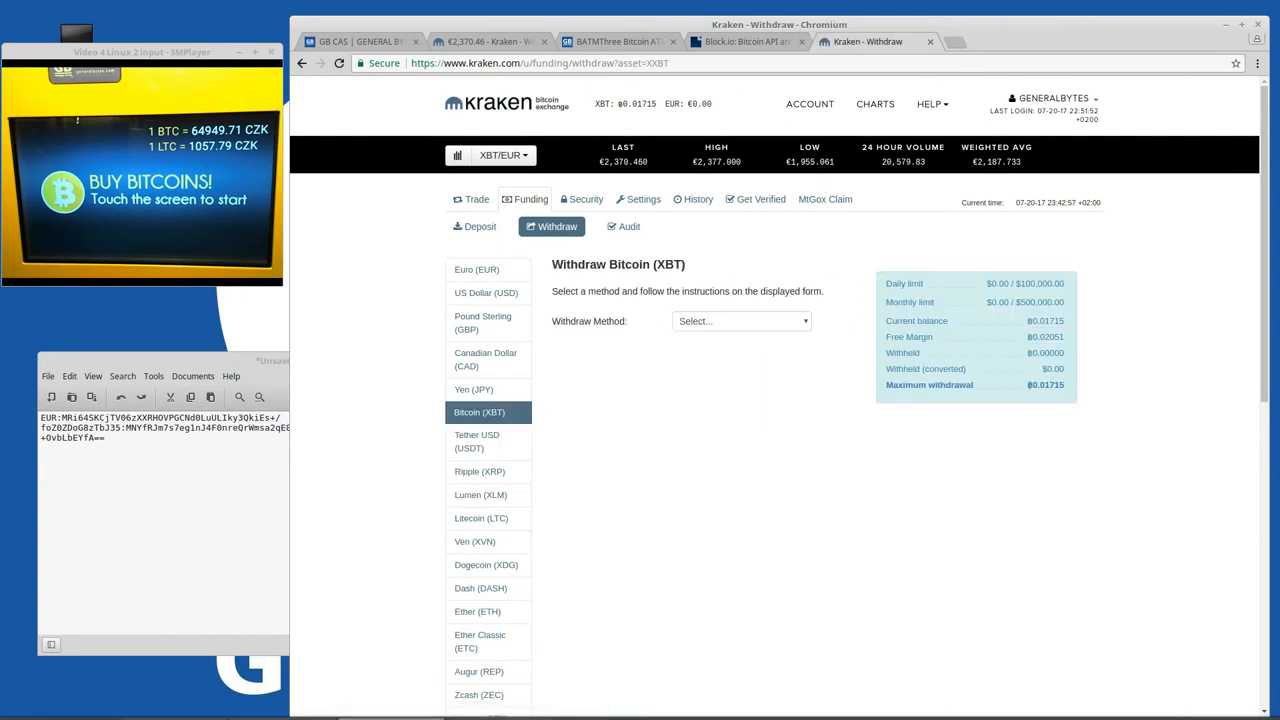
click(740, 320)
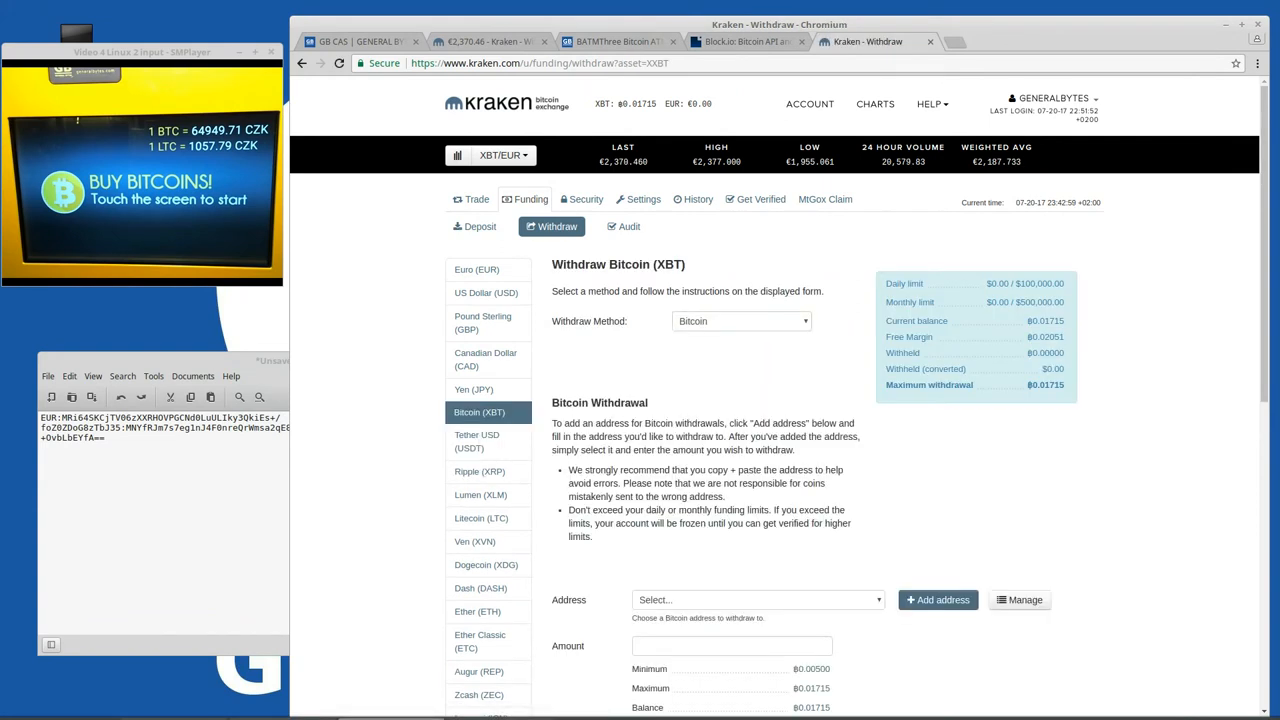
scroll(down, 3)
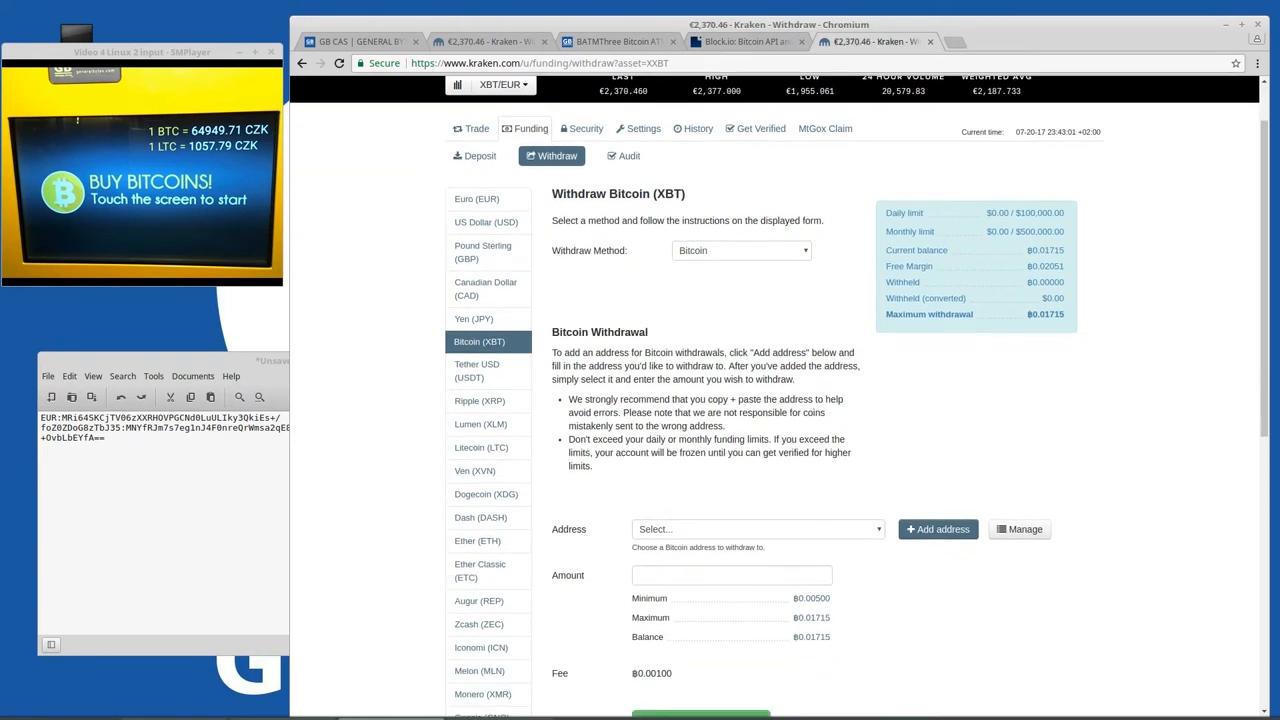
click(756, 528)
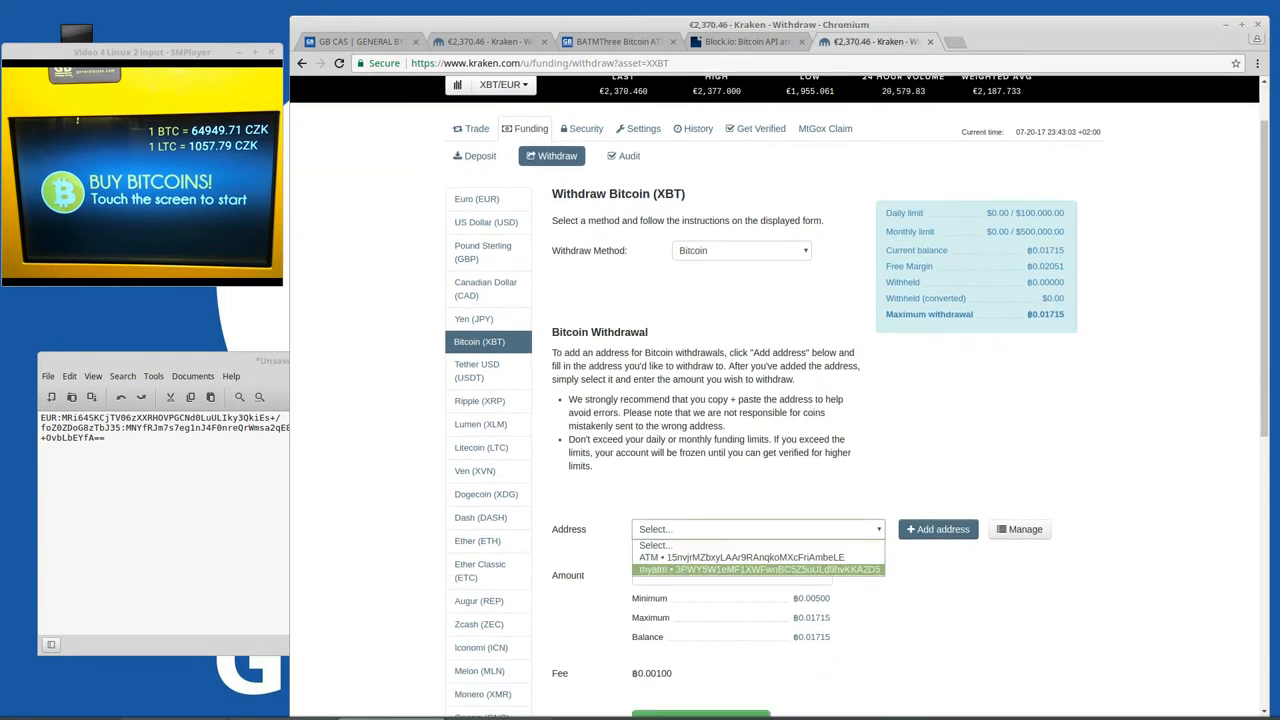
click(756, 568)
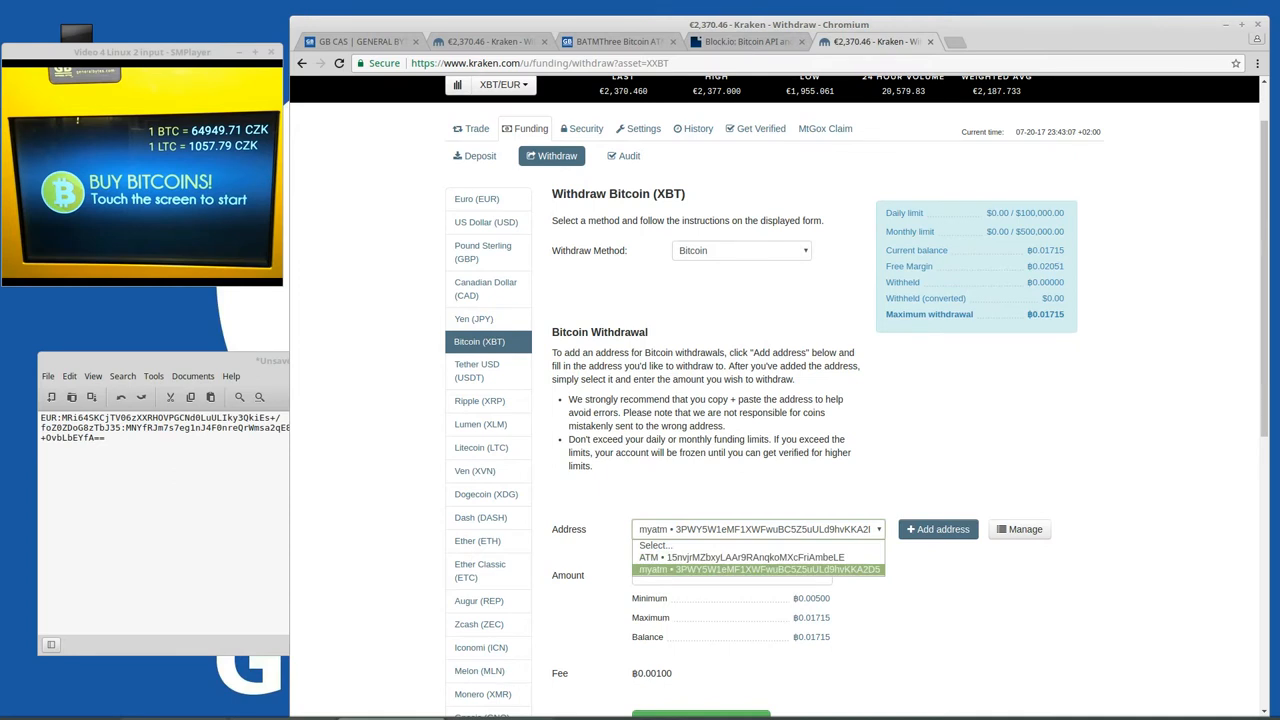
Add ':mya' for the myatm address name to the notes in Text Editor
click(756, 568)
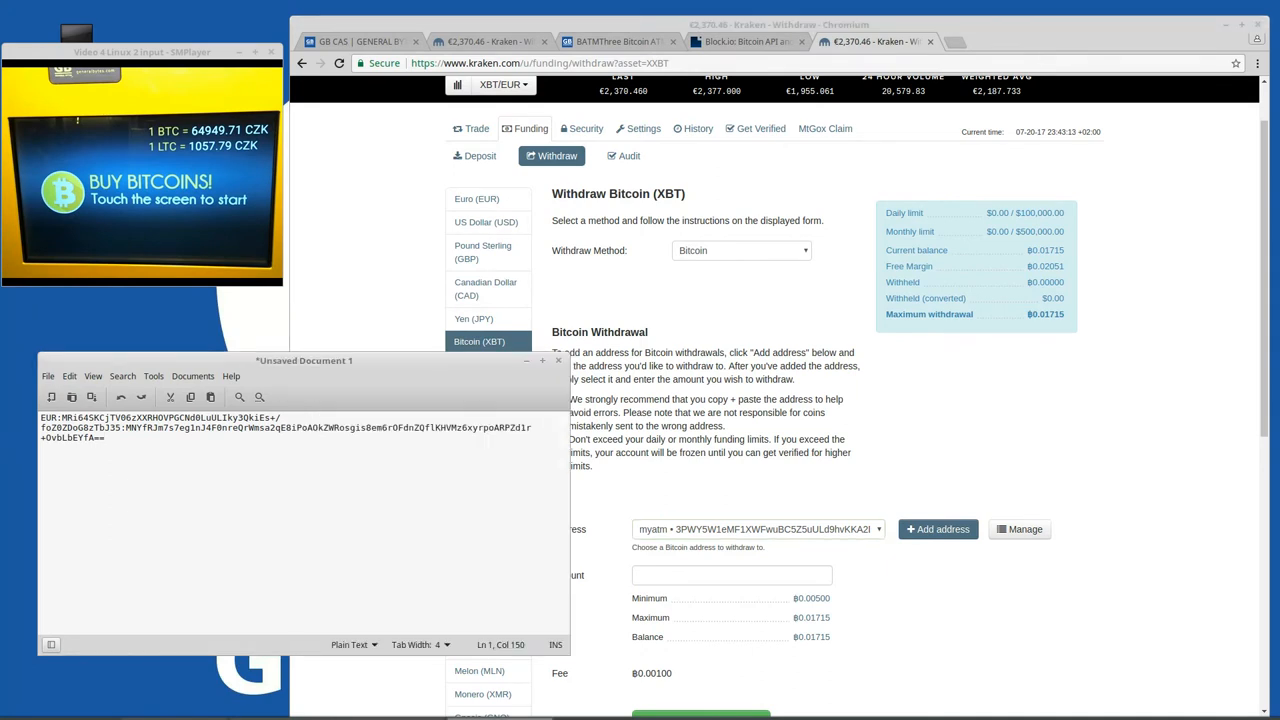
text(:myatm)
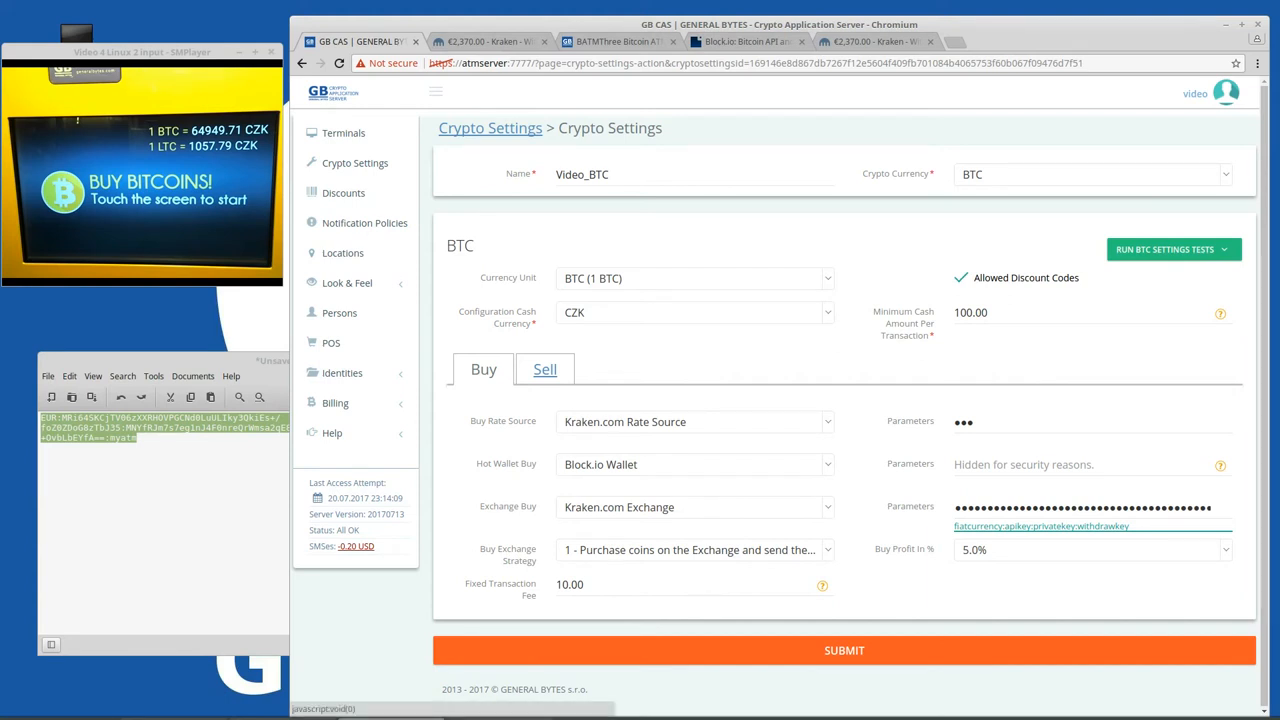
Set Video_BTC's Buy Exchange Strategy to option 2, sending coins from the hot wallet first
click(694, 548)
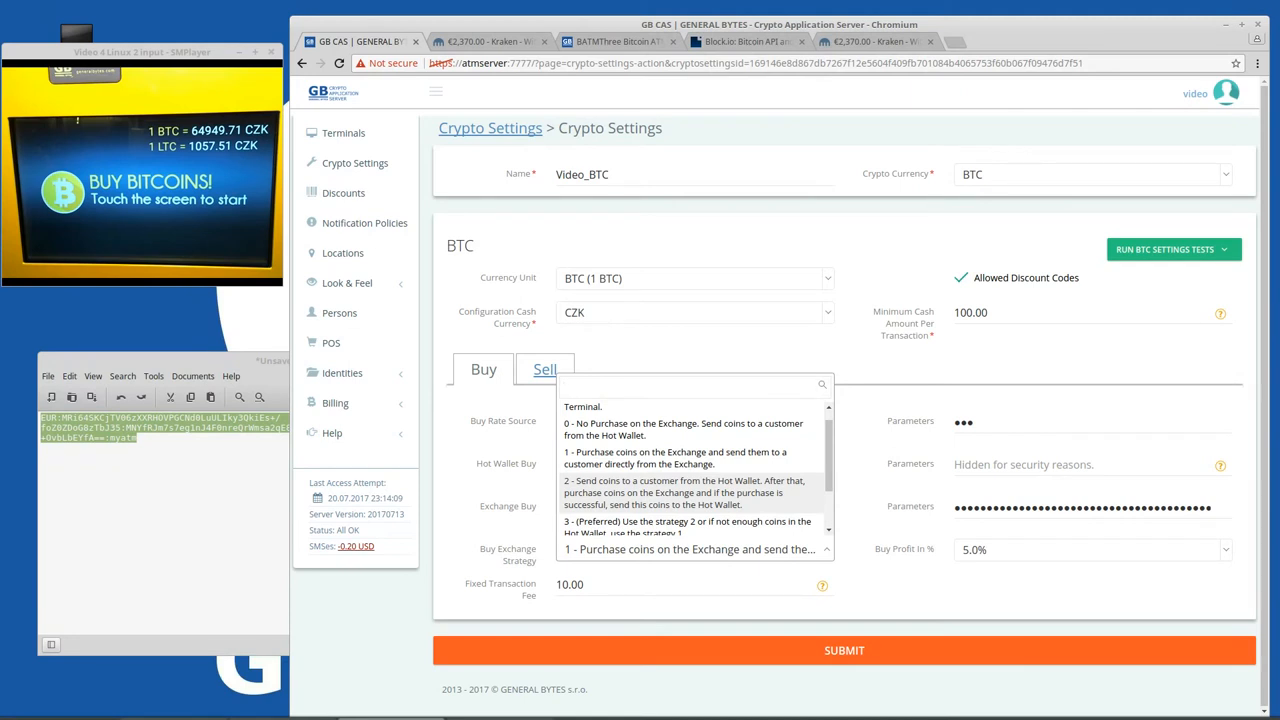
click(690, 386)
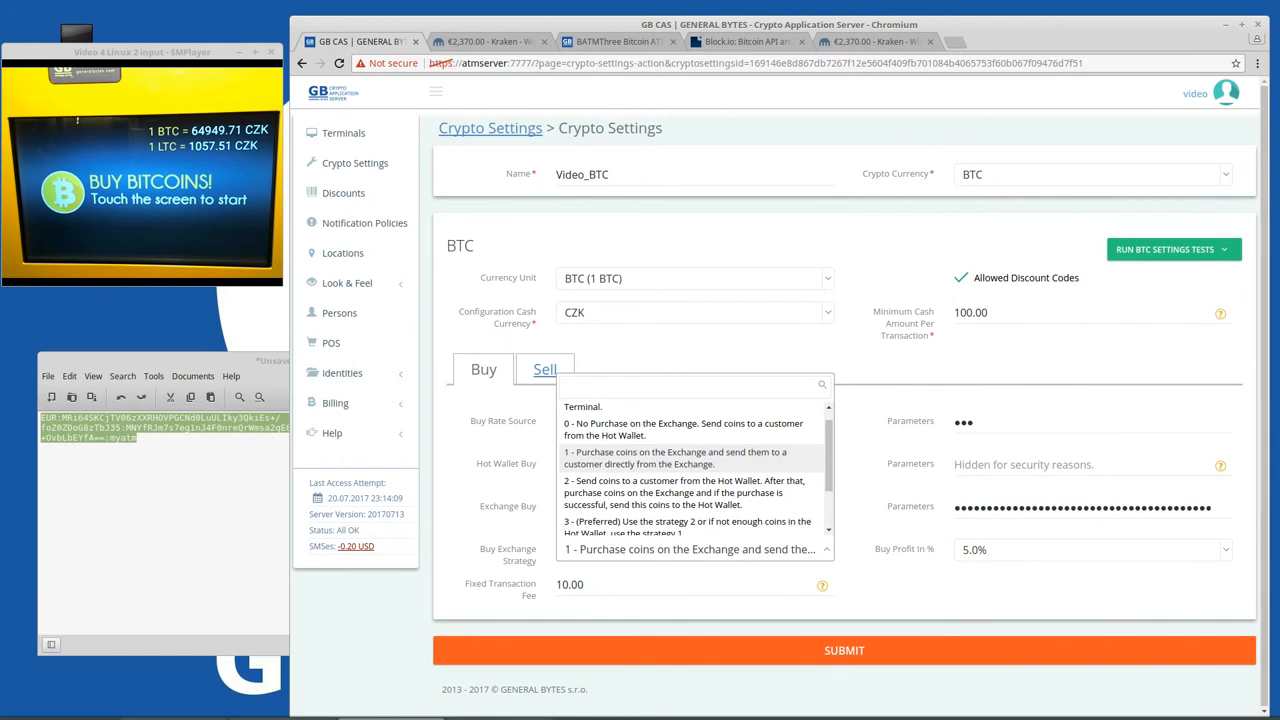
click(690, 386)
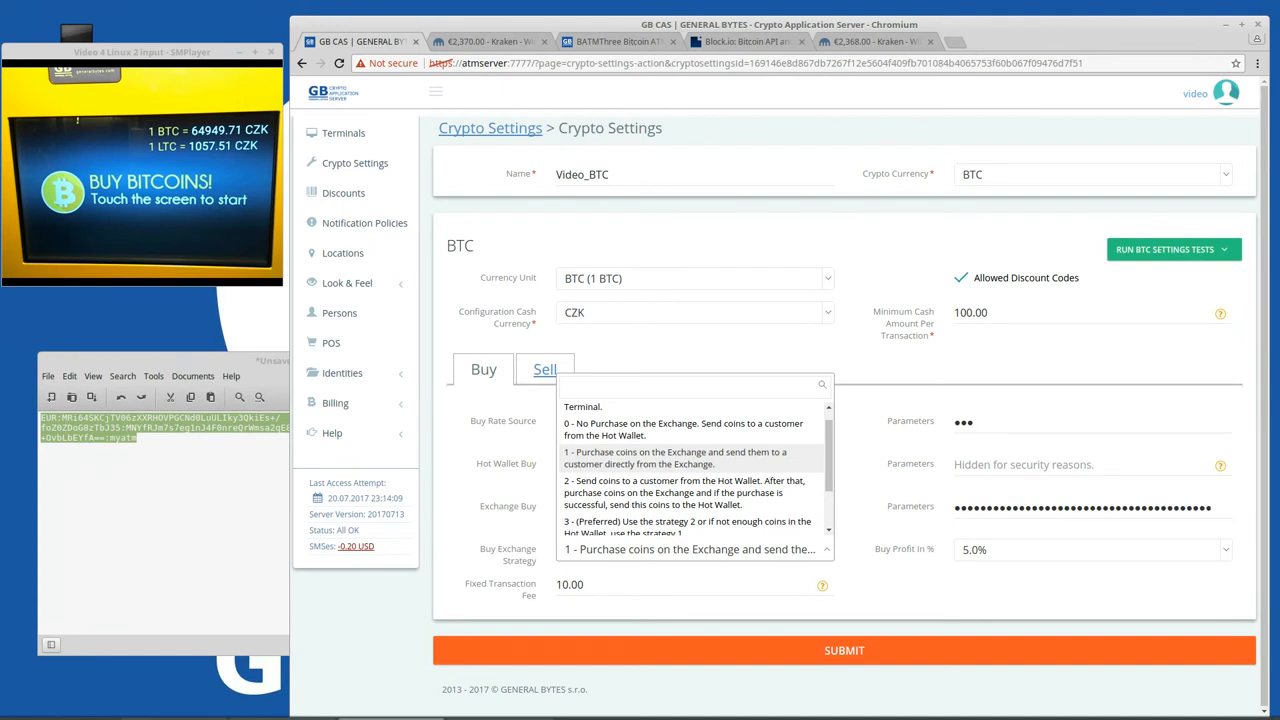
click(690, 384)
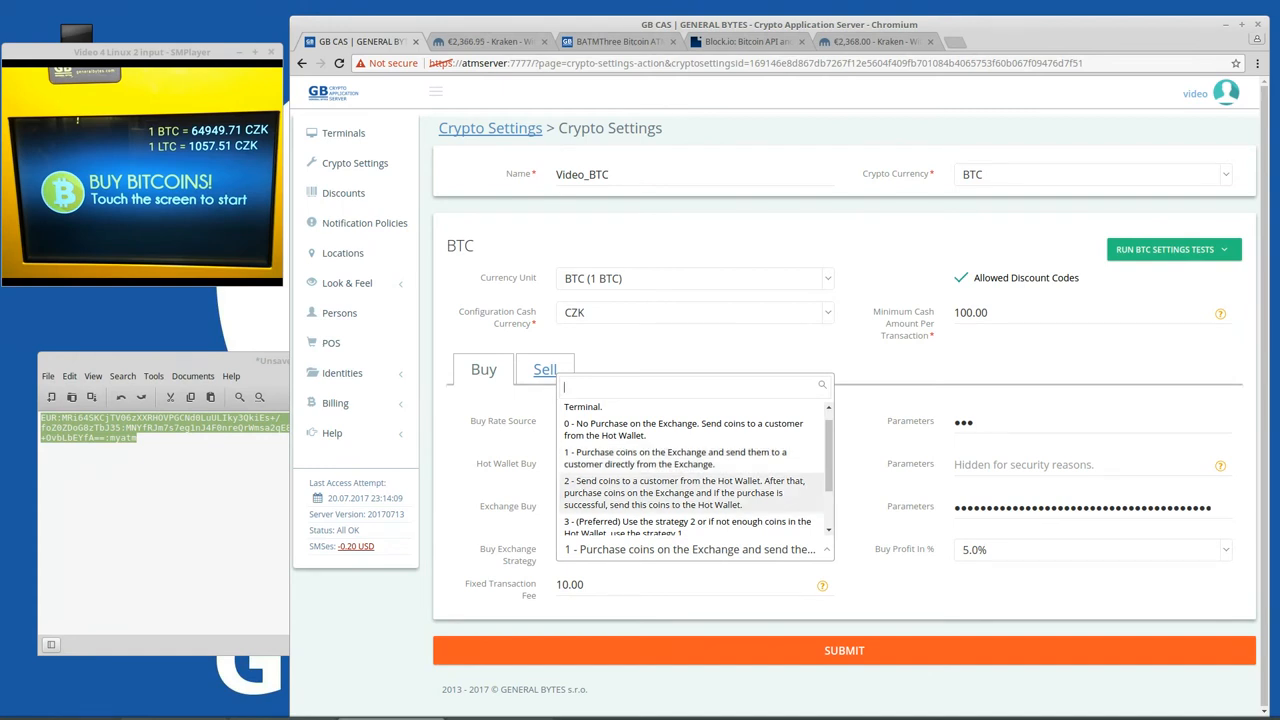
click(684, 492)
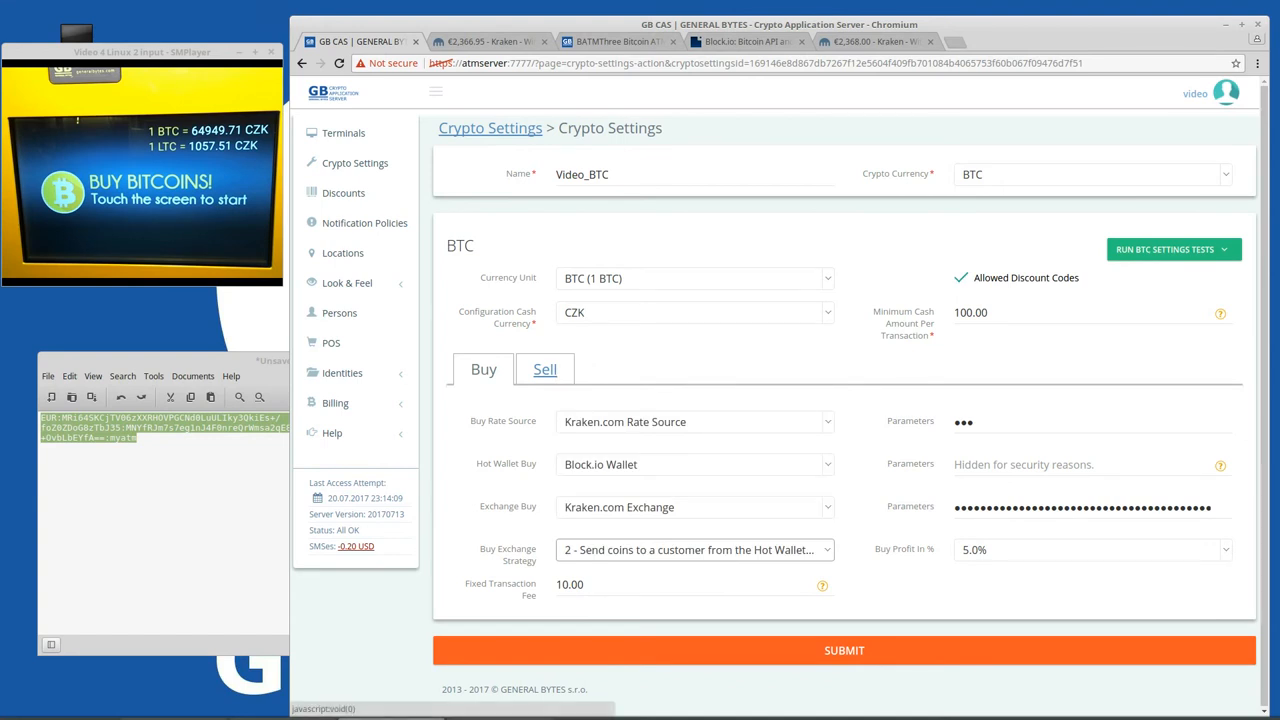
Review the other buy strategy options and keep strategy 2, sending from the hot wallet
click(692, 548)
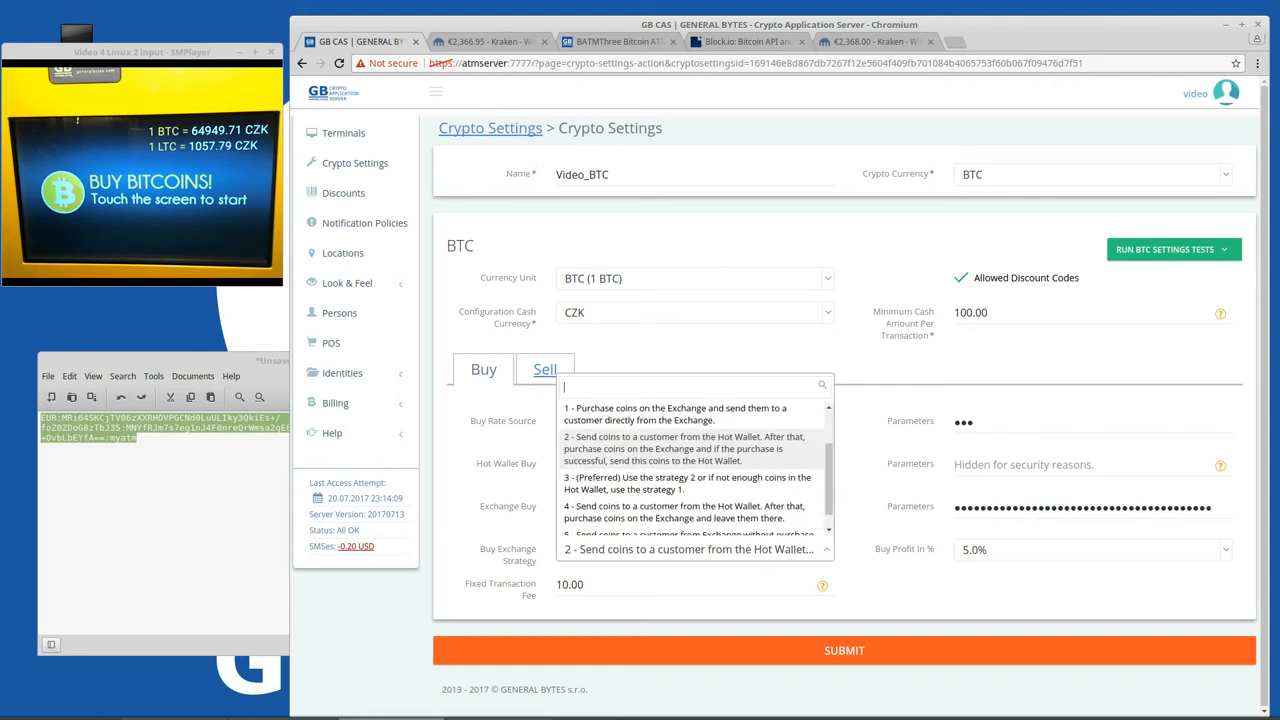
scroll(down, 3)
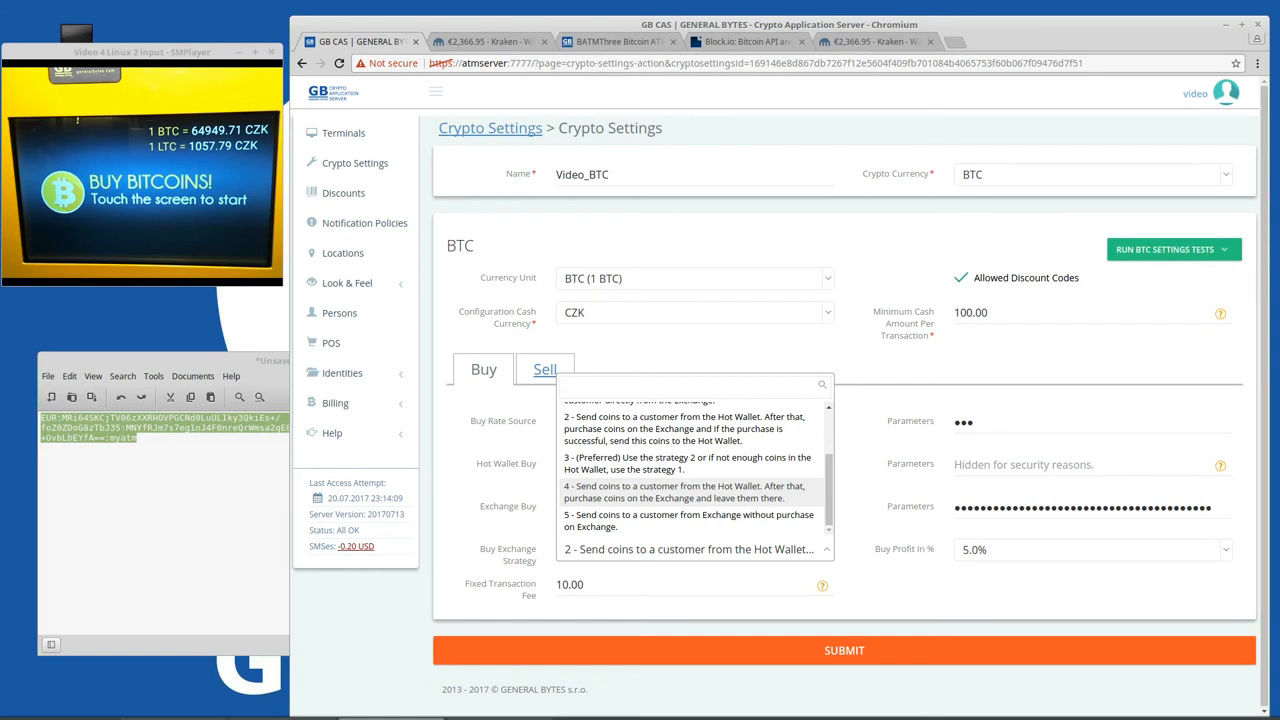
click(690, 386)
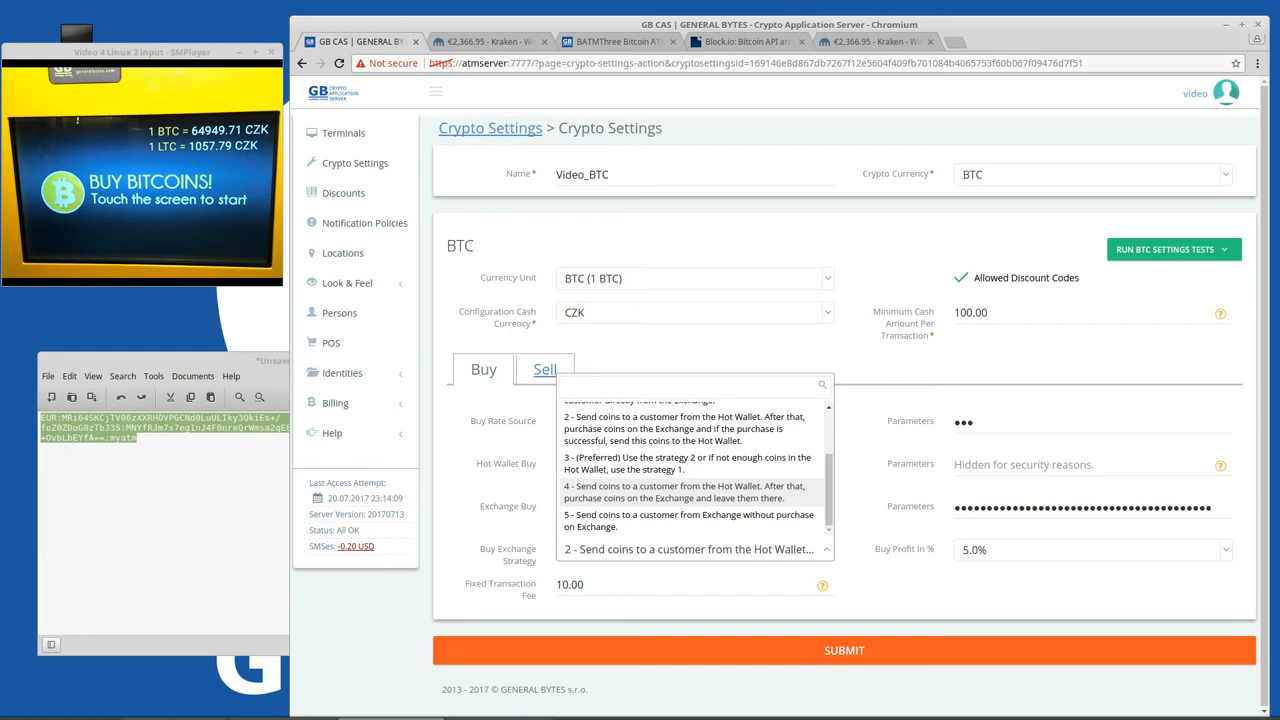
click(690, 386)
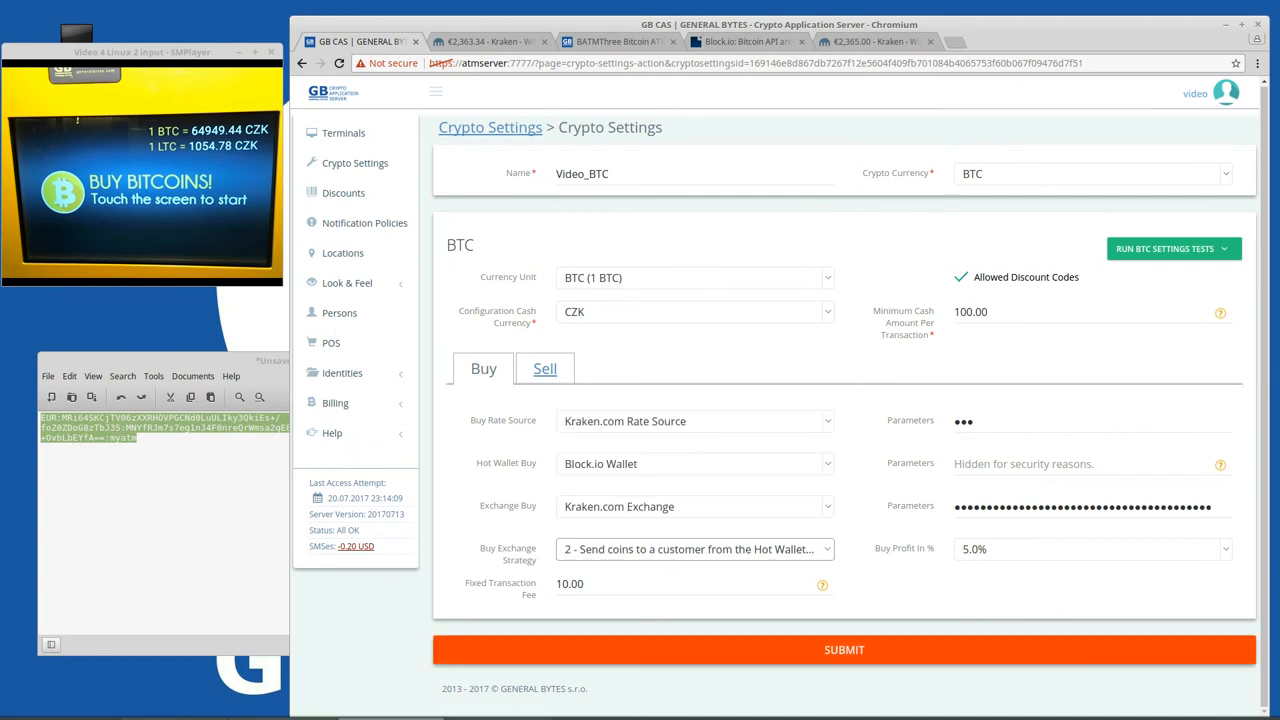
Set Video_BTC's Exchange Sell to Kraken.com Exchange and Sell Rate Source to Kraken.com Rate Source
click(544, 368)
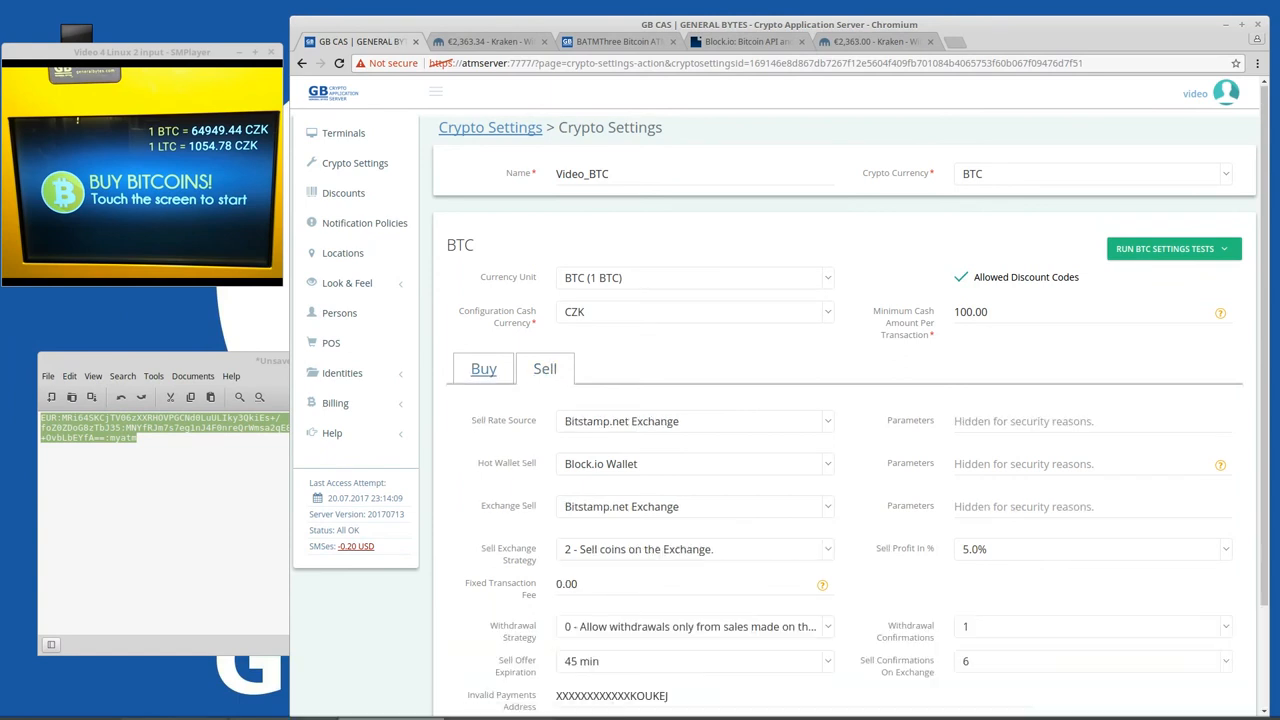
click(694, 506)
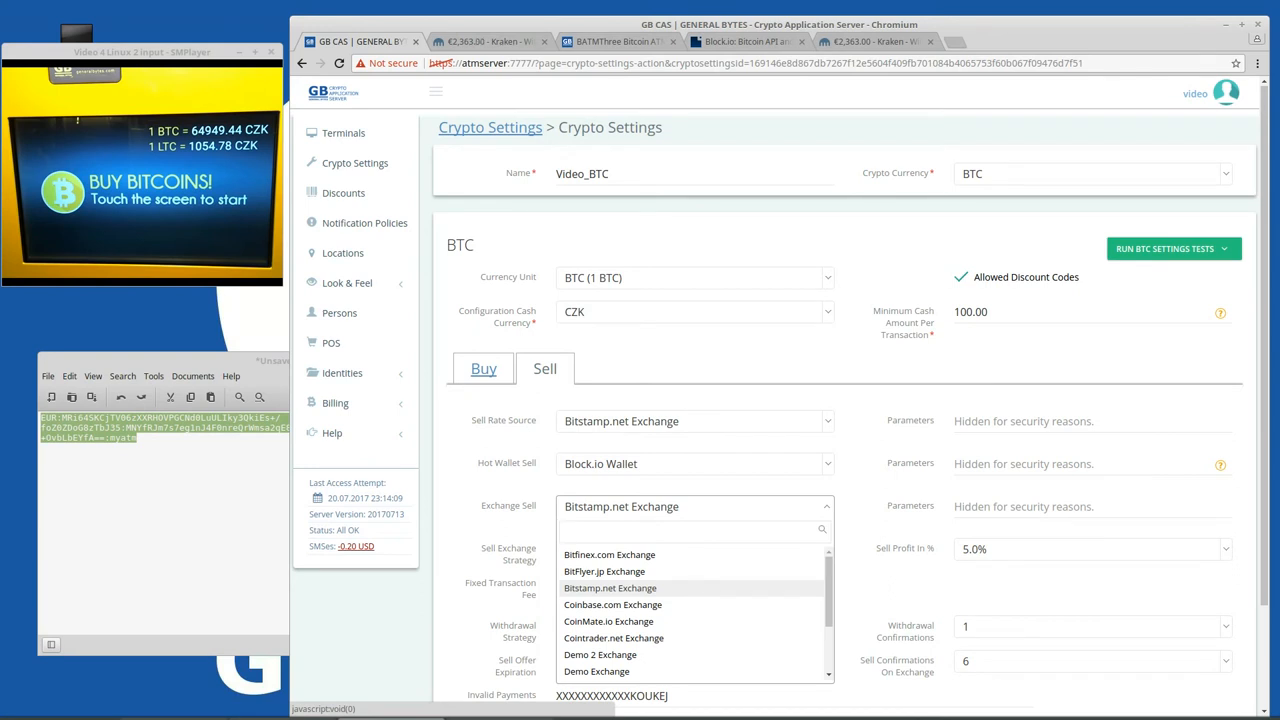
text(kra)
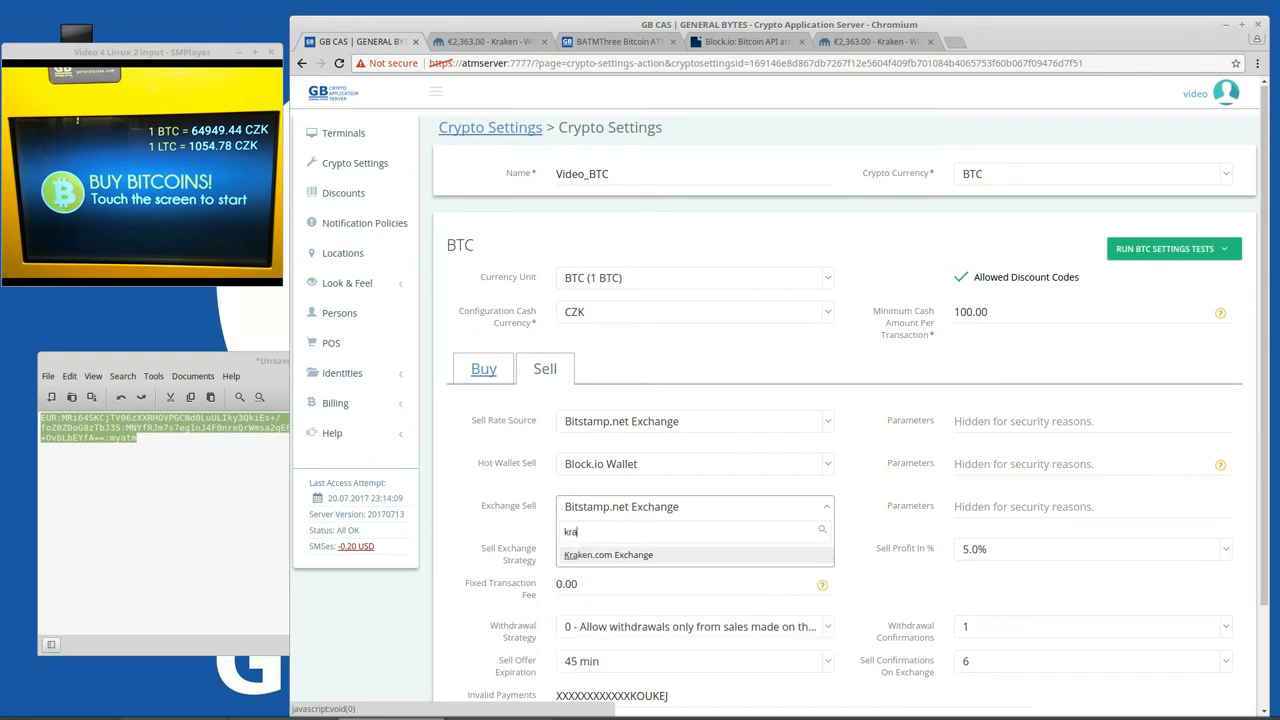
click(608, 554)
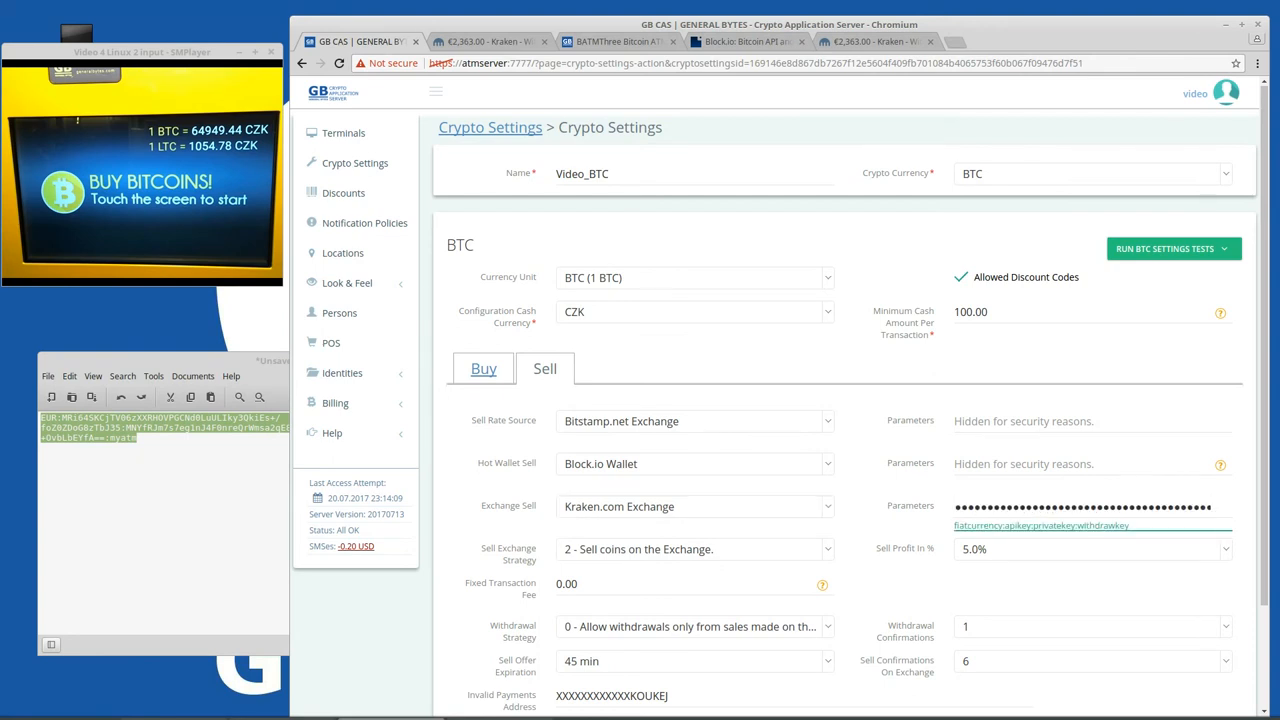
click(694, 420)
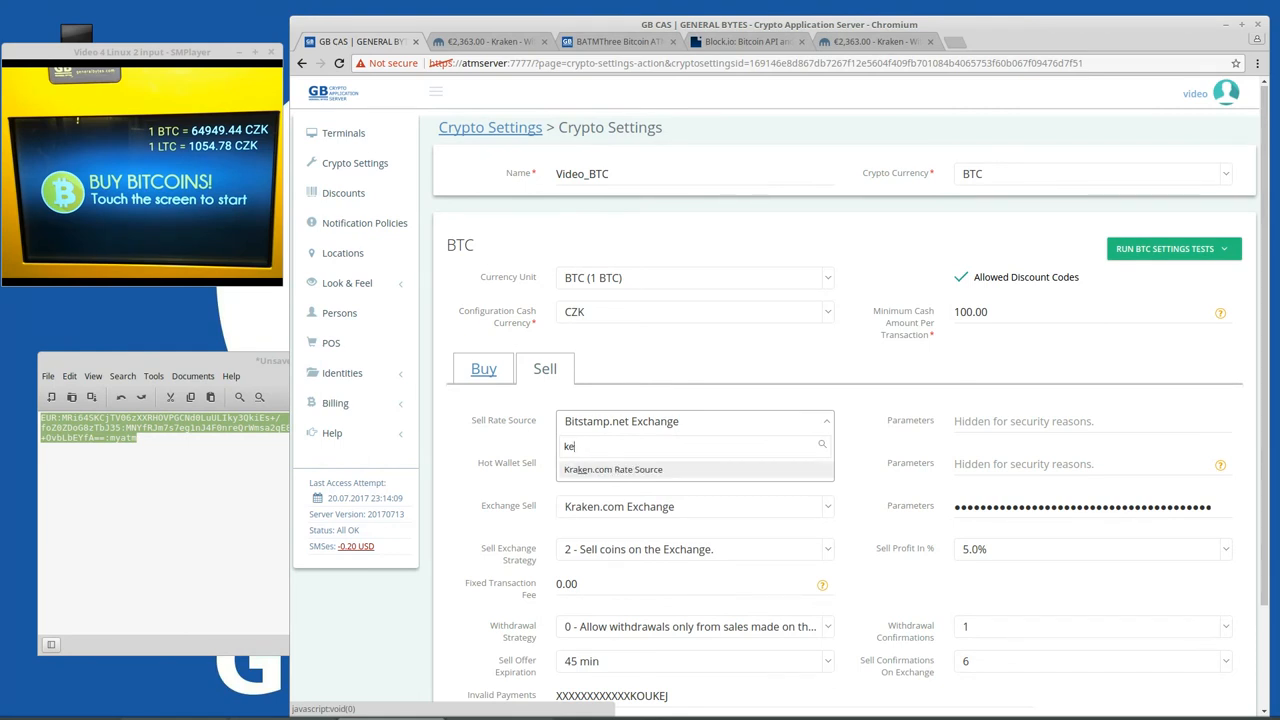
click(612, 468)
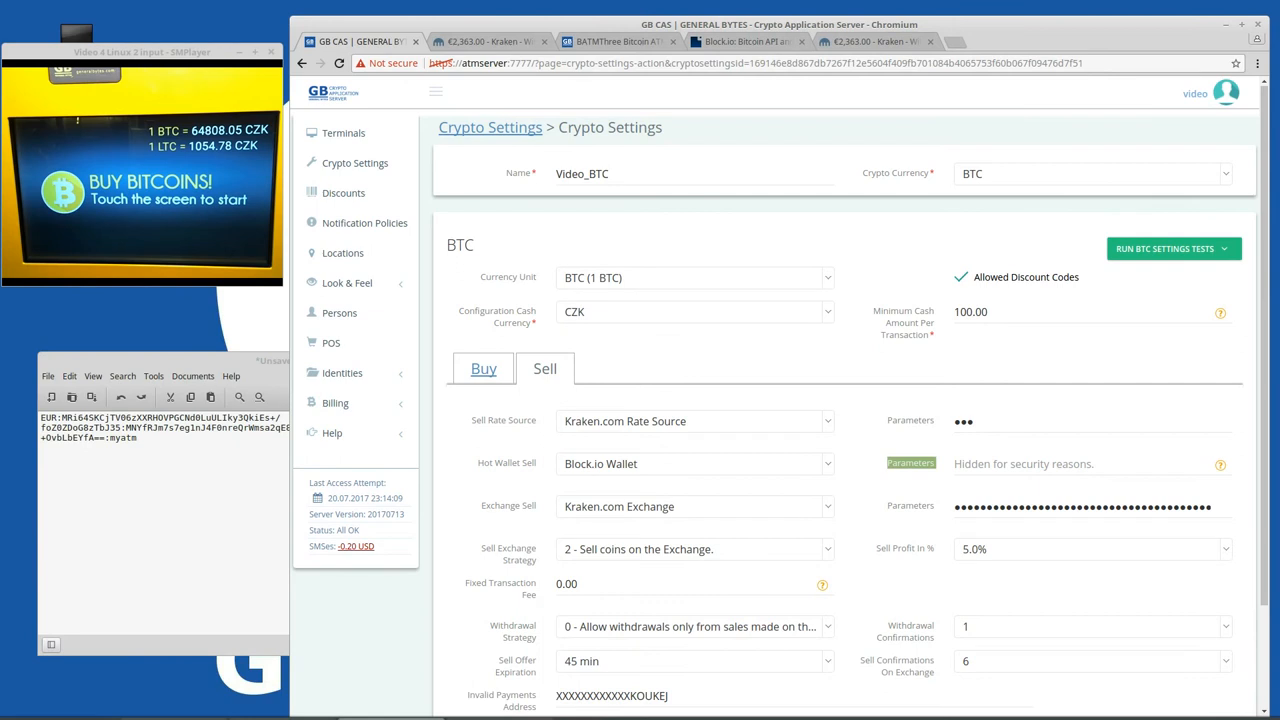
scroll(down, 3)
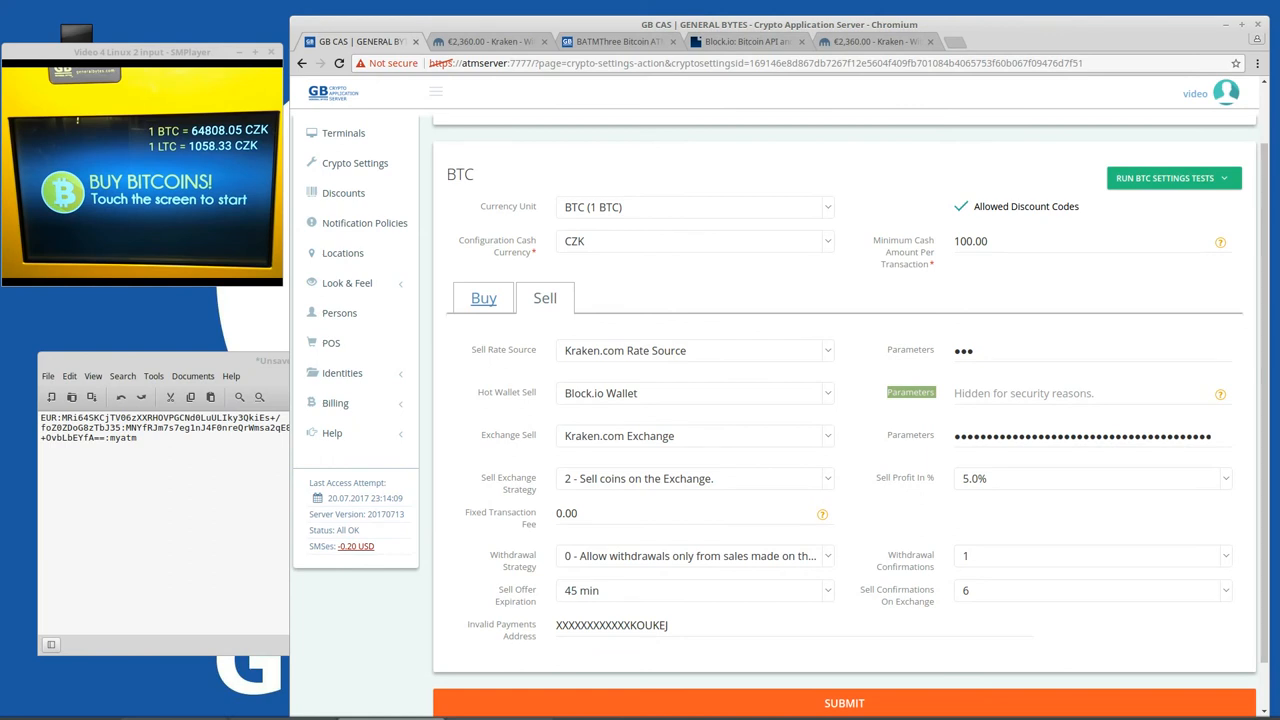
Submit the BTC settings and run the Test Exchange Buy settings test
click(844, 704)
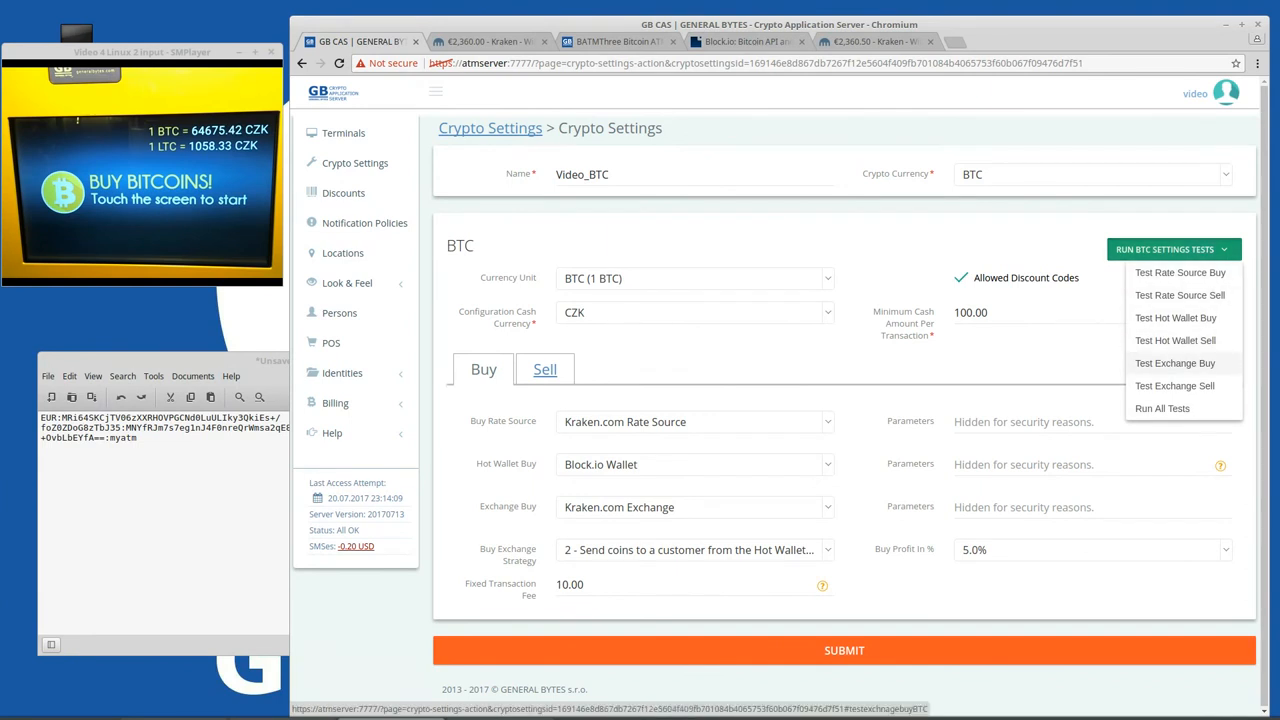
click(1176, 364)
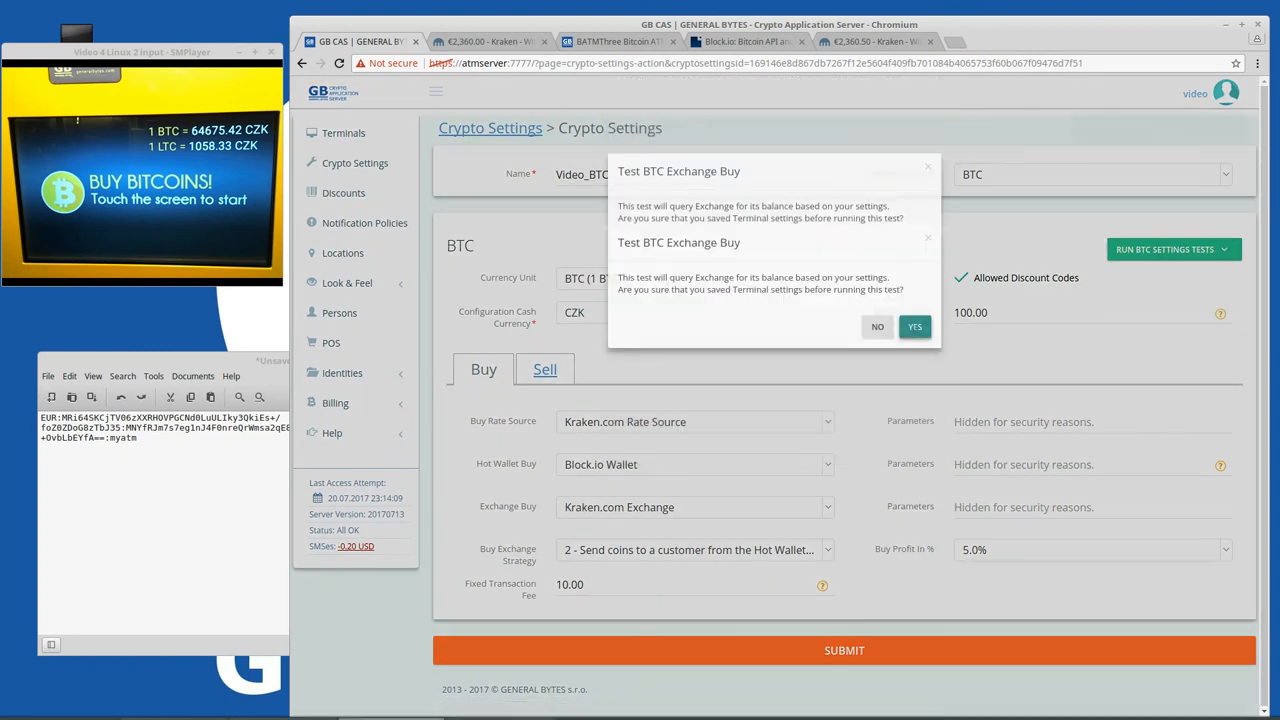
click(912, 326)
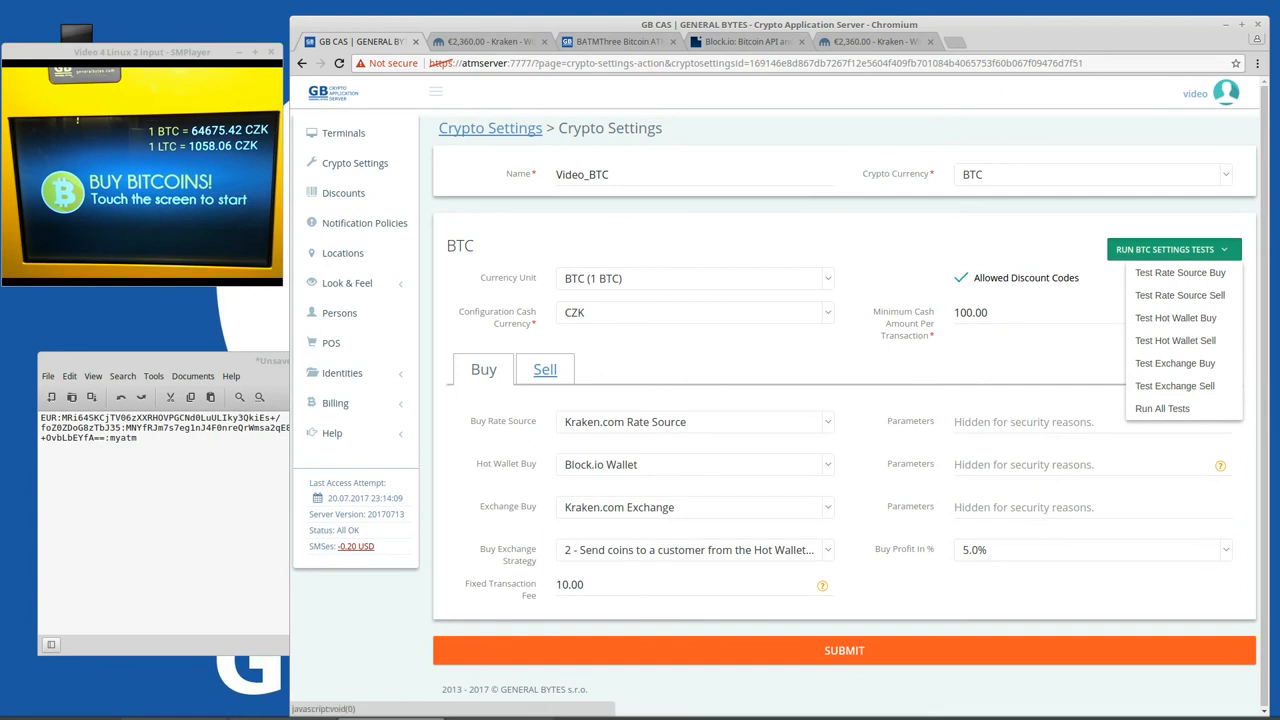
click(1172, 248)
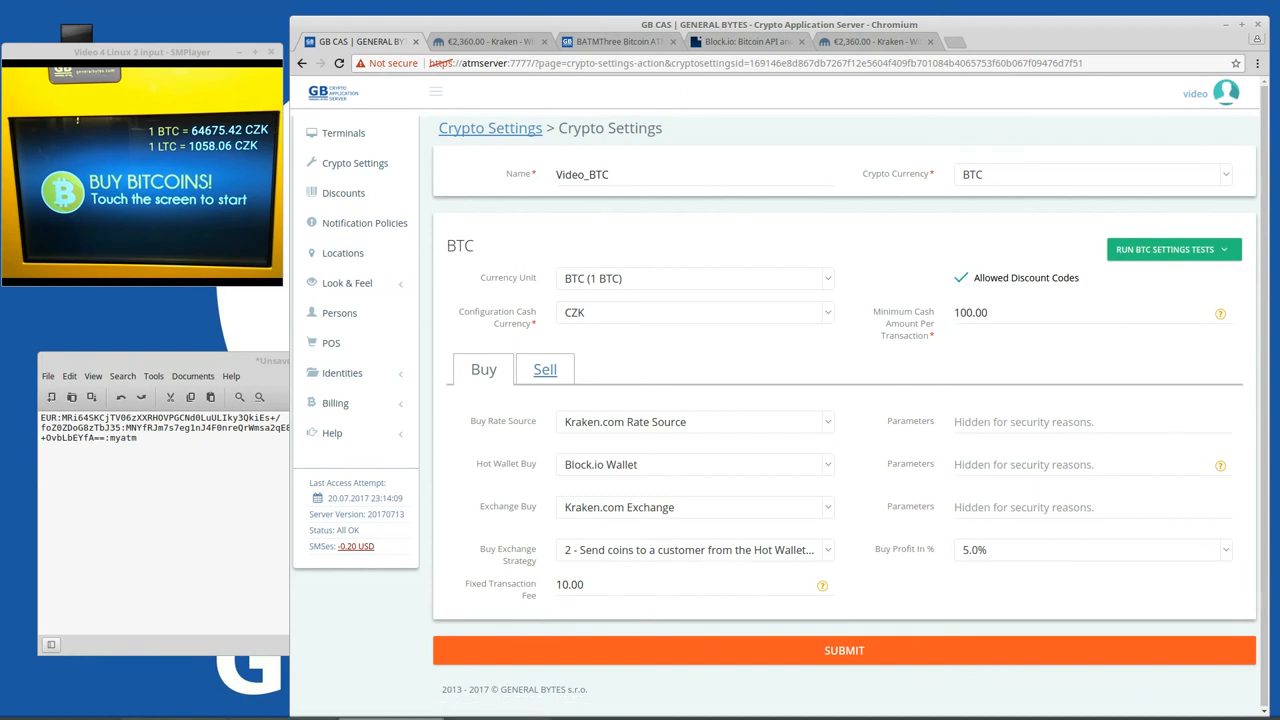
Go to the LTC crypto setting from the settings list
click(844, 650)
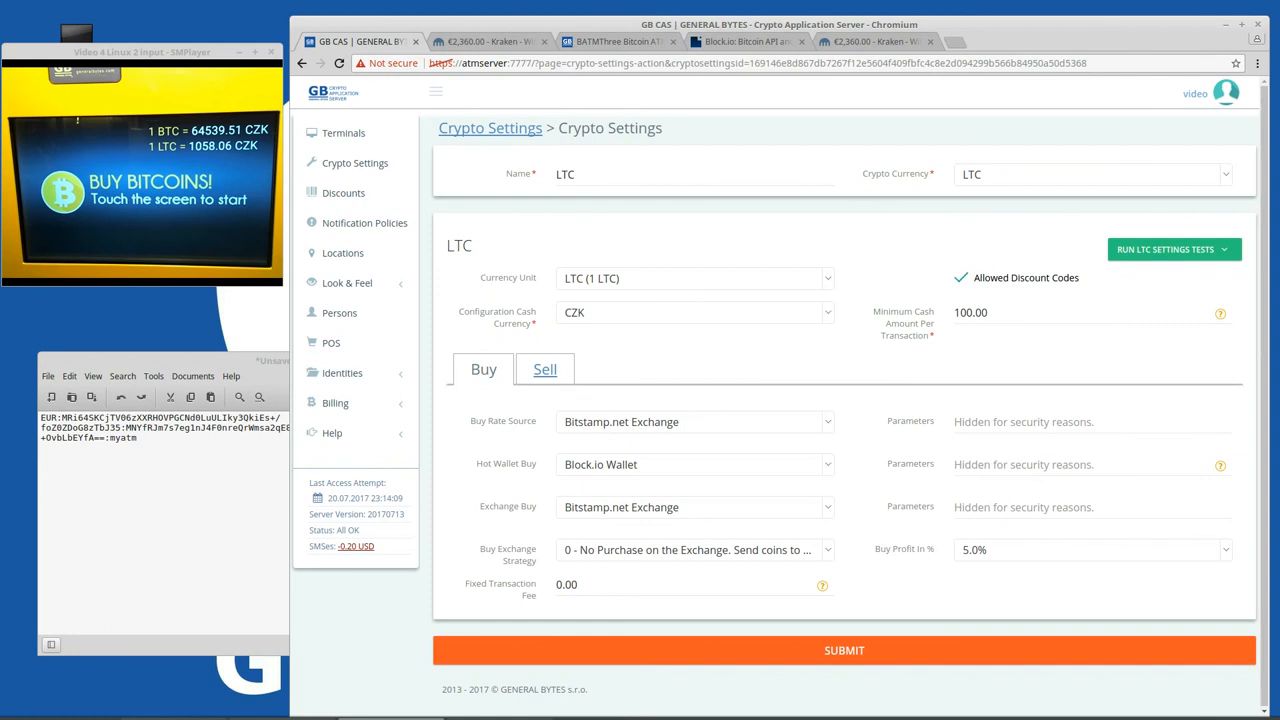
Set LTC Exchange Buy to Kraken.com Exchange and Buy Rate Source to Kraken.com Rate Source
click(692, 508)
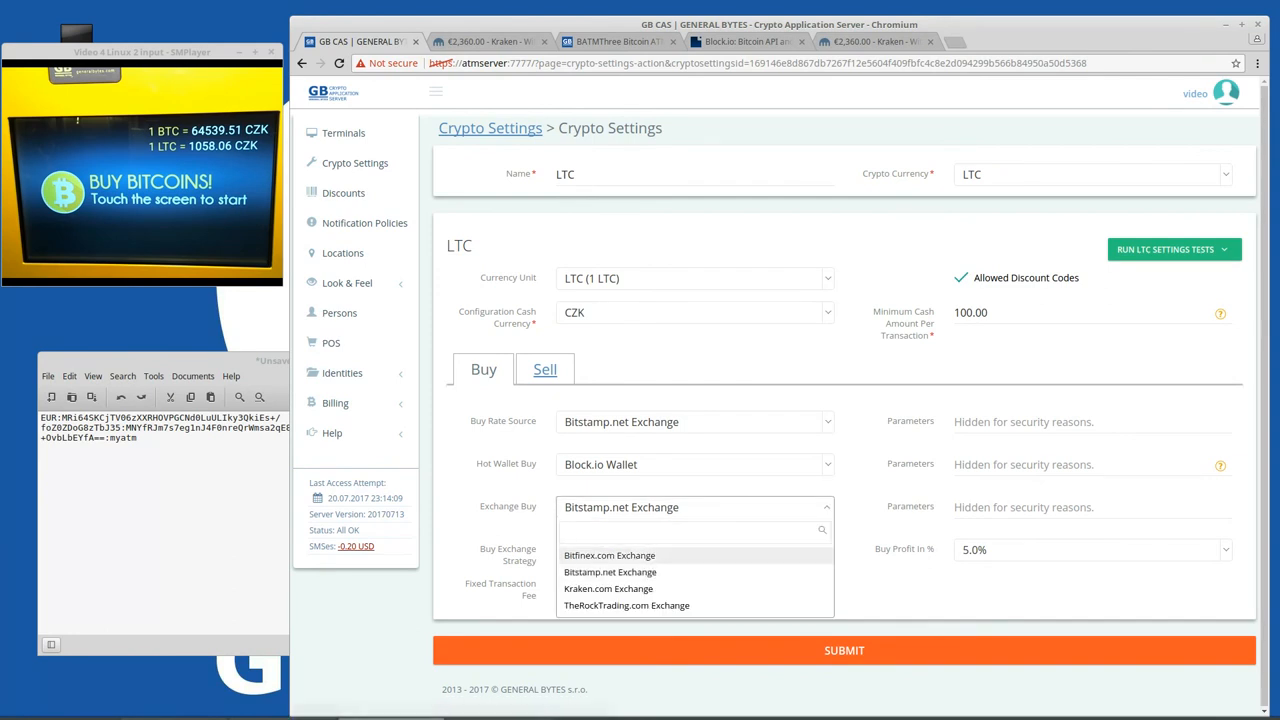
click(608, 588)
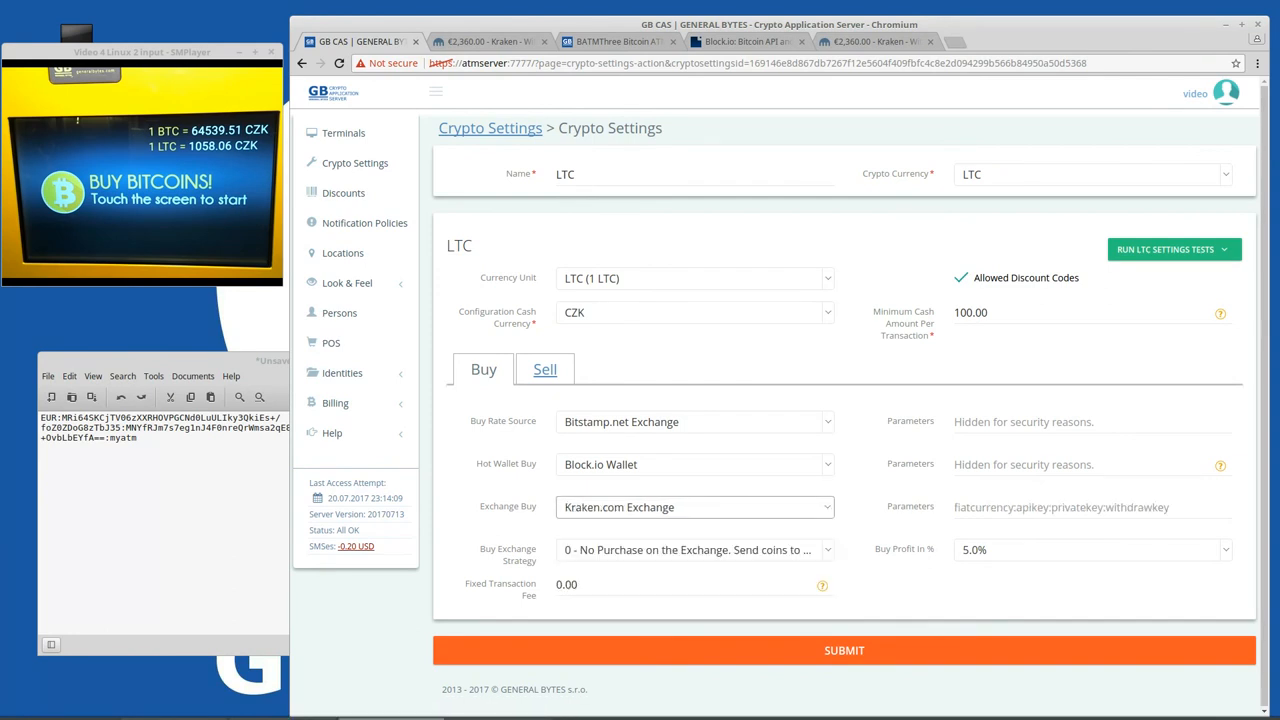
click(694, 420)
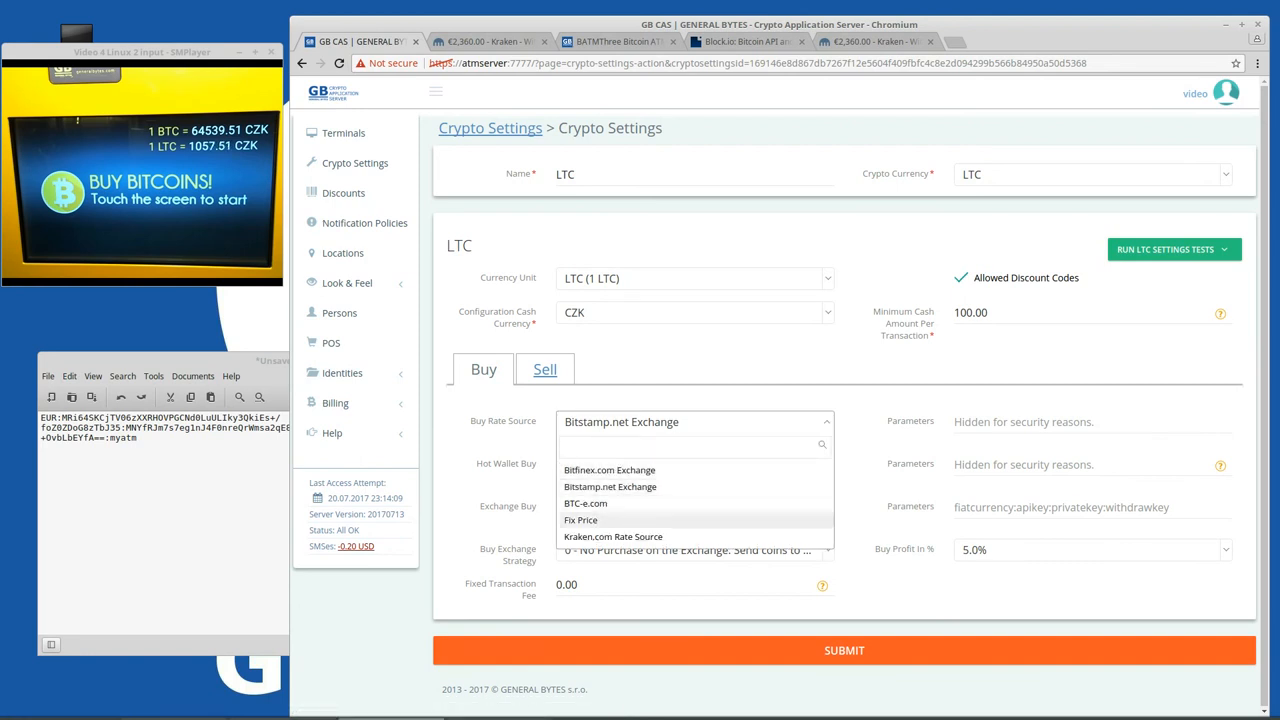
click(612, 536)
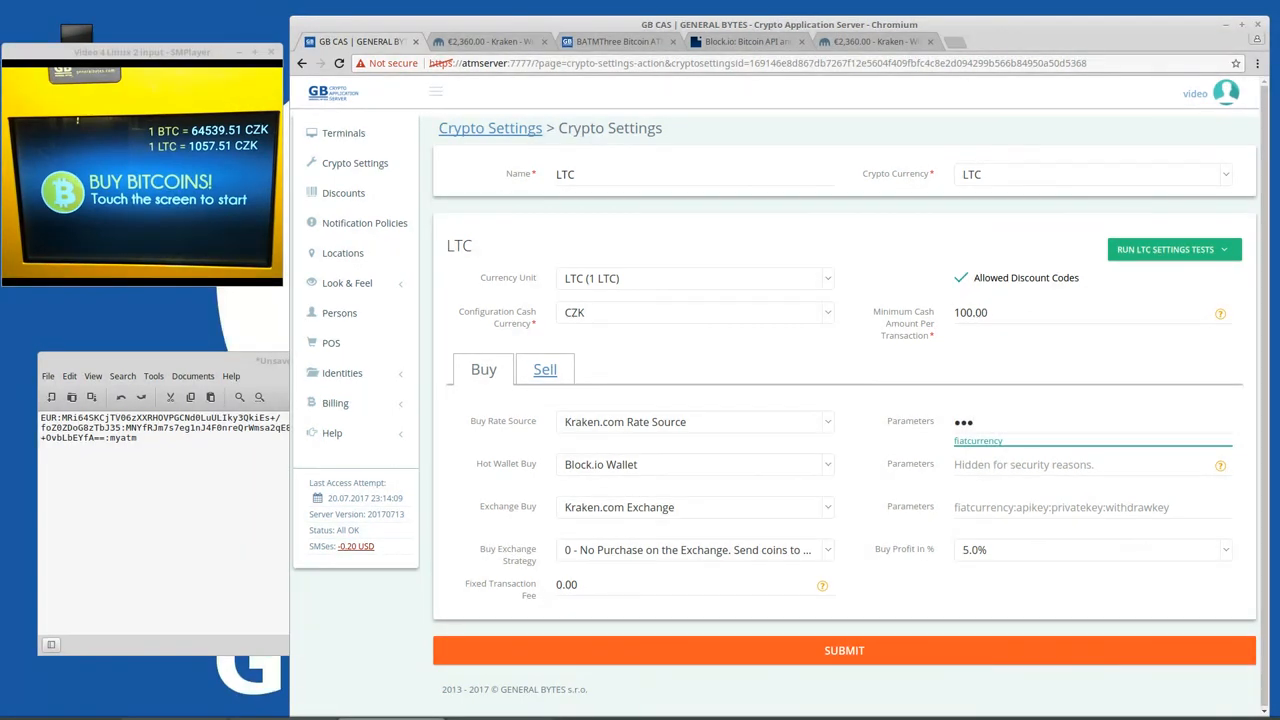
Autofill the saved Kraken exchange credentials and choose buy strategy 2 (send from hot wallet first)
click(1090, 508)
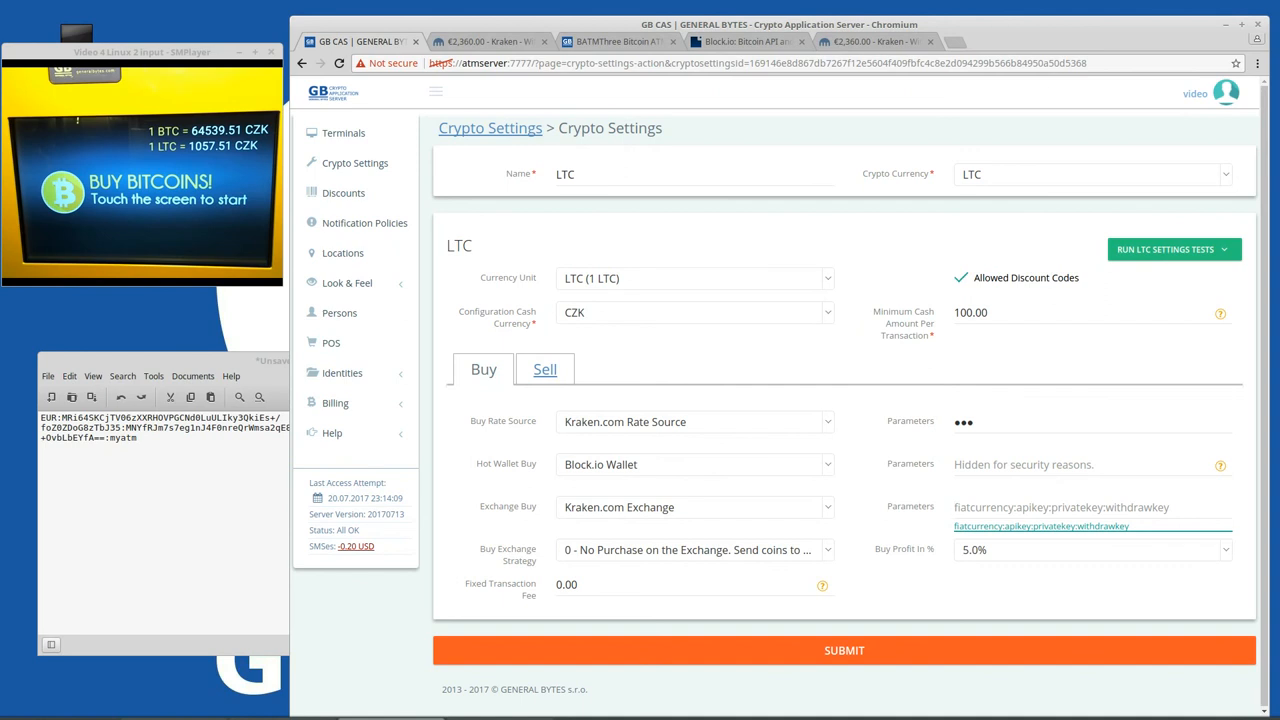
click(1090, 508)
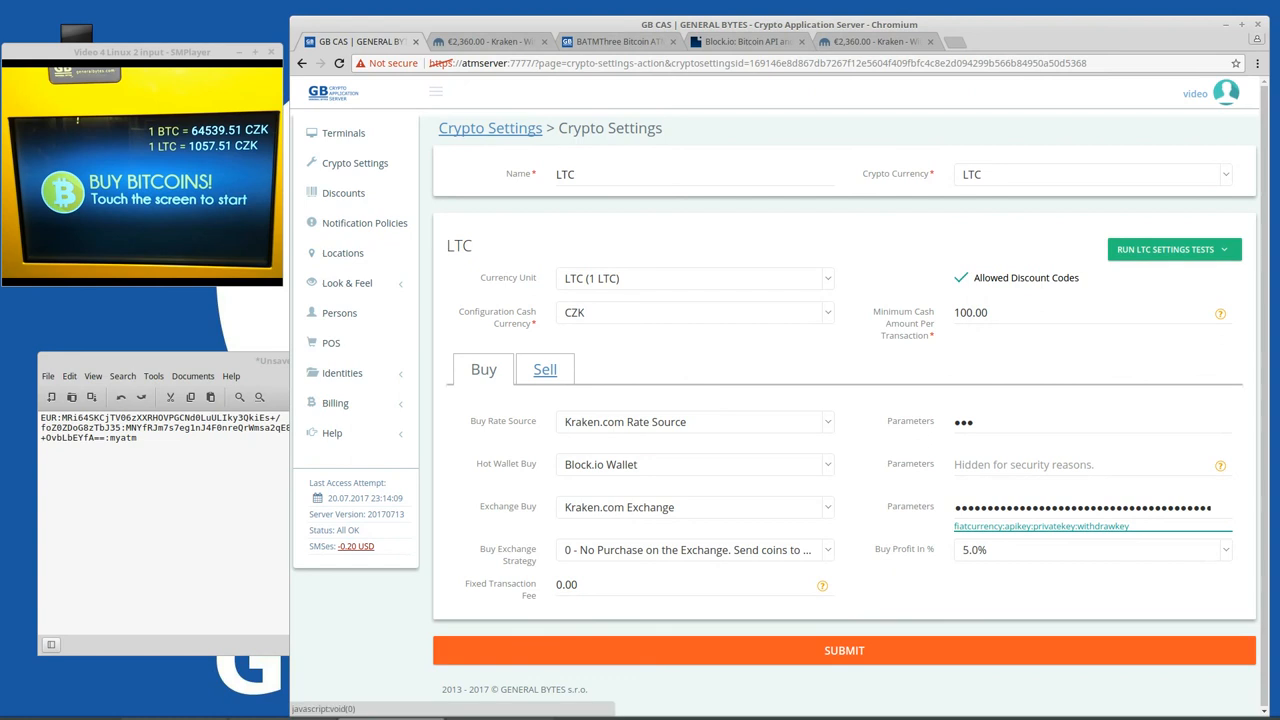
click(694, 548)
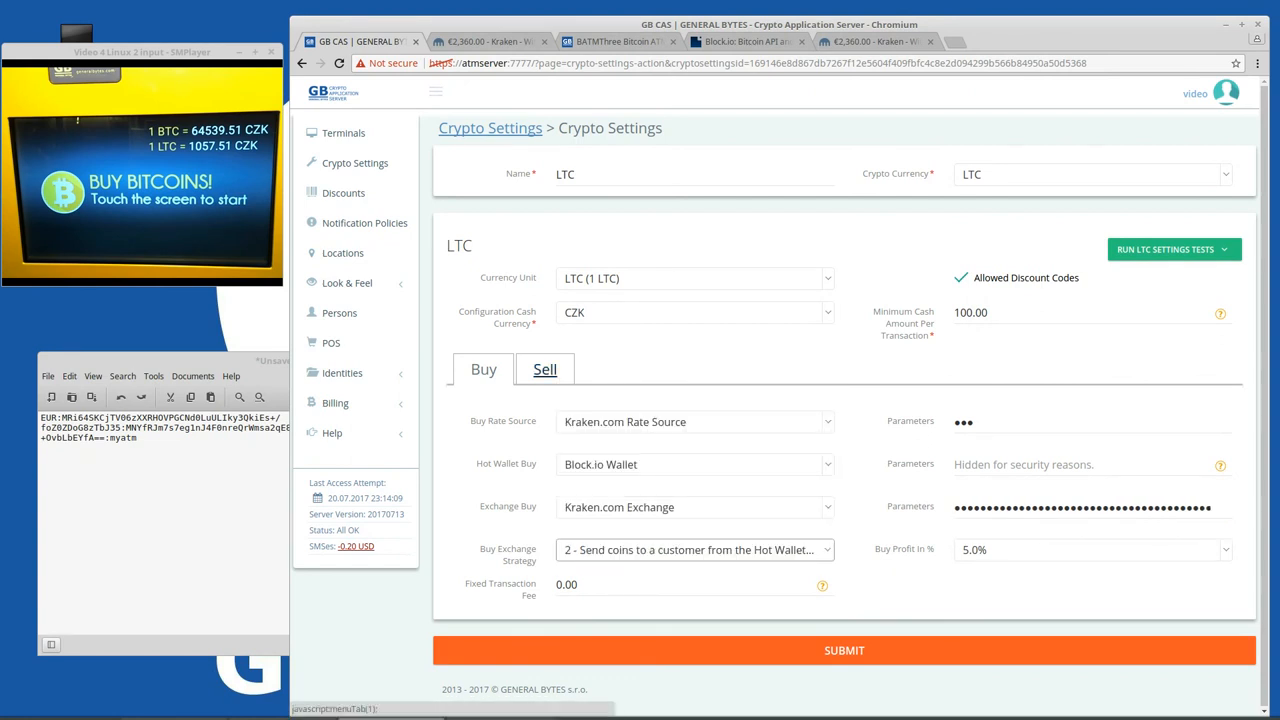
click(544, 368)
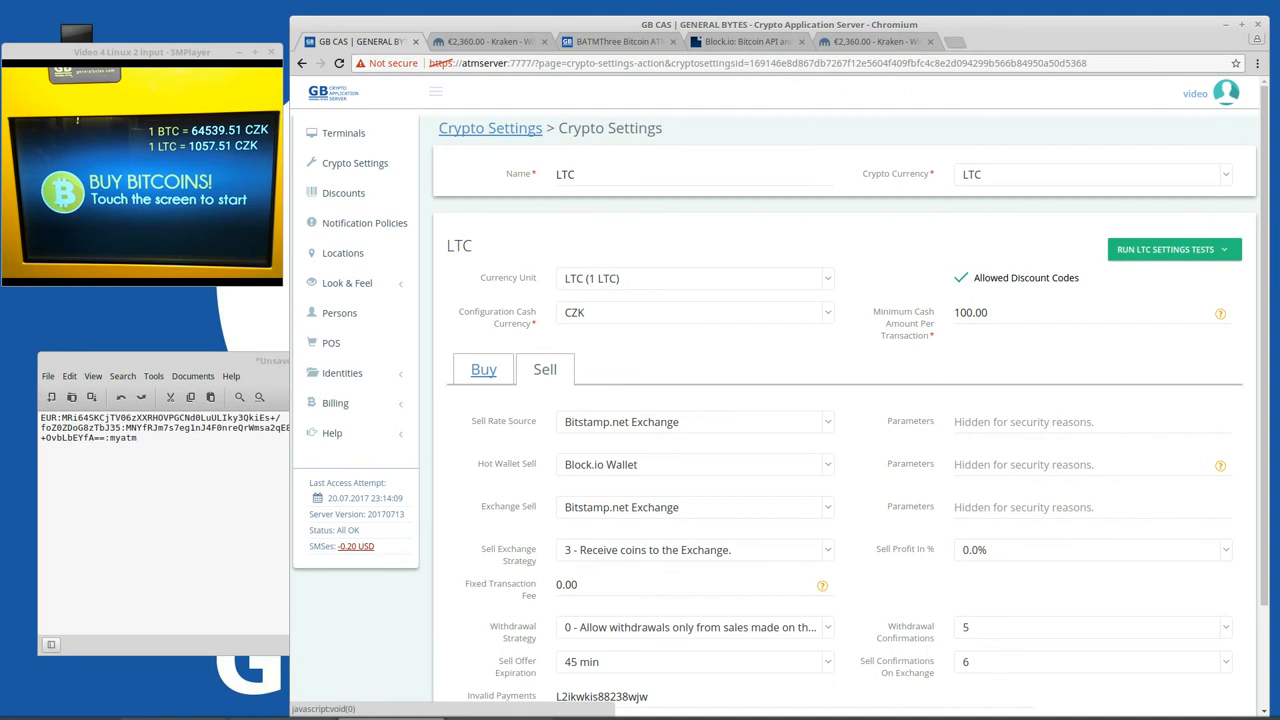
Set LTC Sell Rate Source to Kraken.com Rate Source and Exchange Sell to Kraken.com Exchange
click(696, 420)
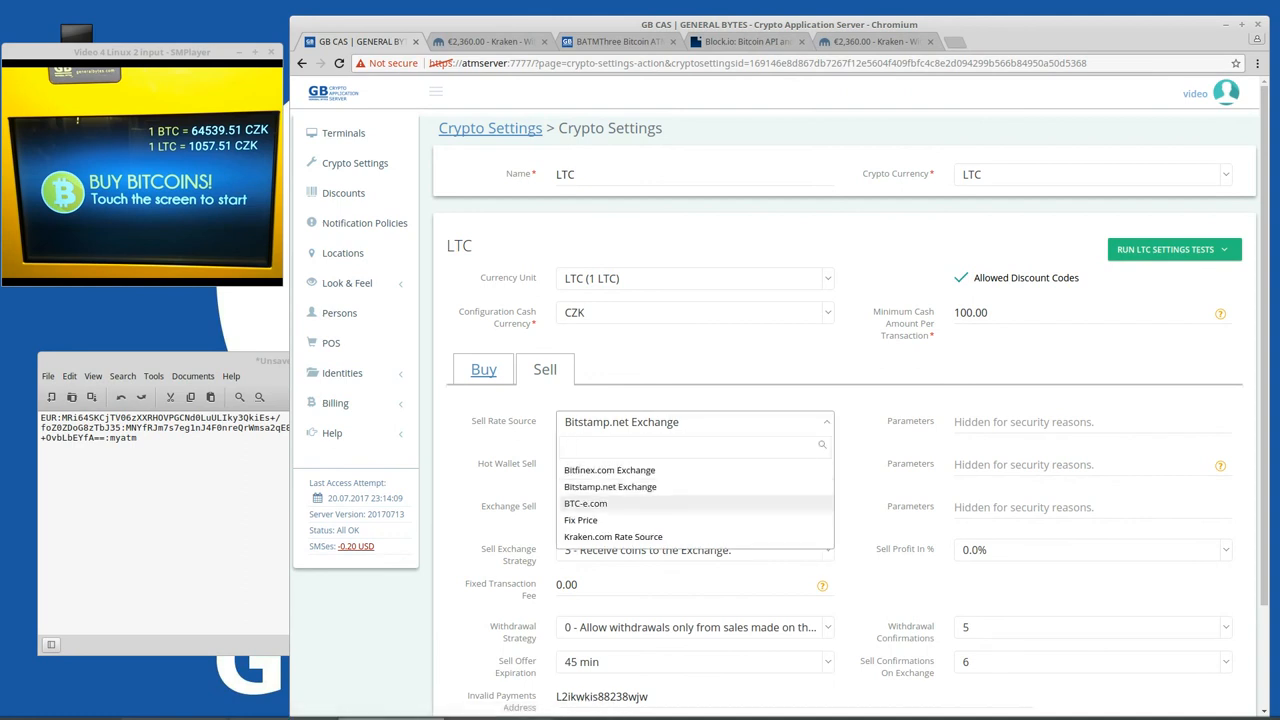
click(612, 536)
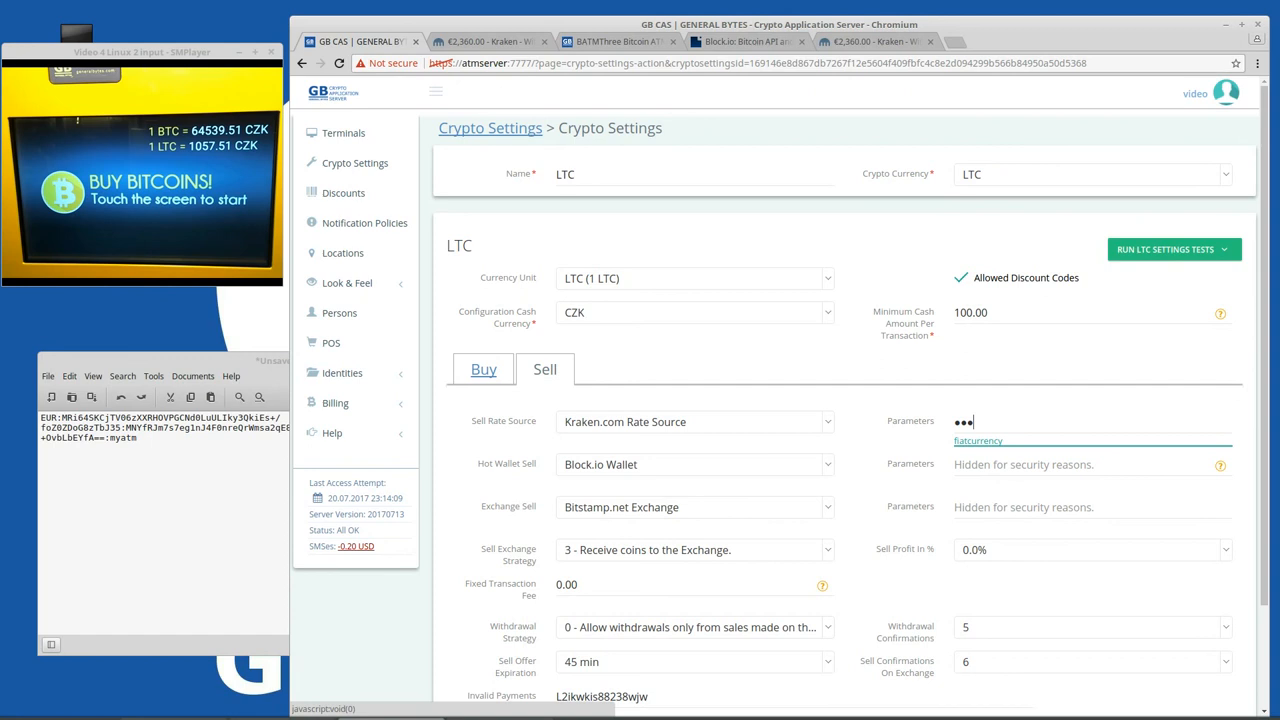
text(Kark)
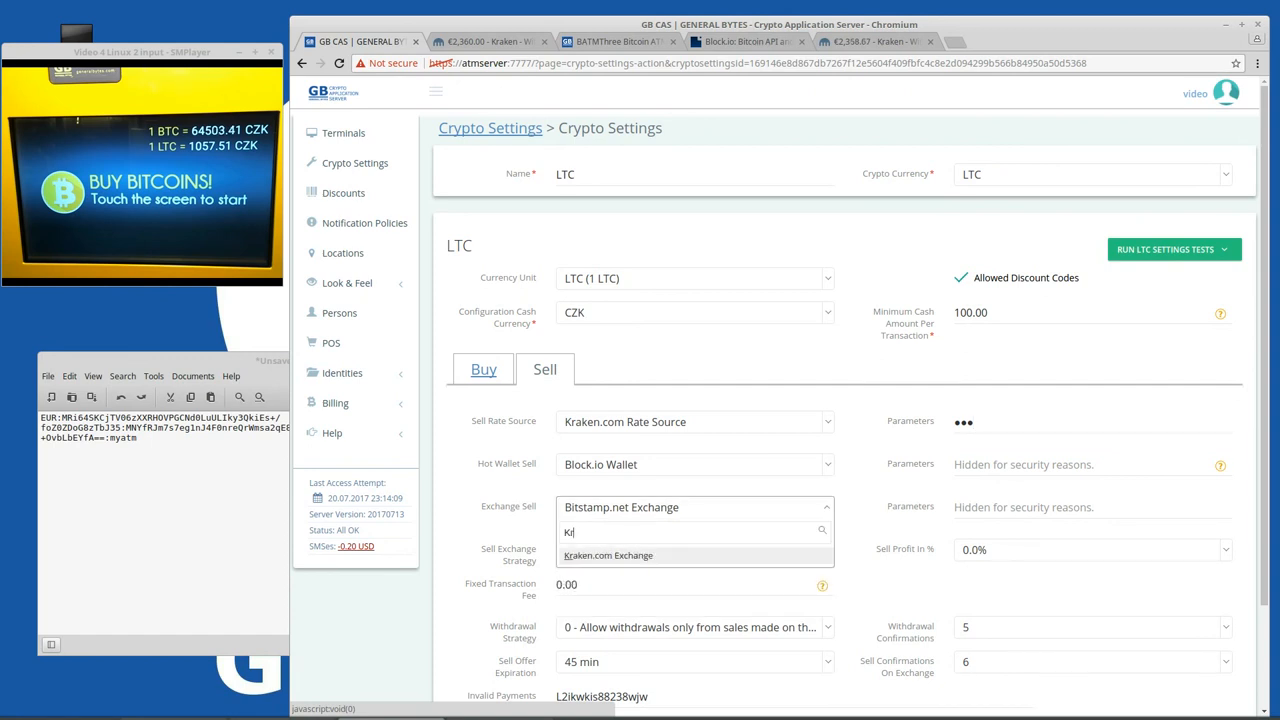
click(608, 556)
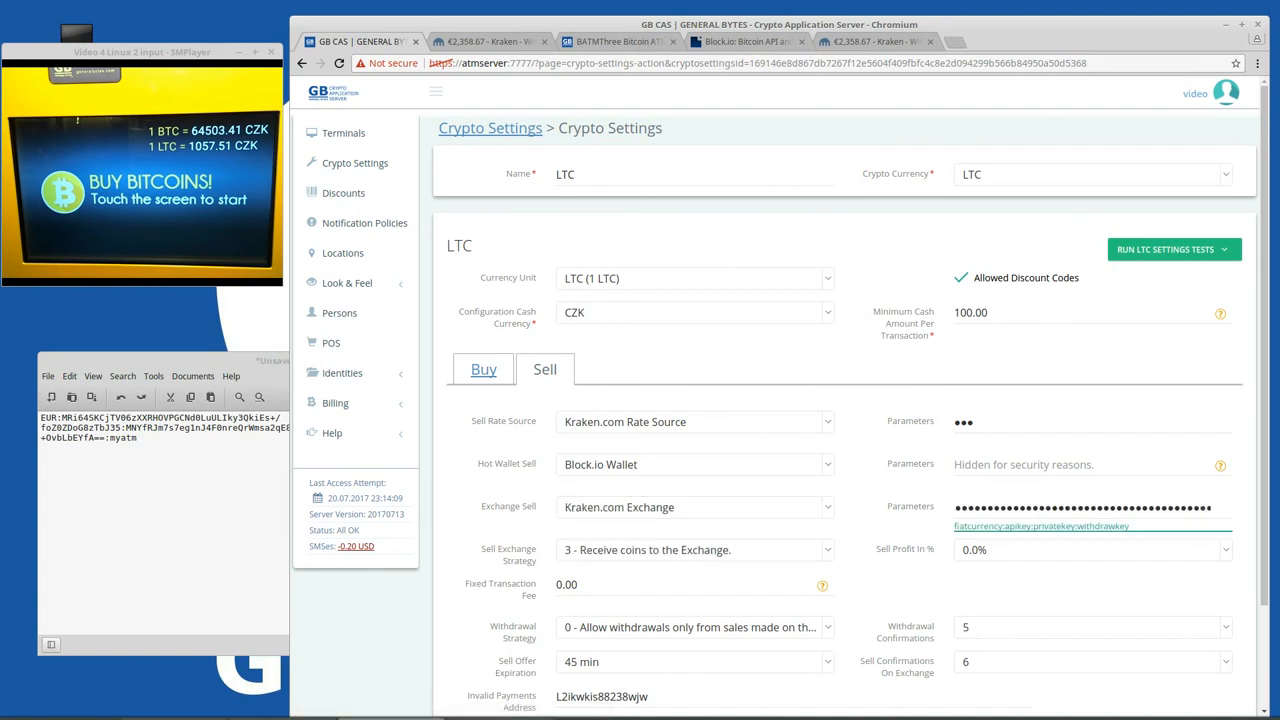
scroll(down, 3)
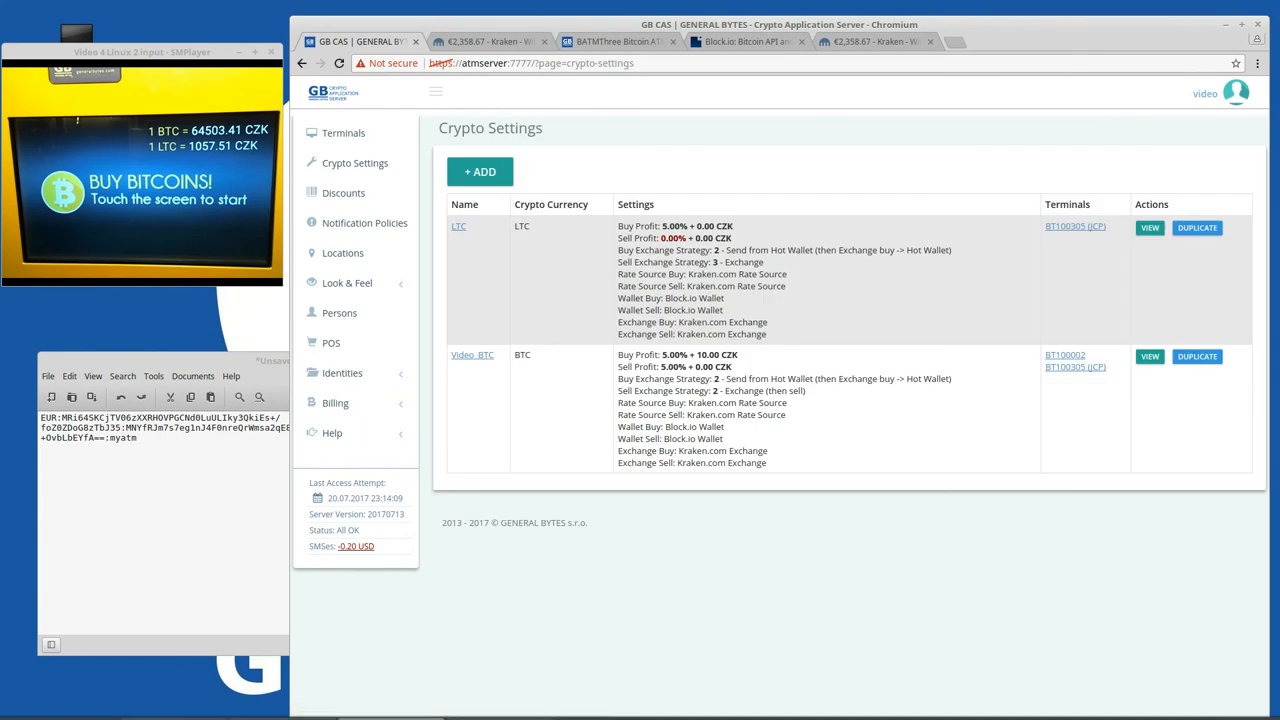
mouse_move(344, 132)
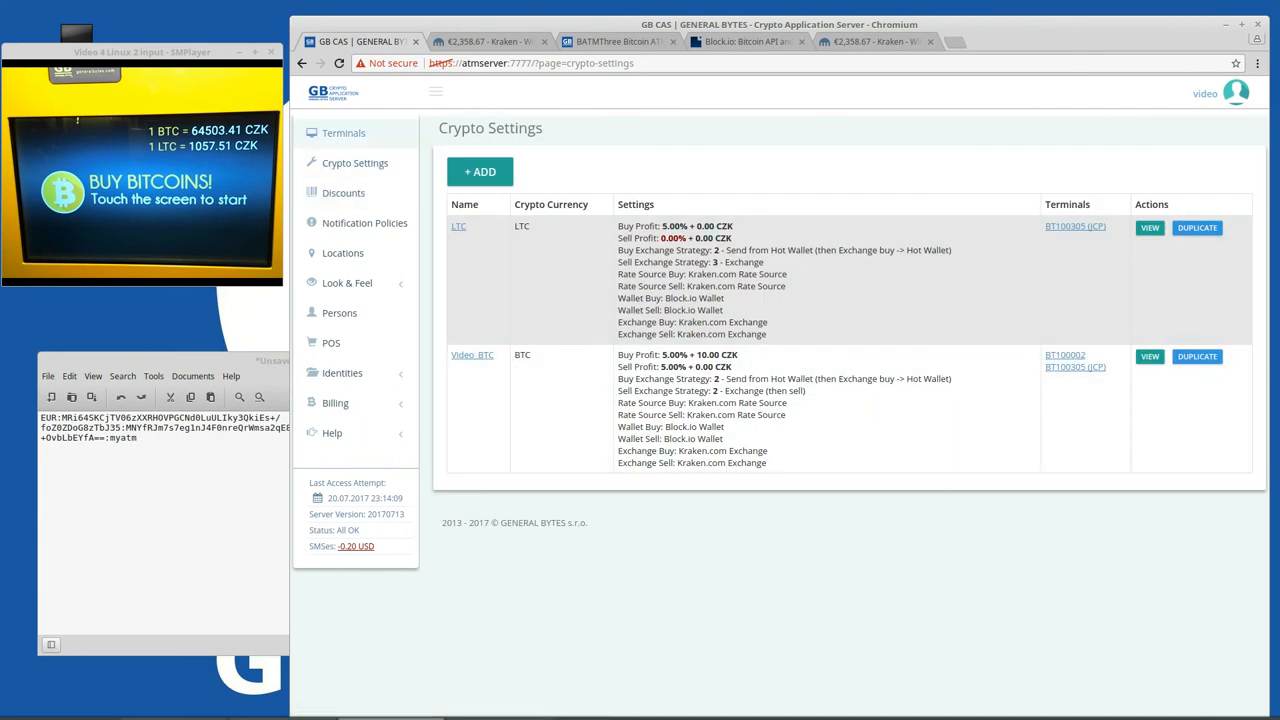